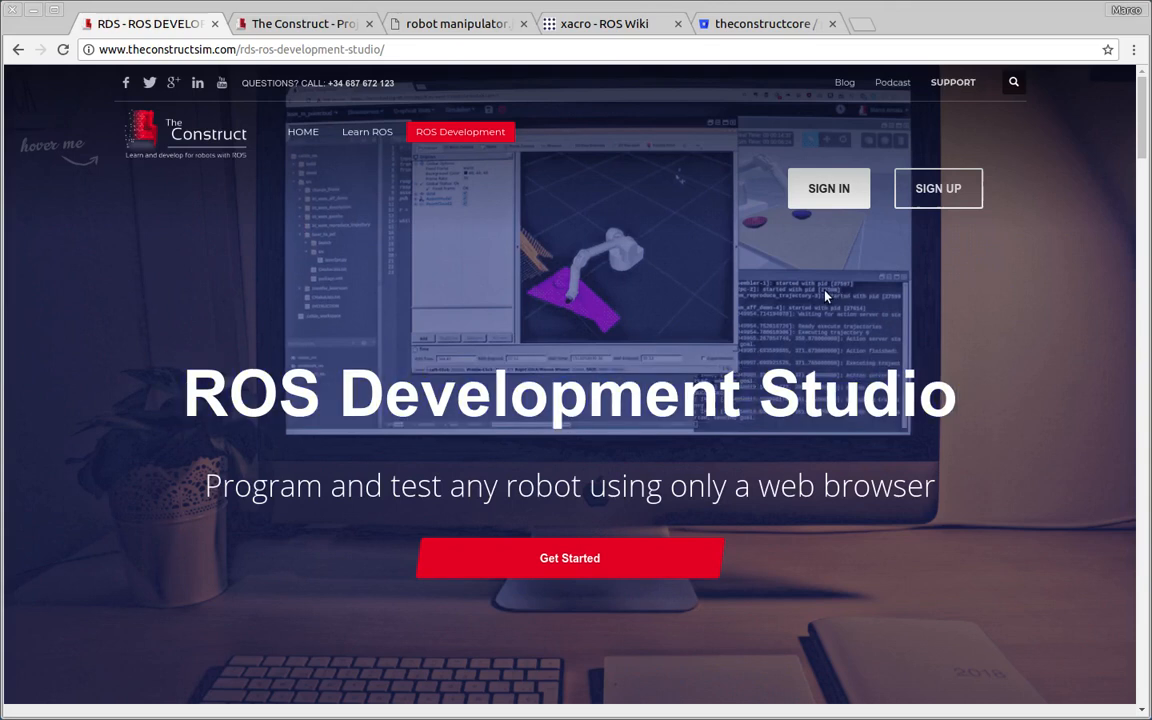
pyautogui.moveTo(984, 188)
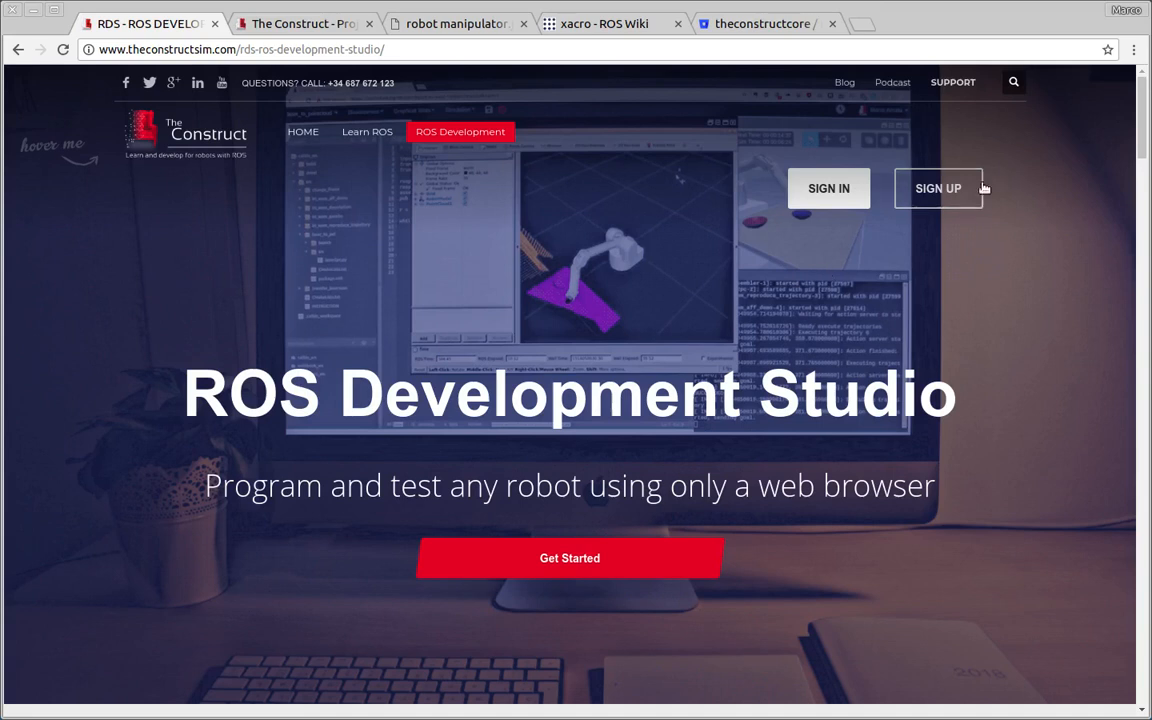
pyautogui.moveTo(996, 322)
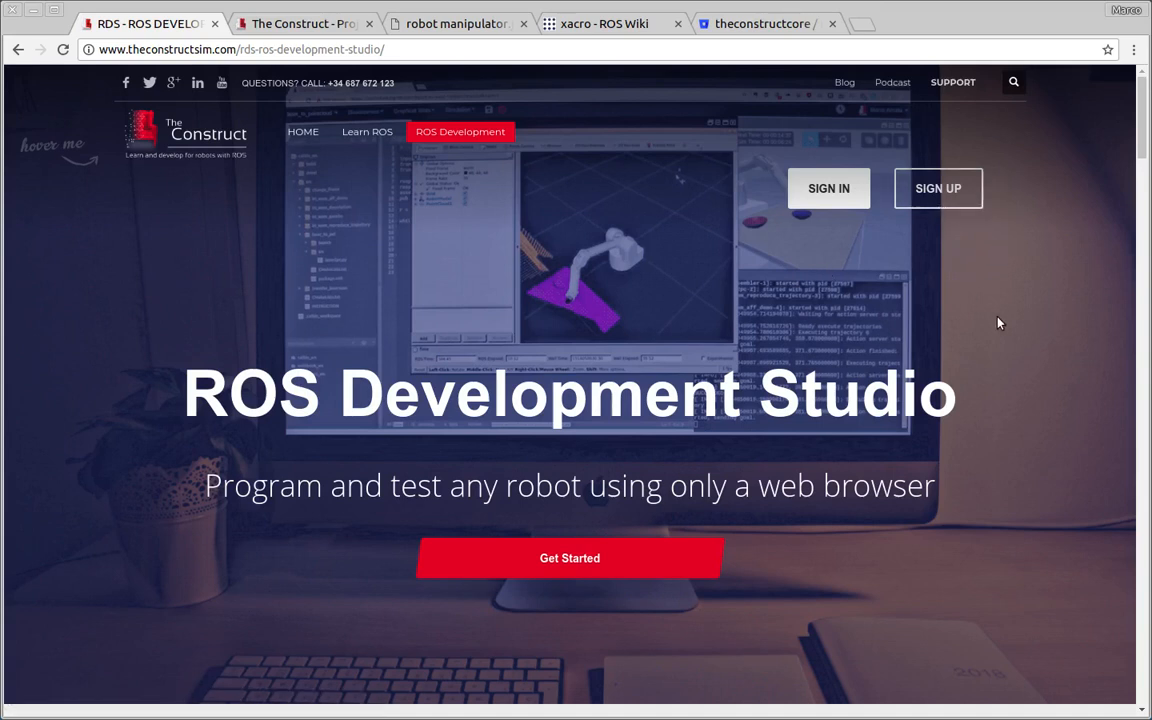
pyautogui.moveTo(982, 312)
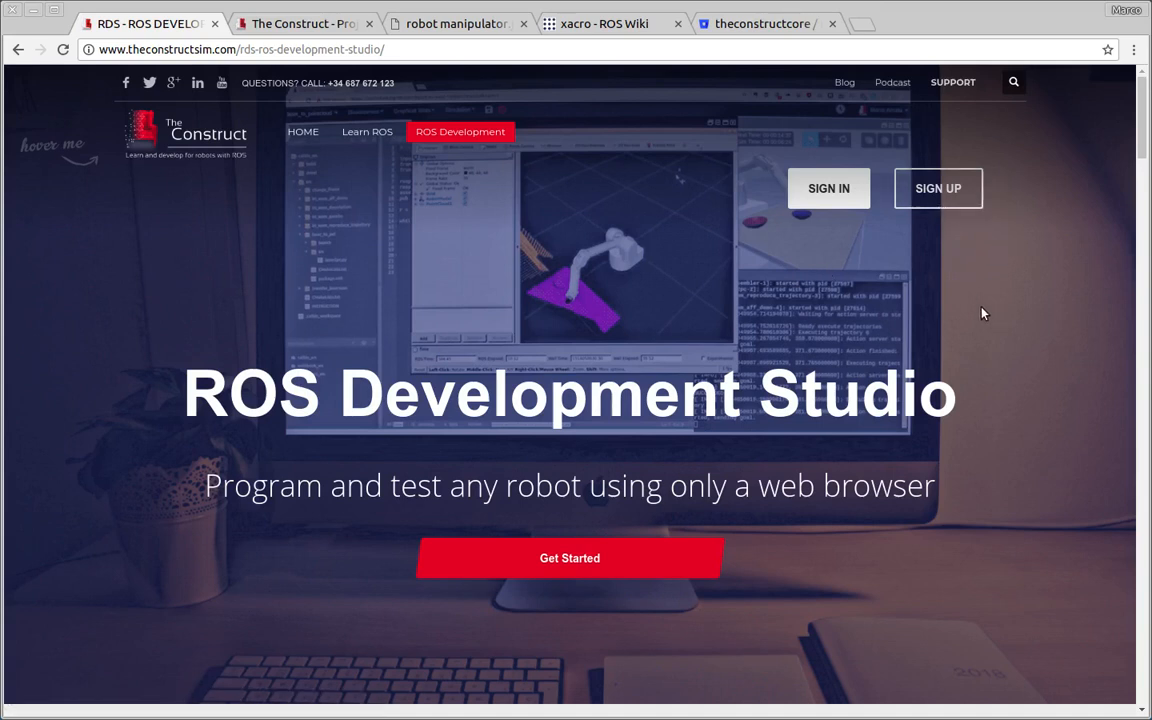
pyautogui.moveTo(650, 320)
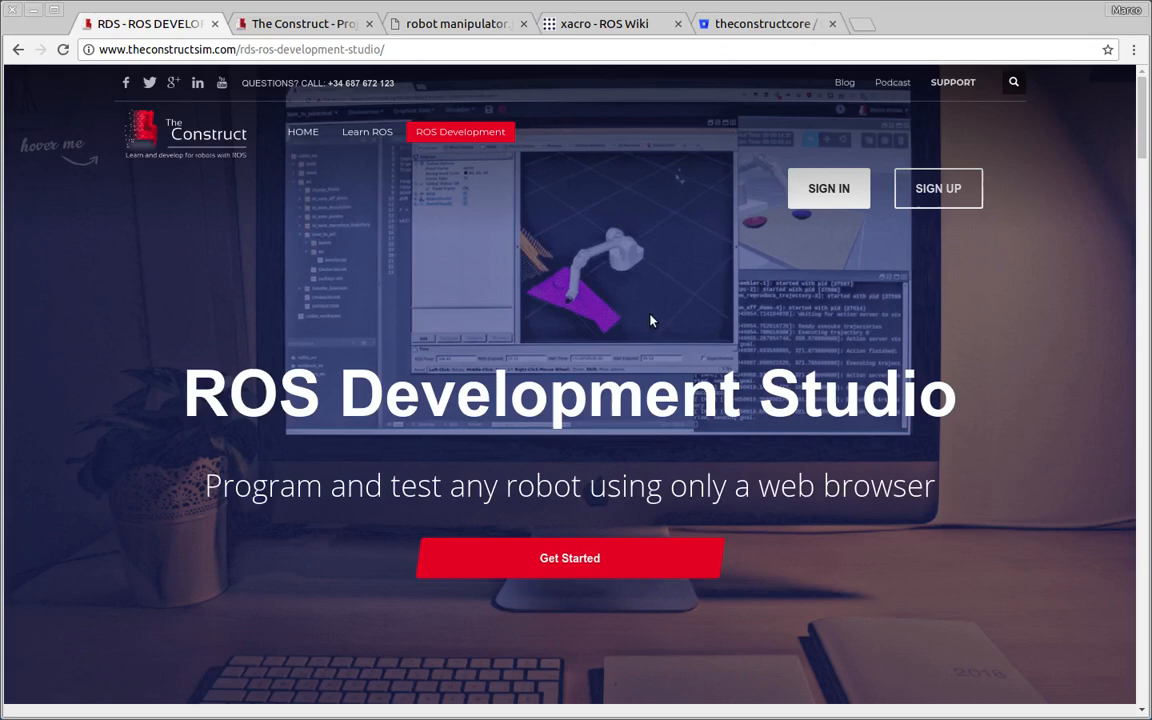
pyautogui.moveTo(164, 24)
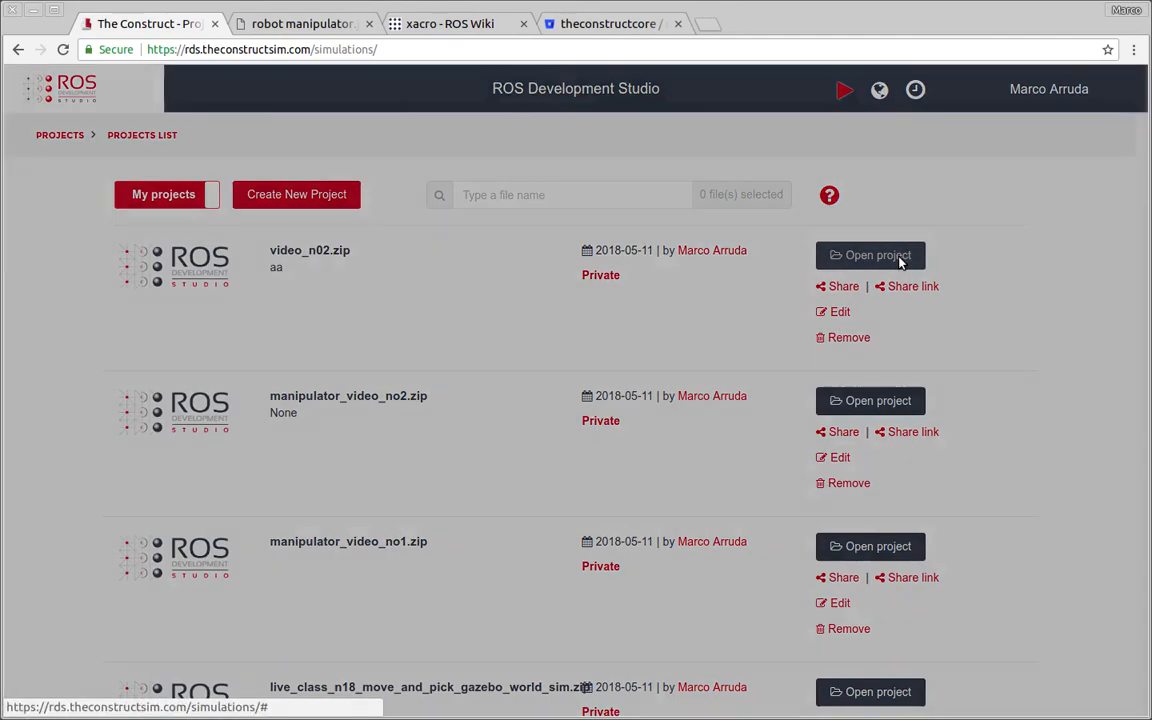
# Open the video_n02 project from the My projects list
pyautogui.click(870, 256)
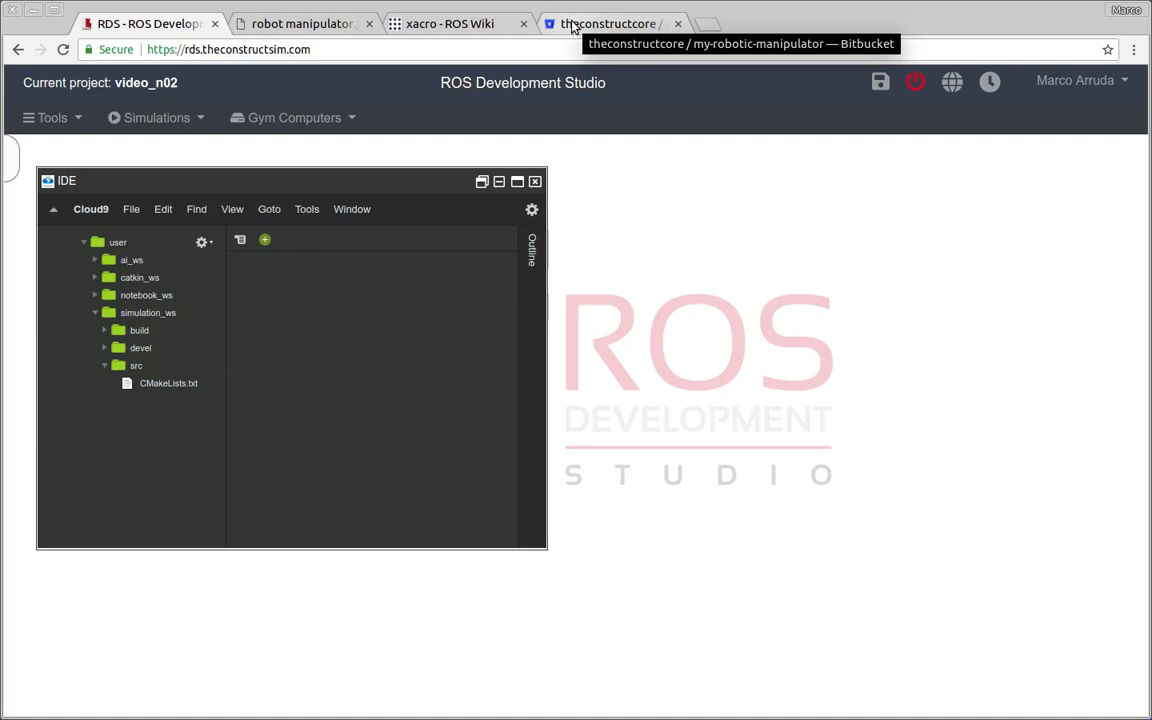
# View the Bitbucket clone address of My Robotic Manipulator, then return to the RDS tab
pyautogui.click(610, 24)
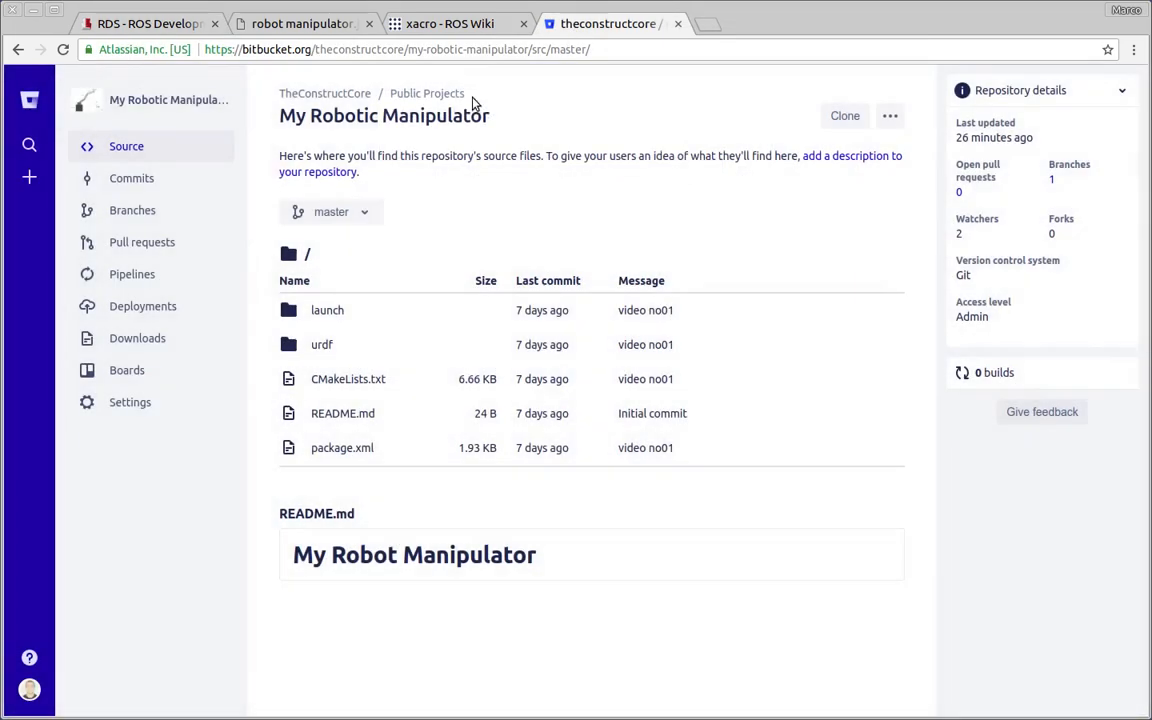
pyautogui.click(844, 114)
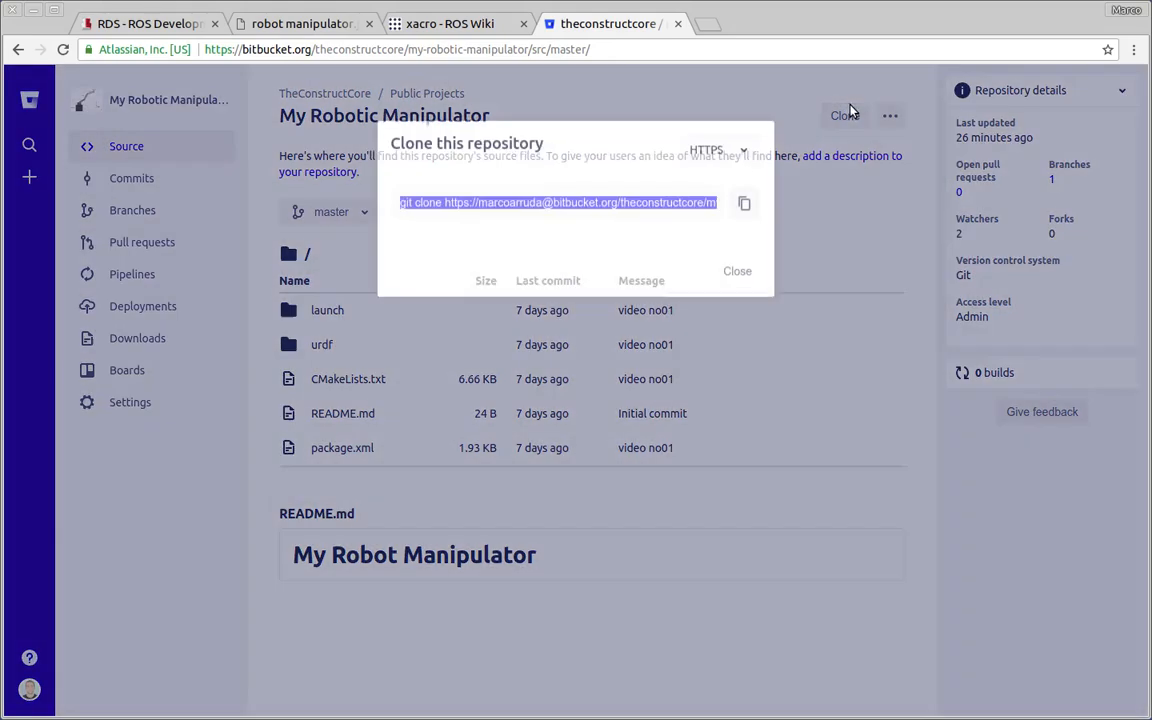
pyautogui.click(736, 272)
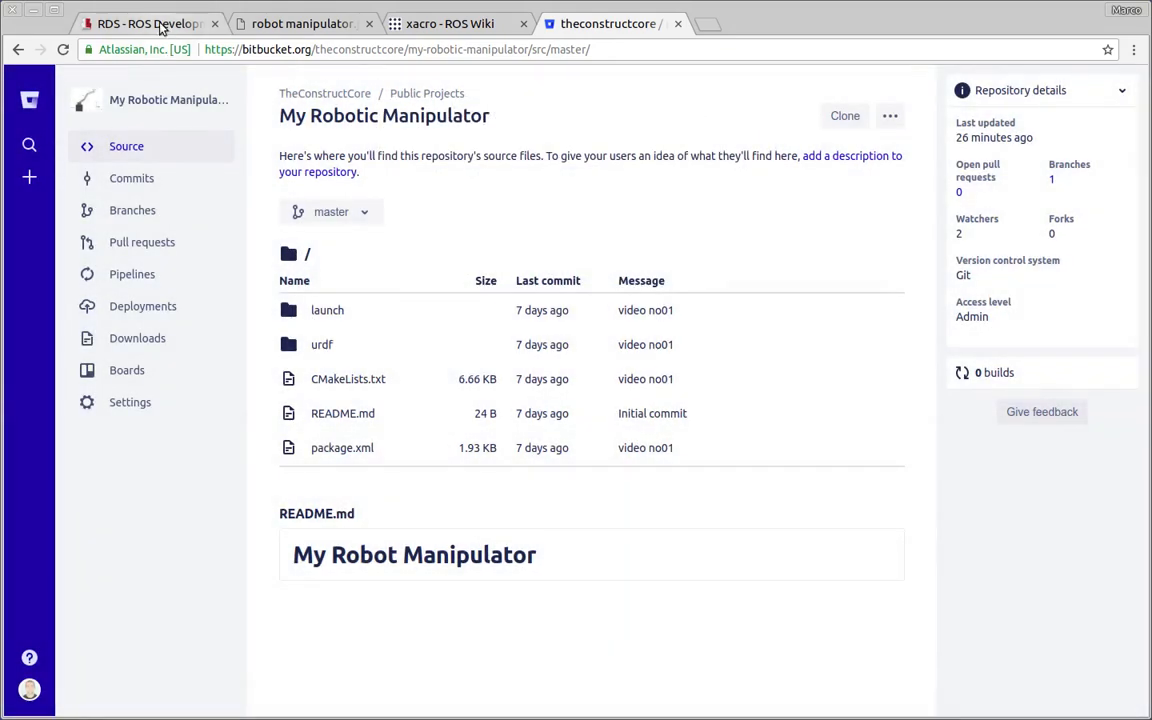
pyautogui.moveTo(150, 24)
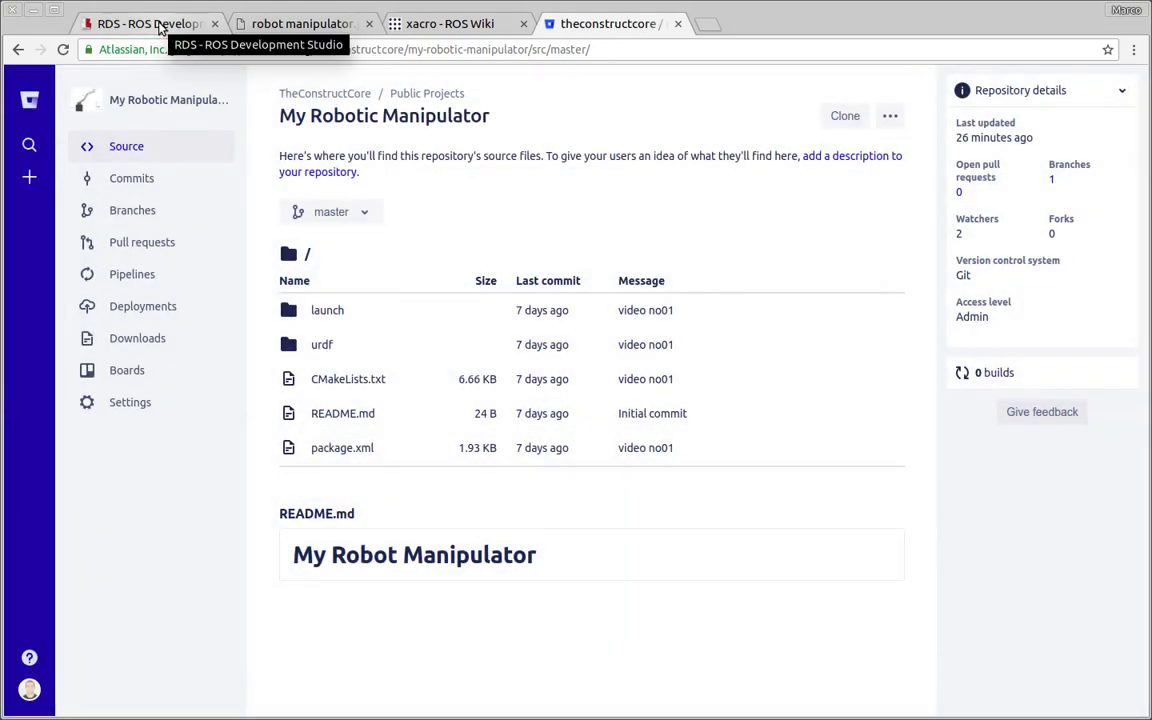
pyautogui.click(150, 24)
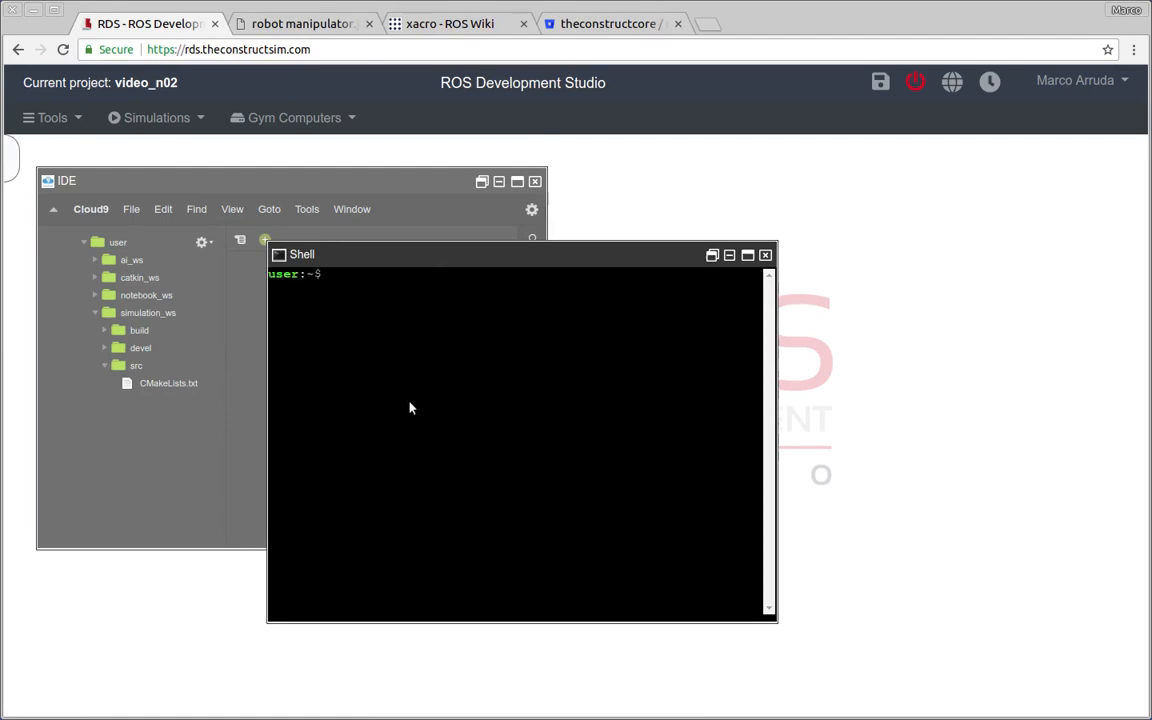
# Clone the my-robotic-manipulator repository into simulation_ws/src
pyautogui.write('cd')
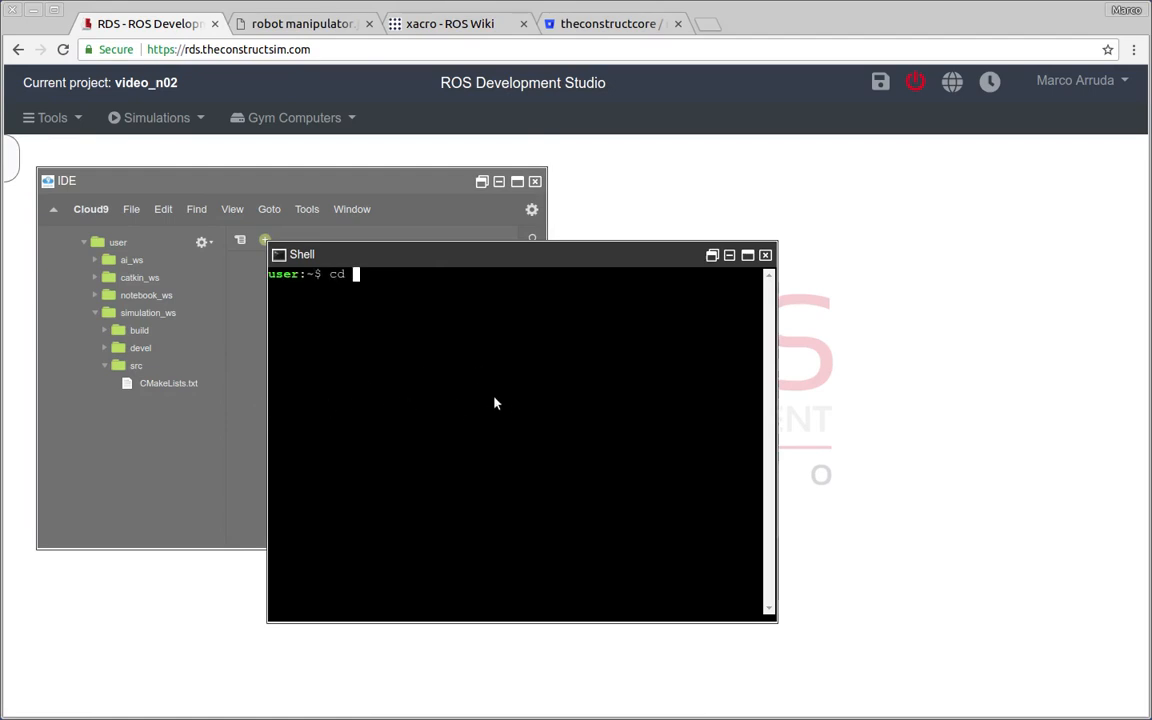
pyautogui.write('simulation_ws/src/')
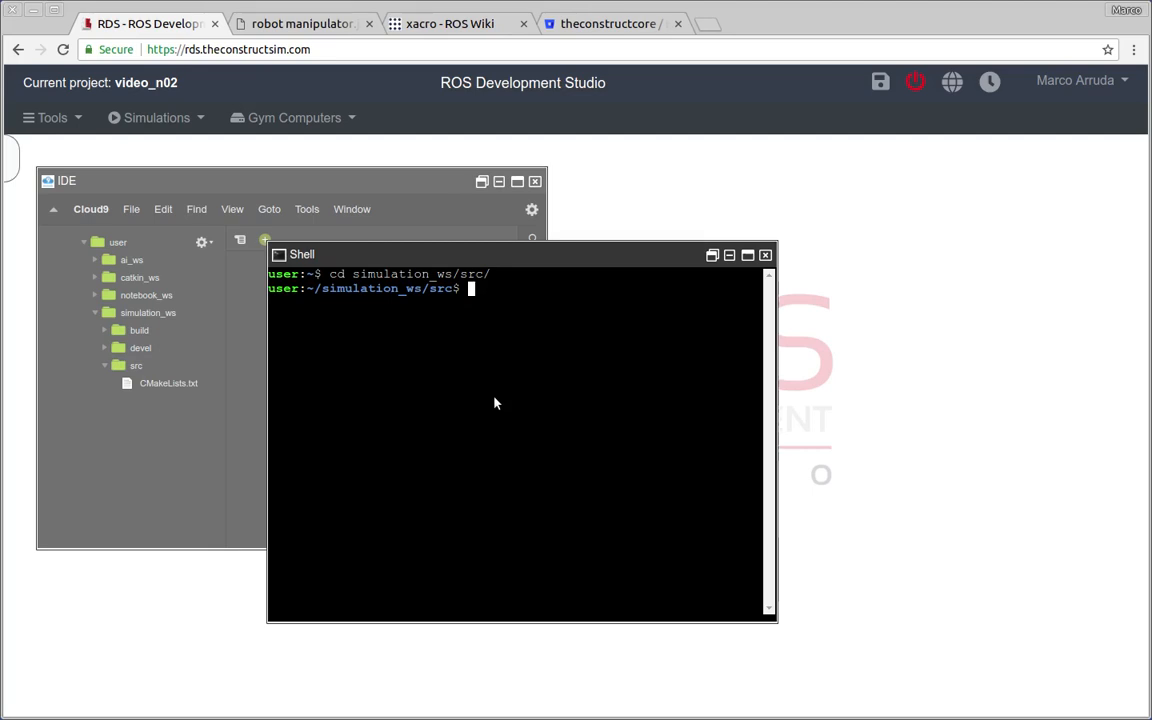
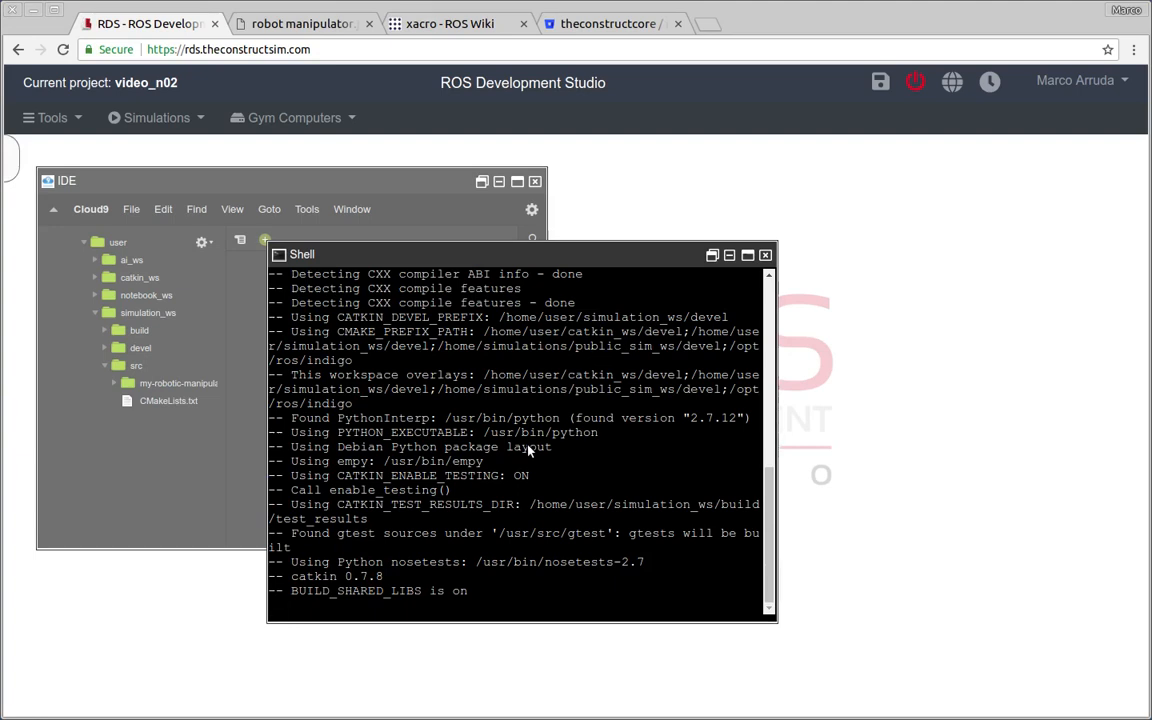
pyautogui.moveTo(524, 448)
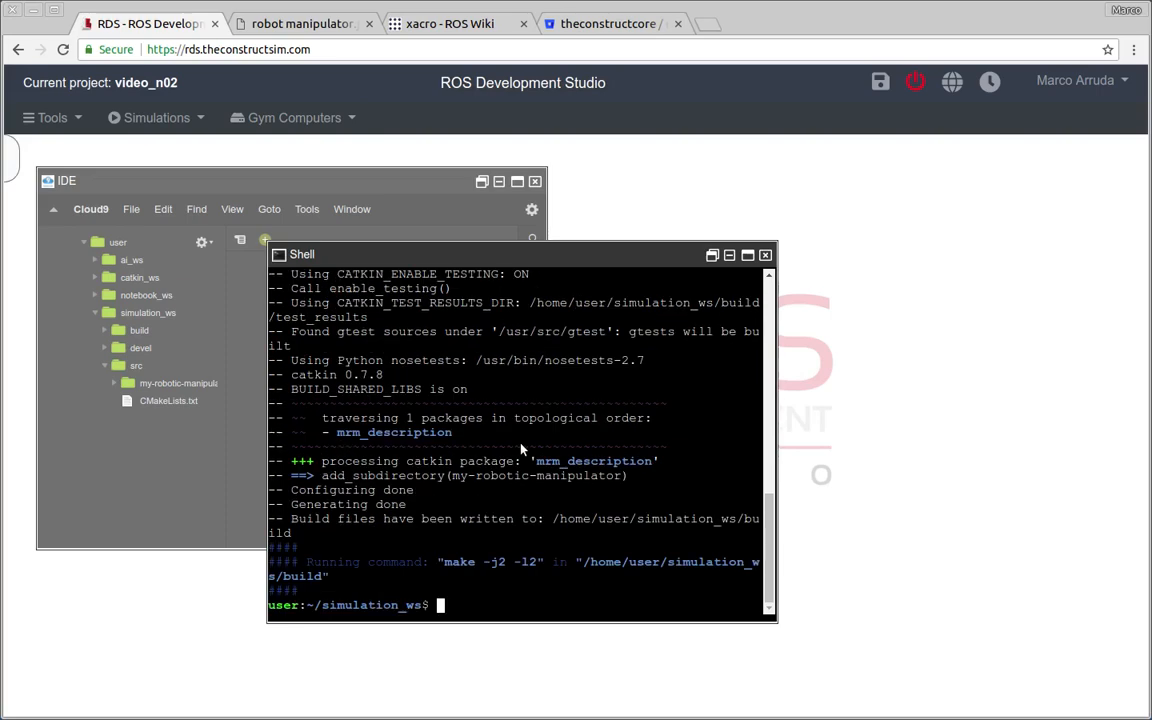
# Source devel/setup.bash and enter roslaunch mrm_description rviz.launch in the Shell
pyautogui.write('source dev')
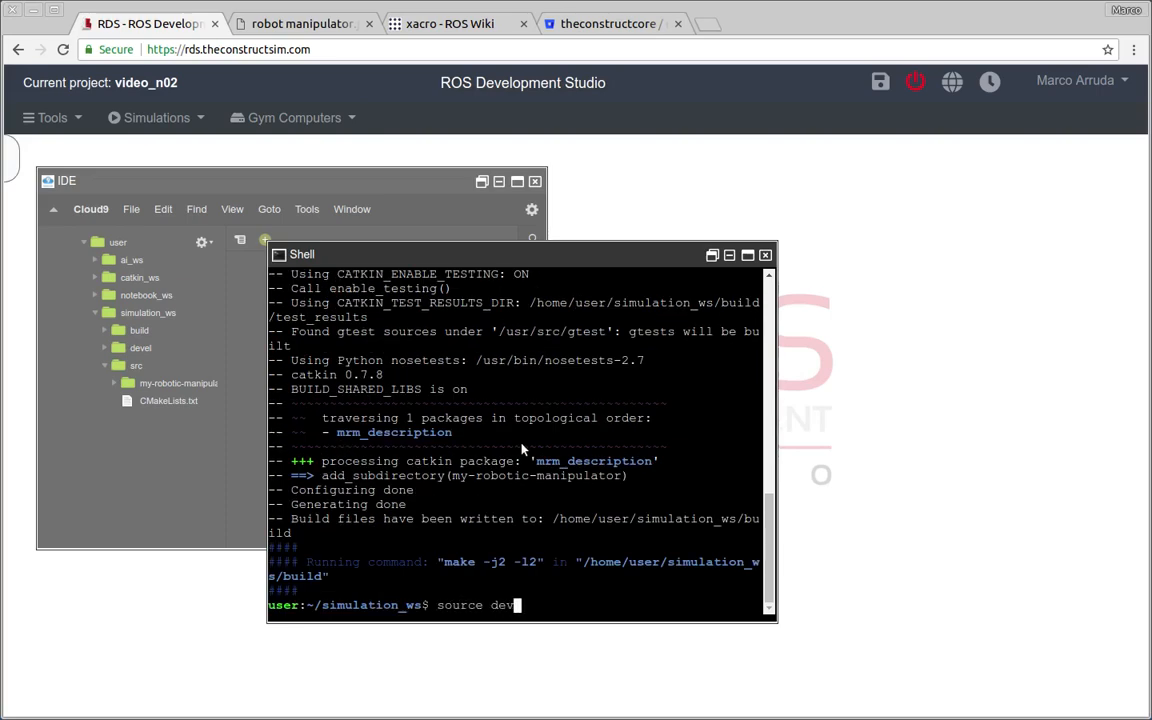
pyautogui.write('el/setup.bash')
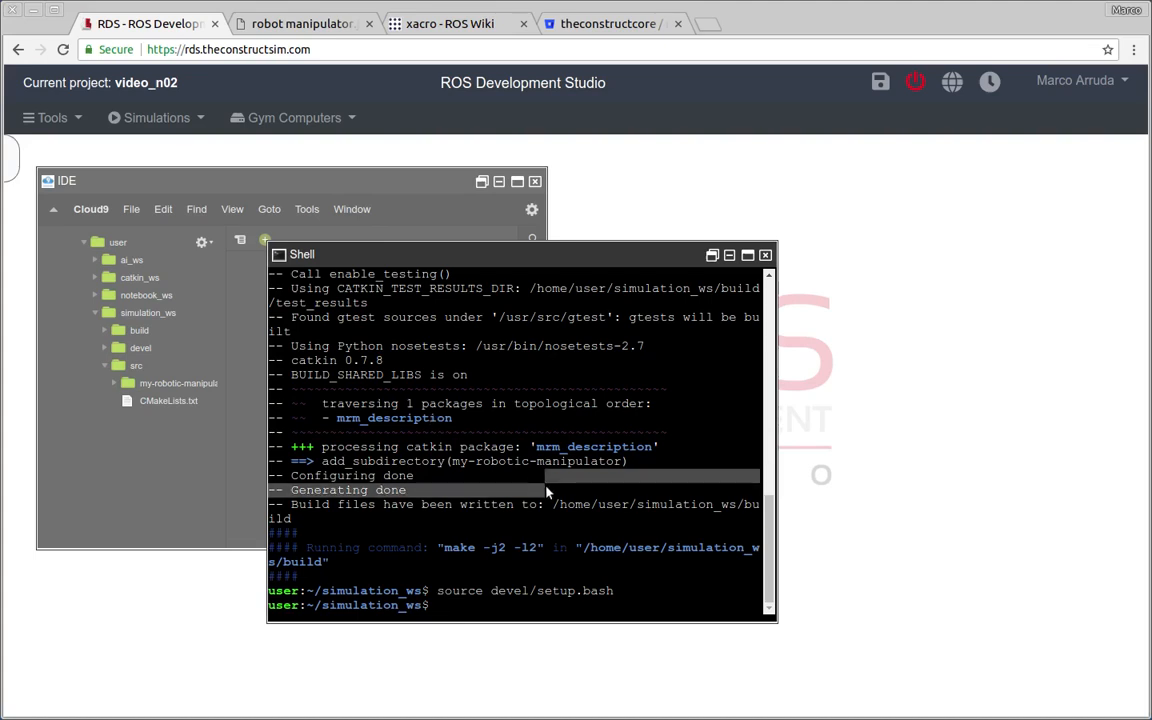
pyautogui.write('ros')
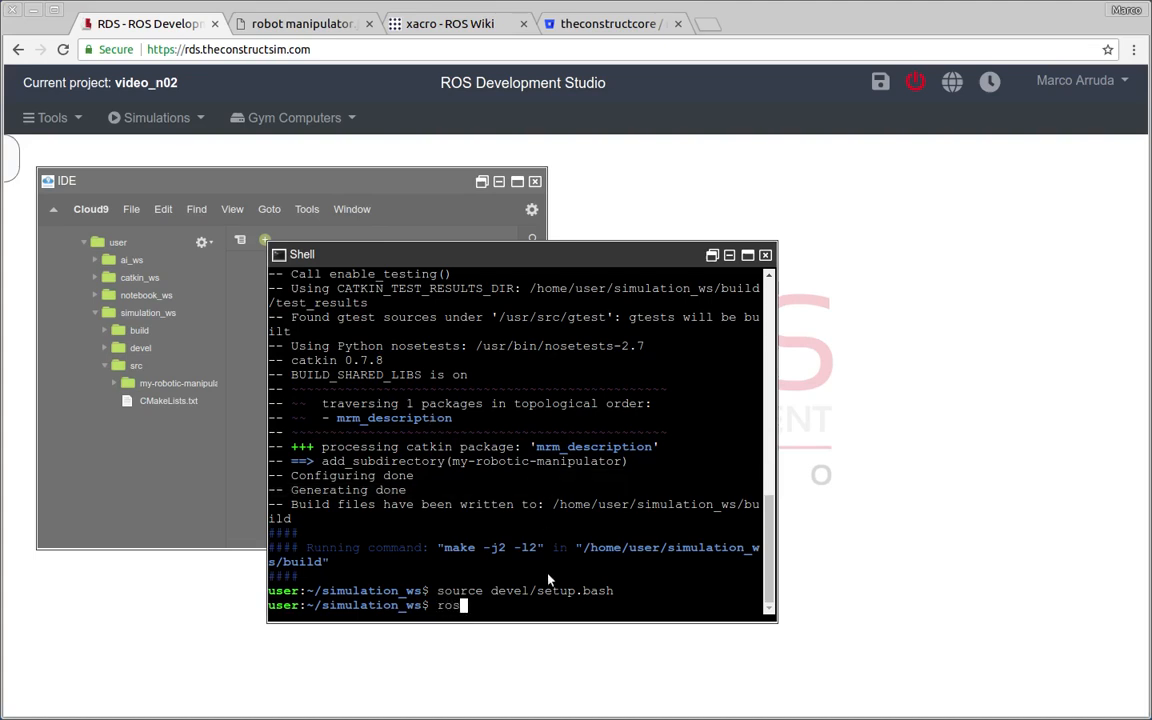
pyautogui.write('launch mrm_de')
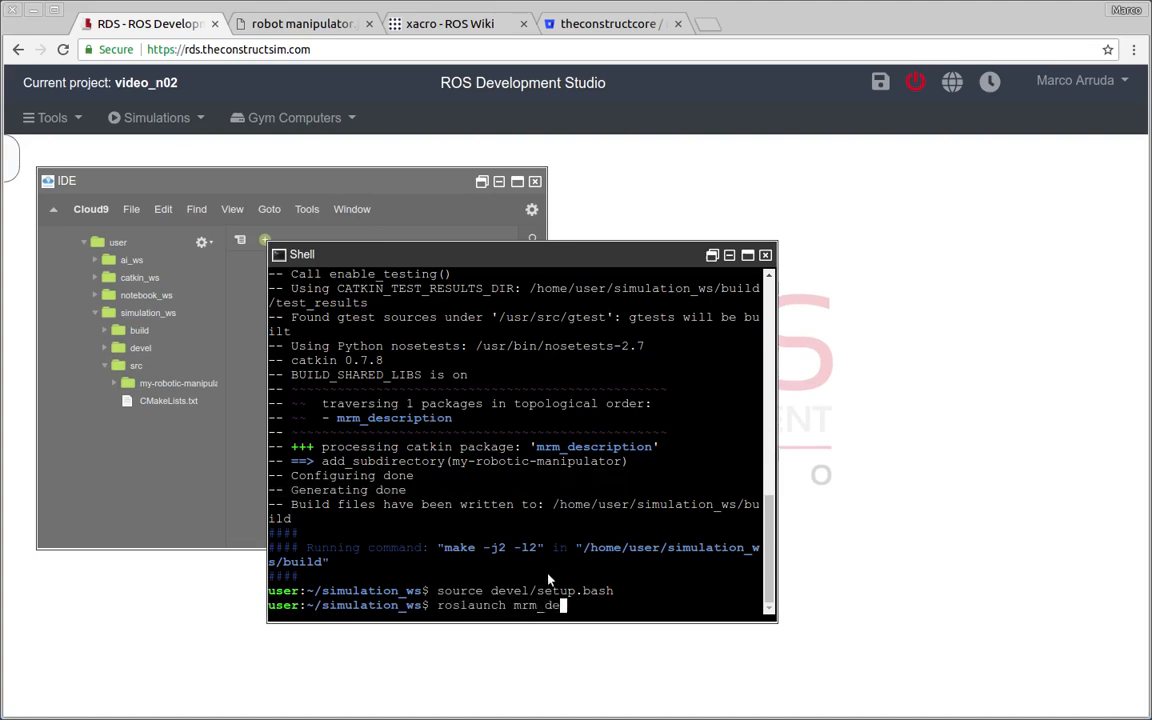
pyautogui.write('scription rviz.launch')
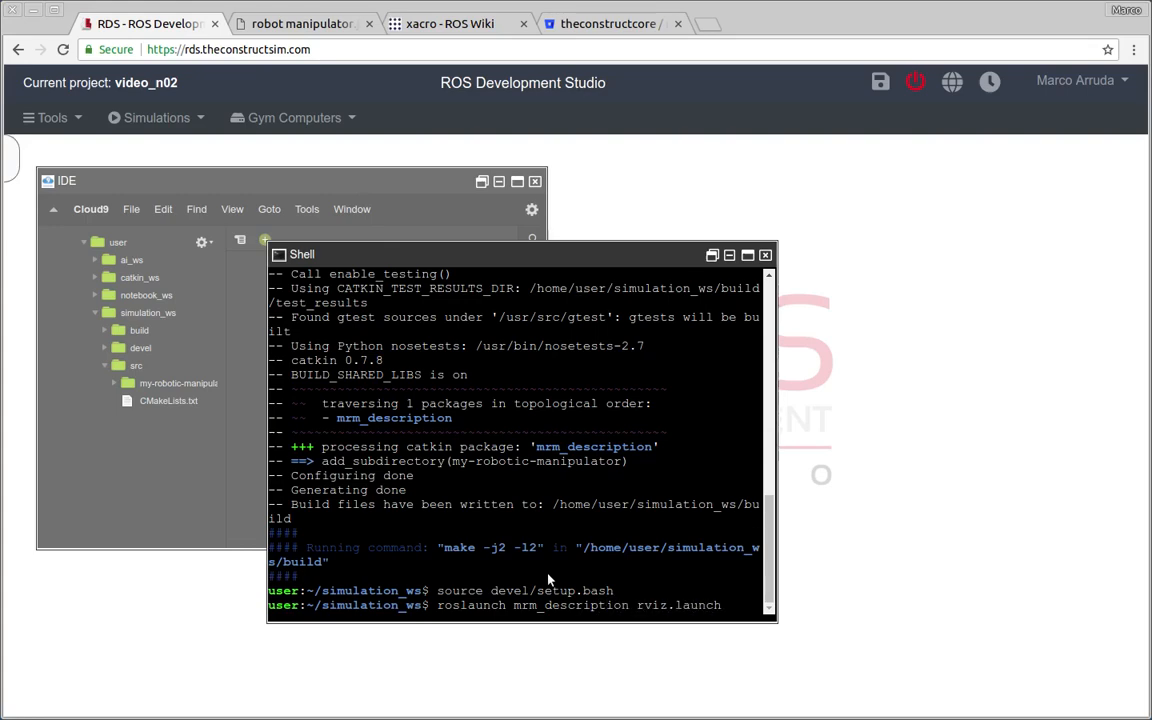
# Show RViz with the manipulator model via Tools > Graphical Tools
pyautogui.click(50, 116)
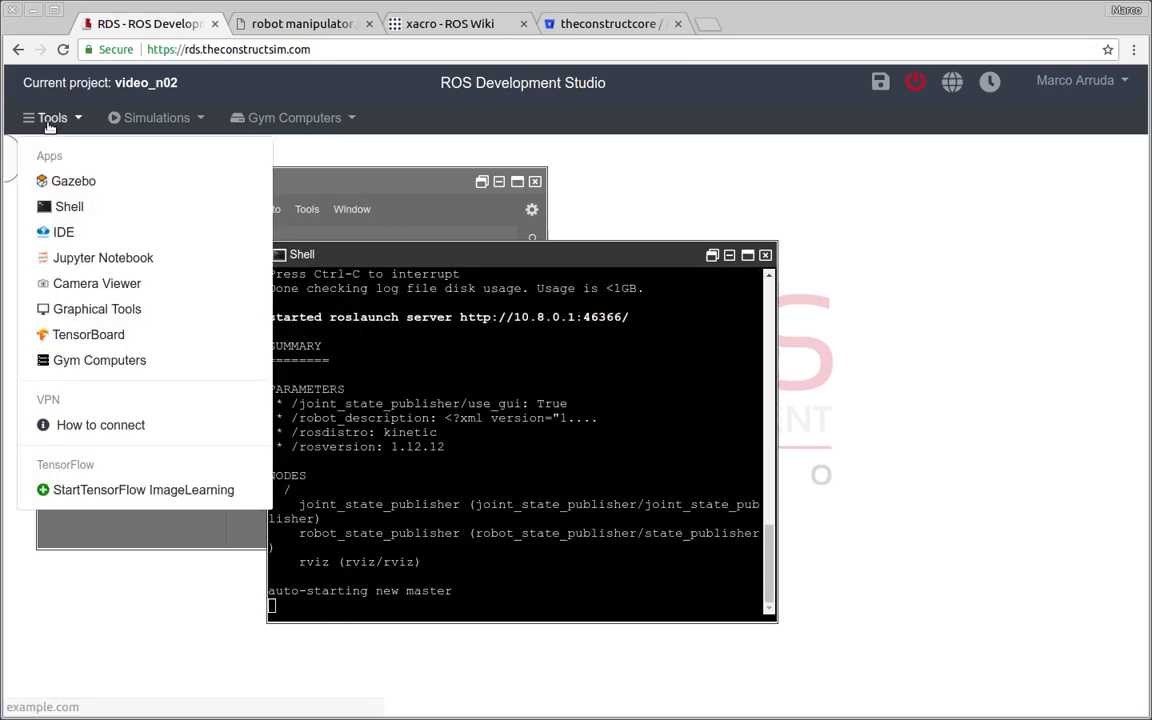
pyautogui.click(96, 308)
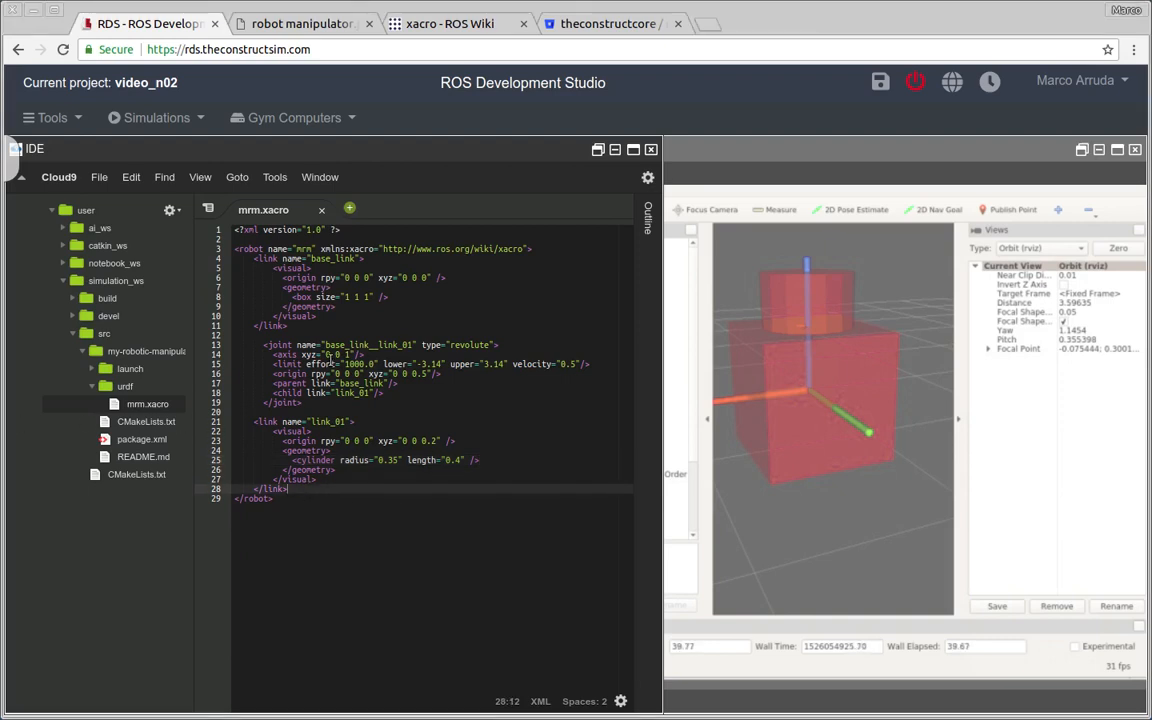
# Switch to the robot manipulator.jpg diagram tab in Chrome
pyautogui.click(300, 24)
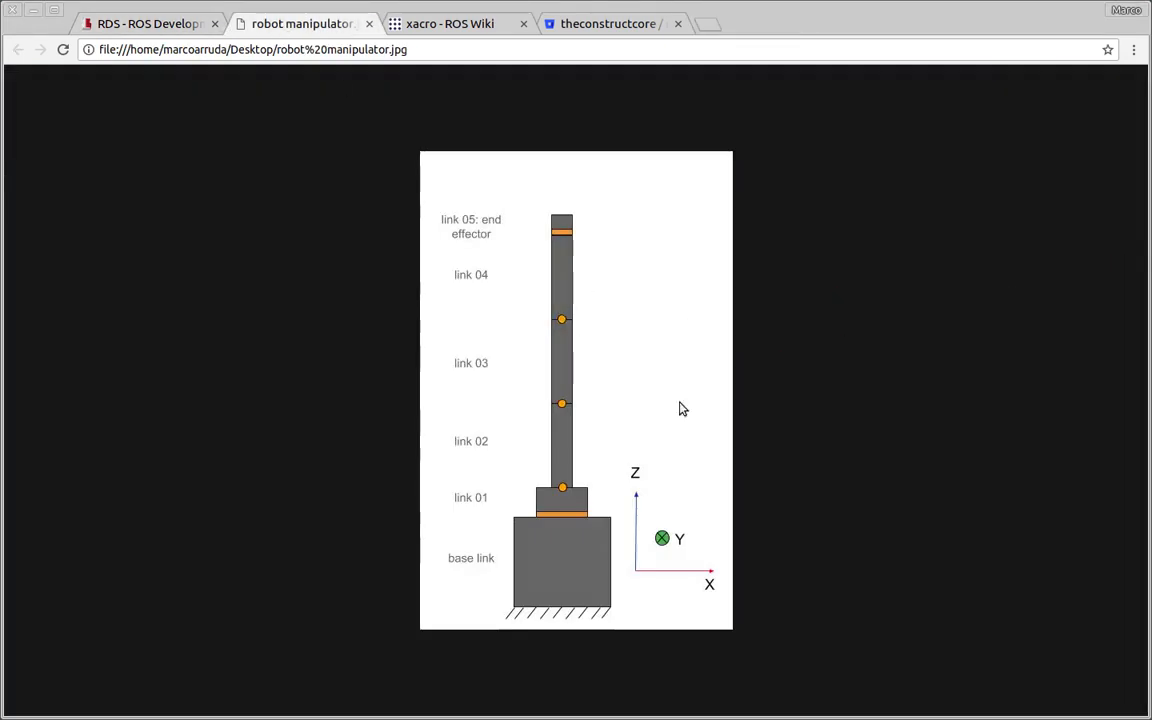
pyautogui.moveTo(560, 570)
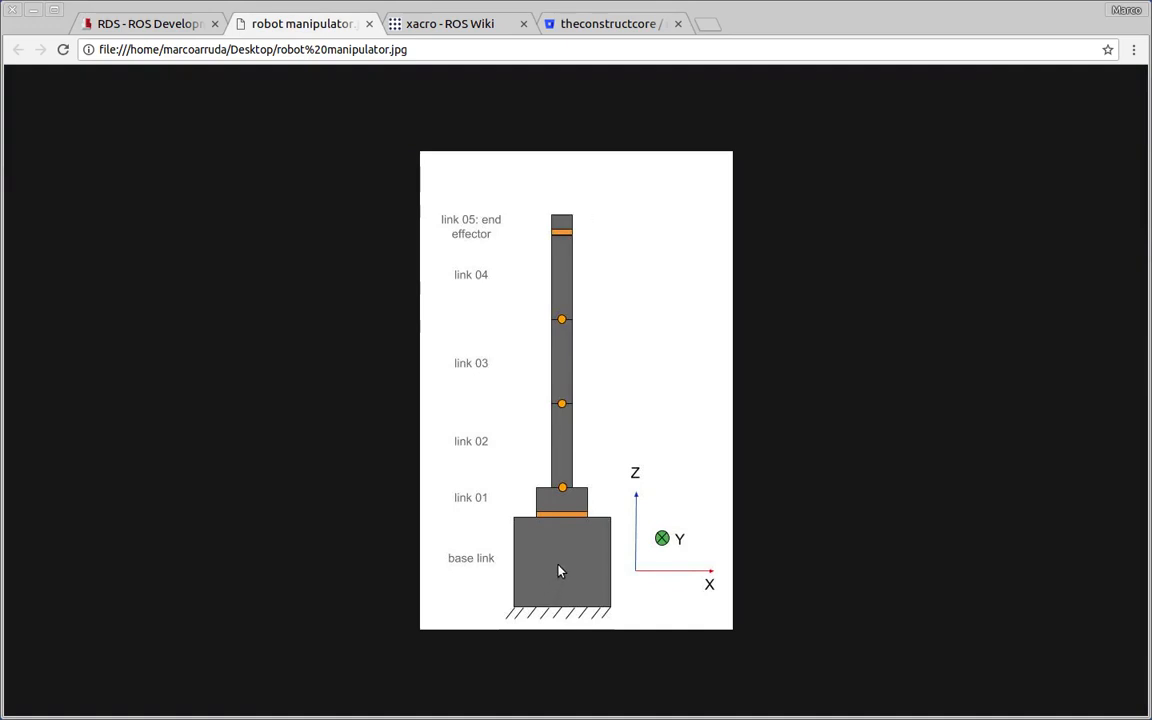
pyautogui.moveTo(564, 516)
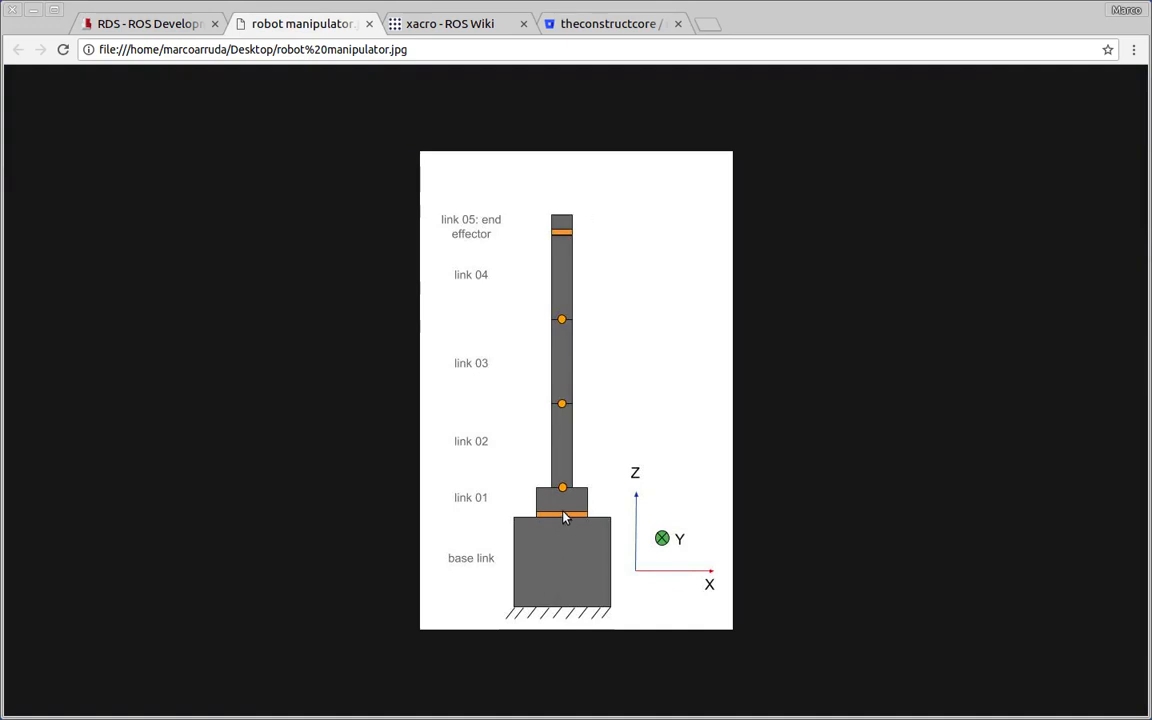
pyautogui.moveTo(564, 490)
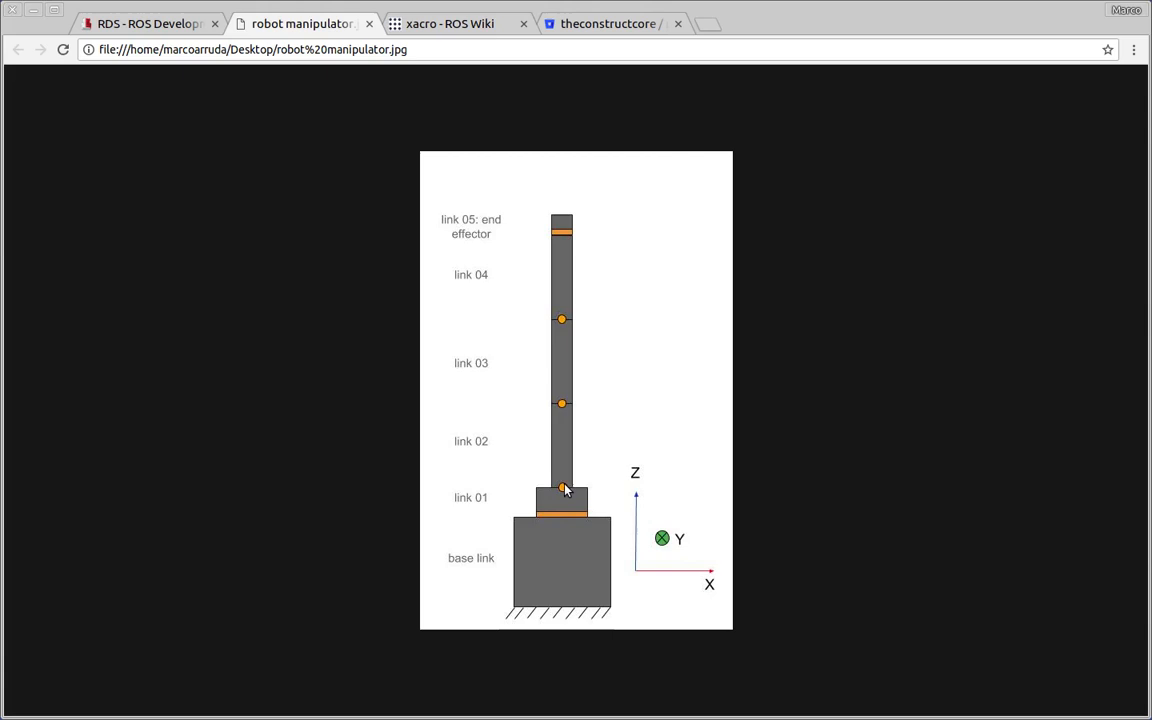
pyautogui.moveTo(564, 240)
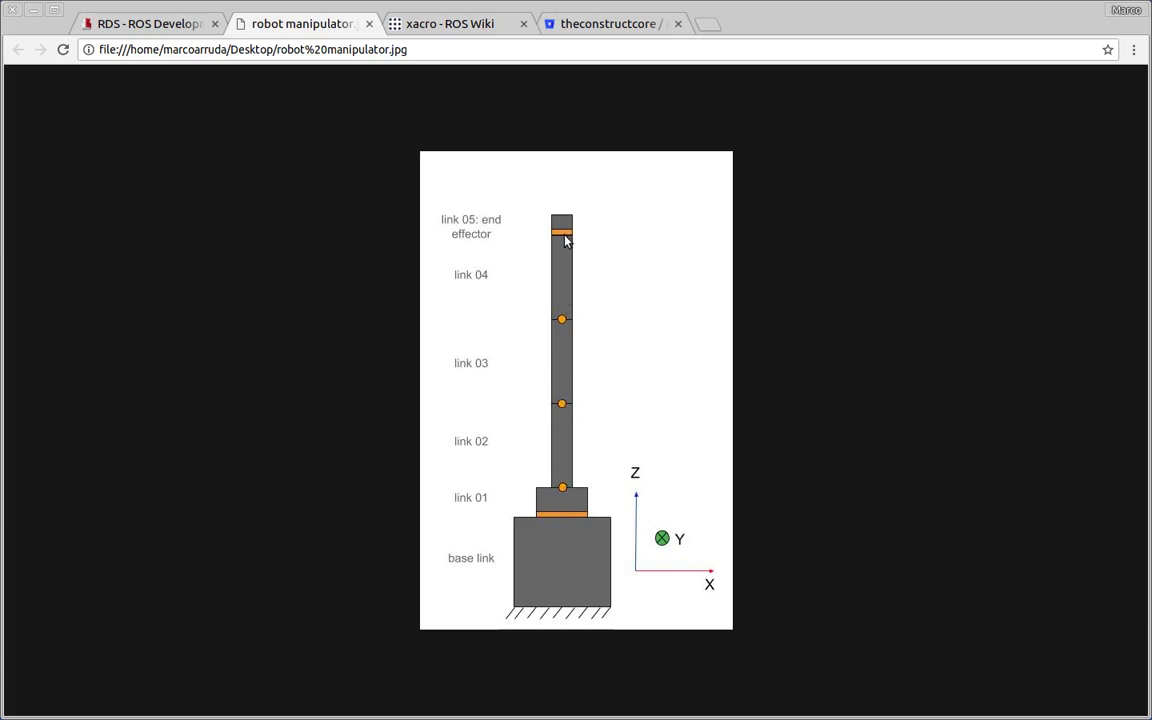
pyautogui.moveTo(564, 462)
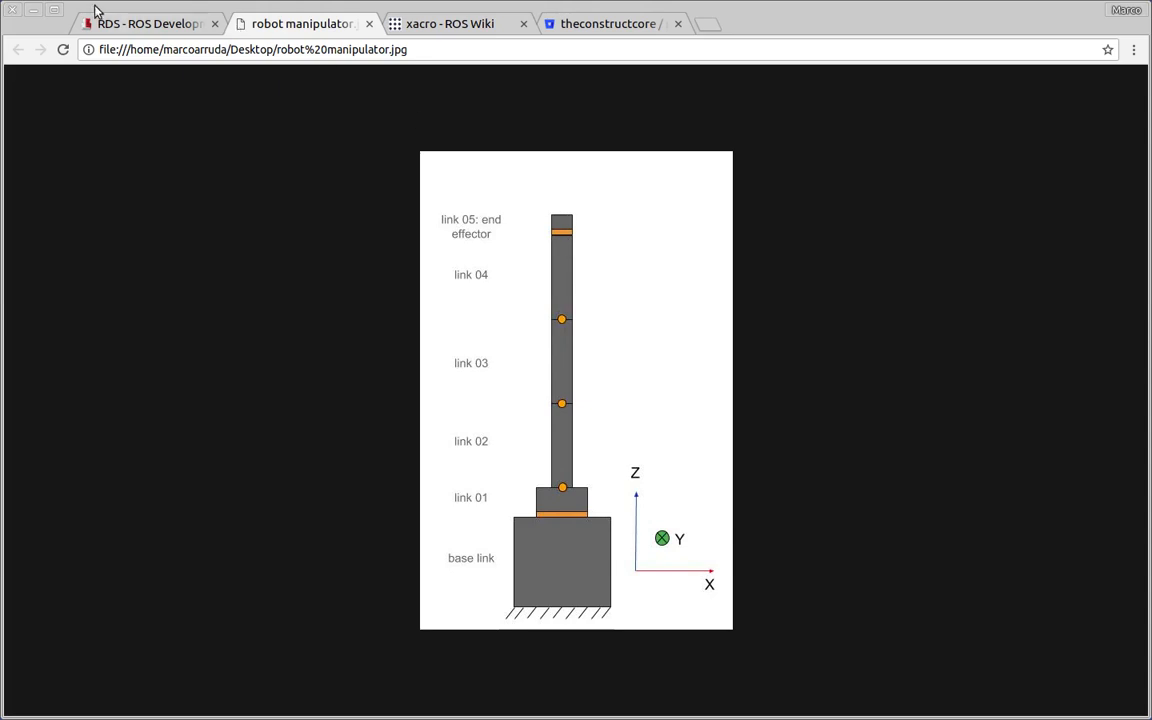
# Save mrm.xacro, relaunch rviz.launch and test a joint slider on the taller model
pyautogui.click(144, 24)
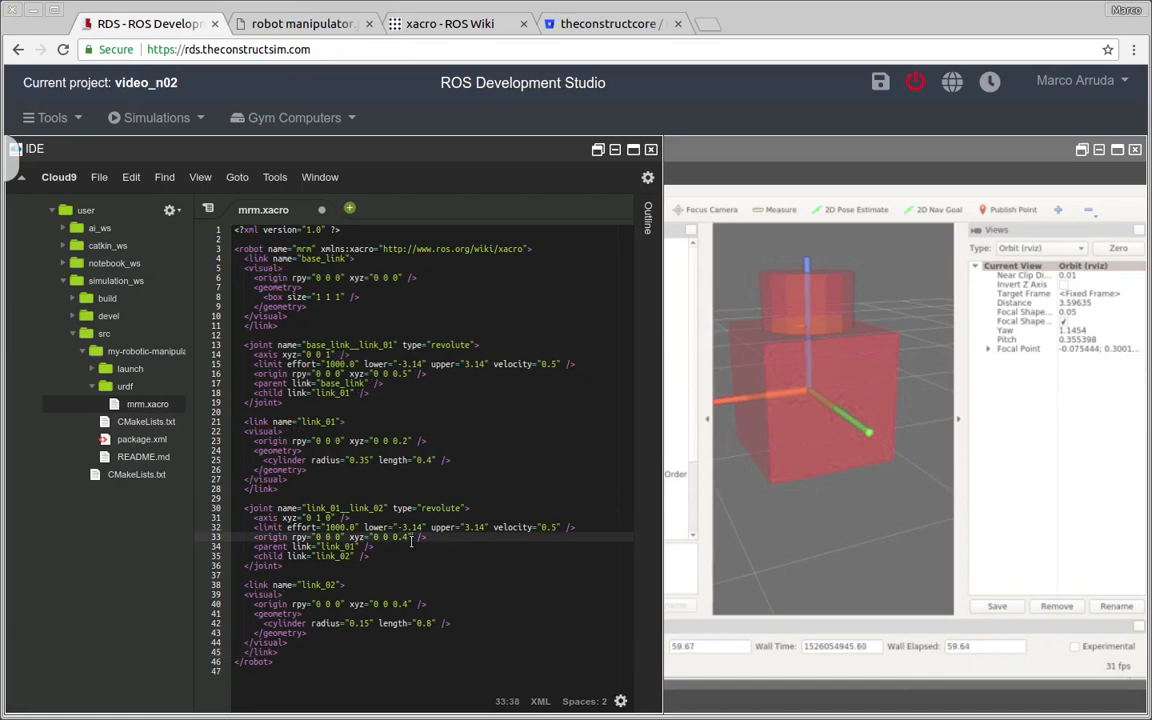
pyautogui.press('ctrl+s')
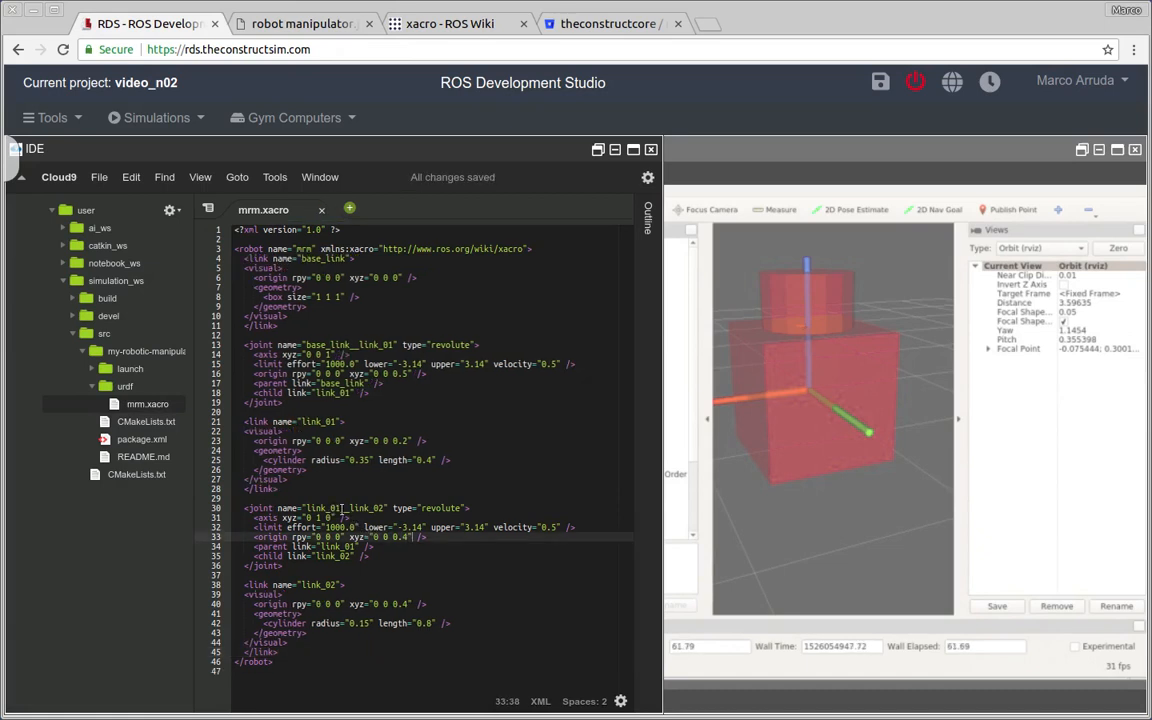
pyautogui.scroll(-3)
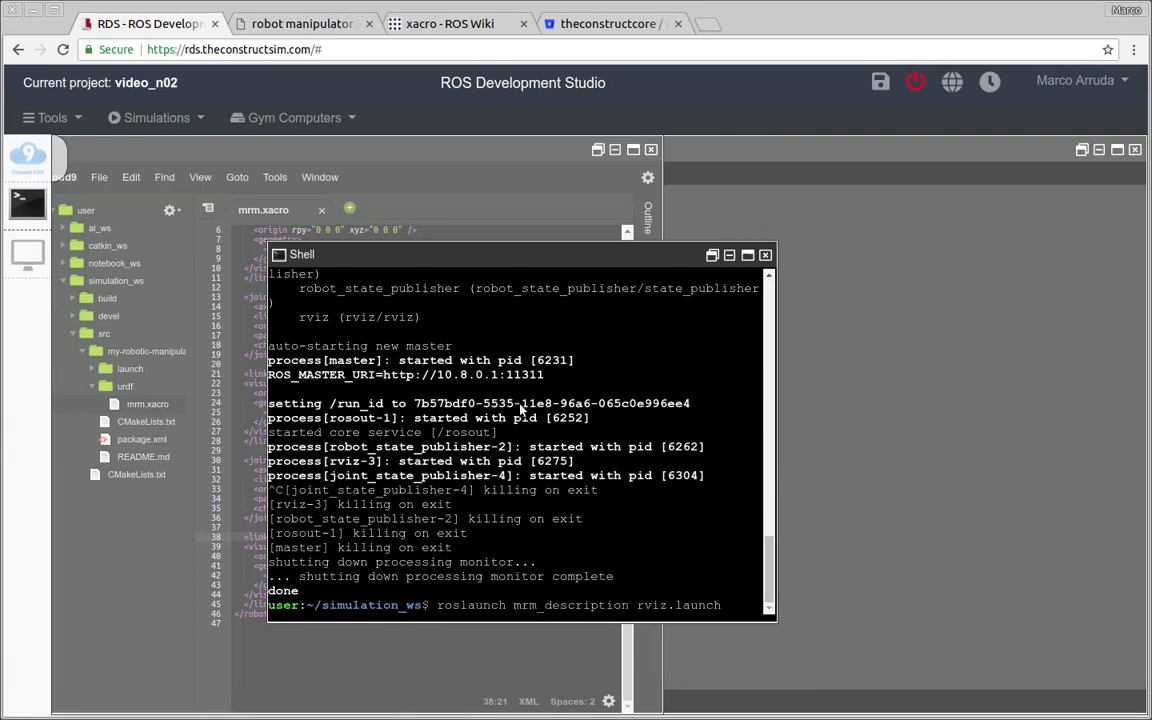
pyautogui.press('enter')
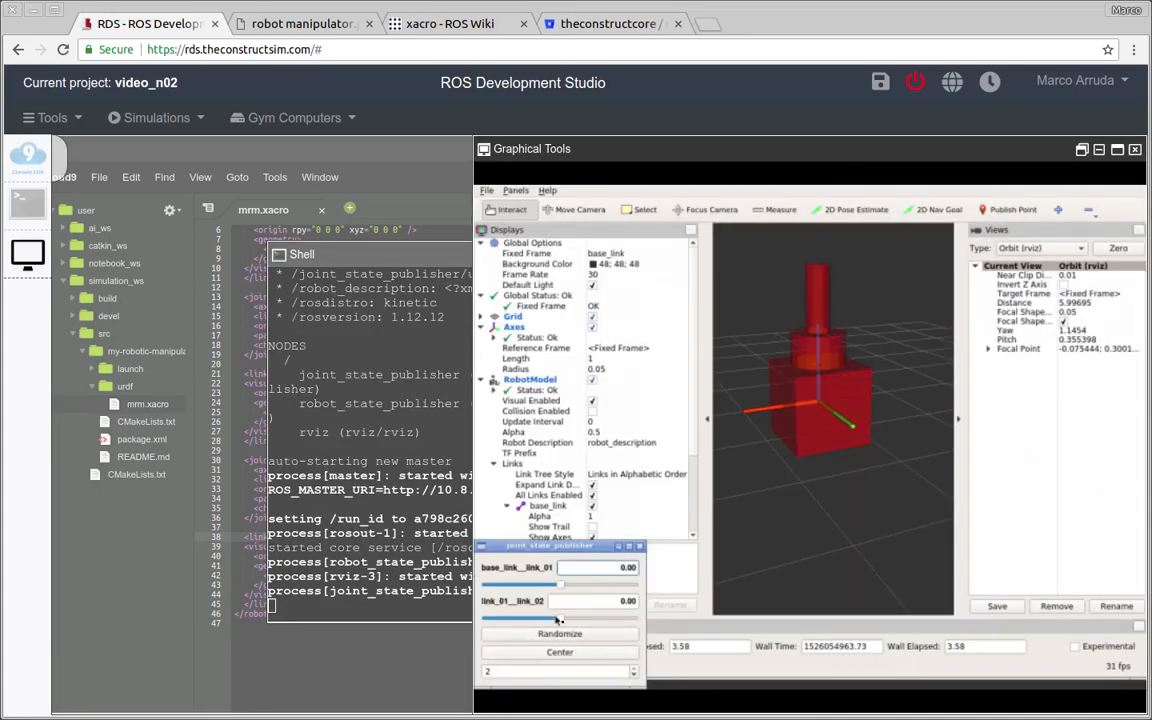
pyautogui.moveTo(560, 616); pyautogui.dragTo(550, 616)
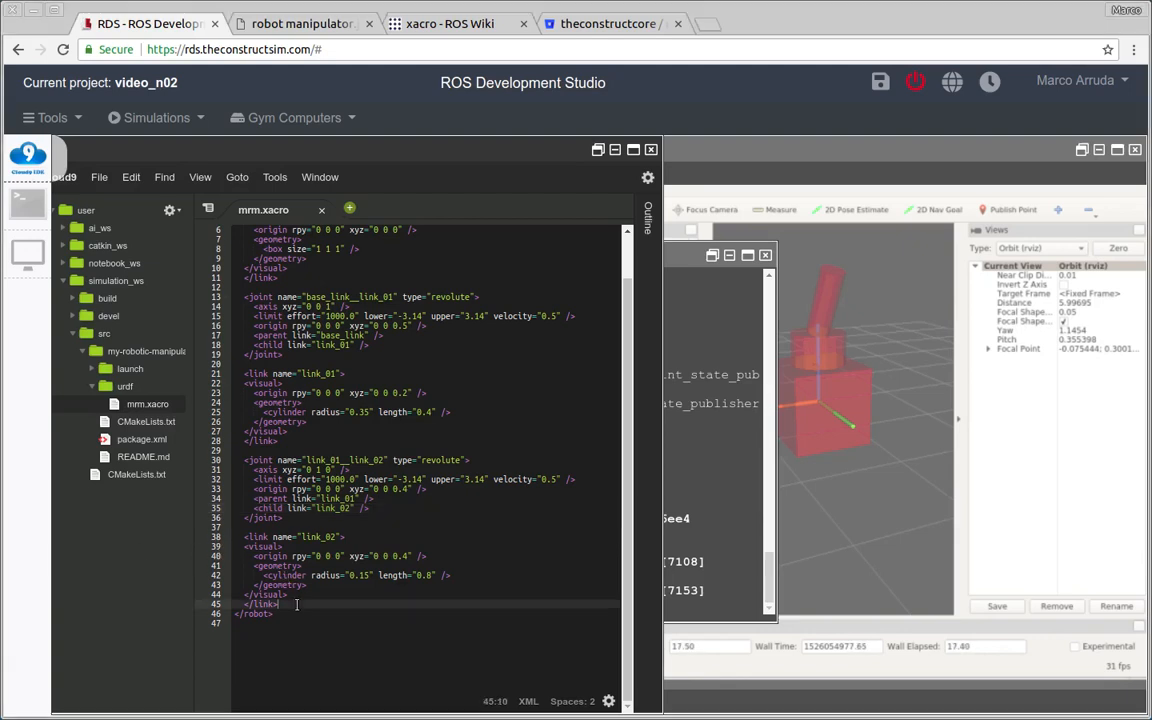
# Add link_03 to link_05 with joints after link_02 in mrm.xacro and stop the running launch
pyautogui.scroll(-3)
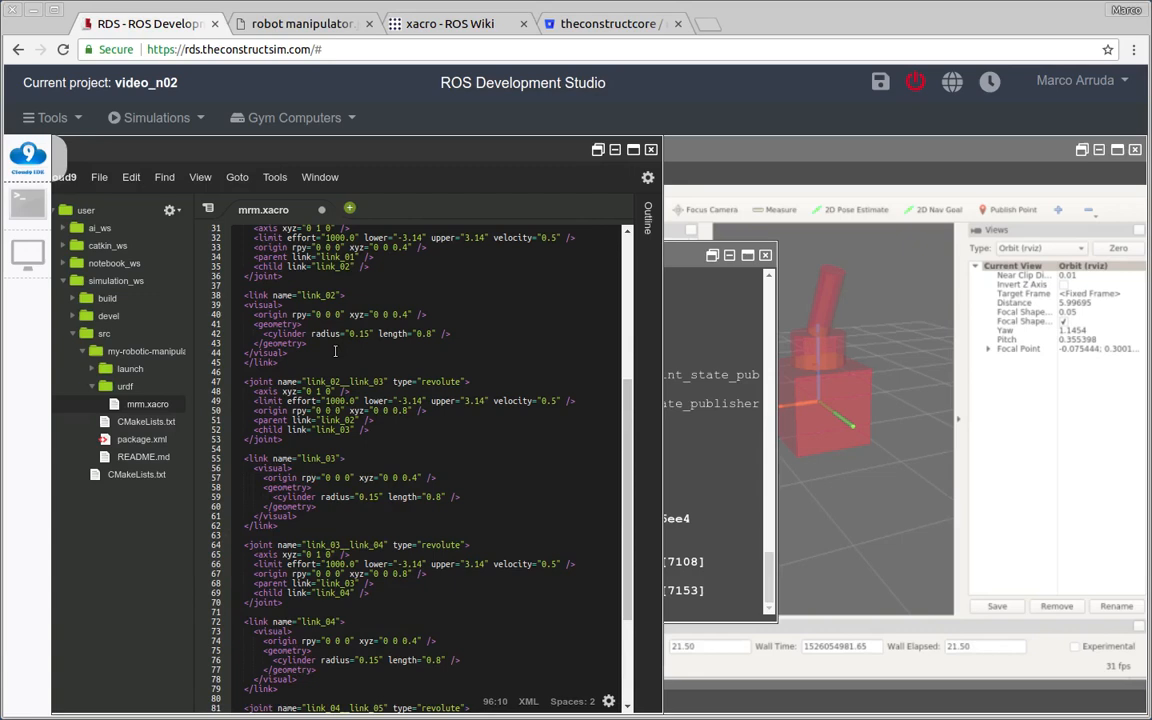
pyautogui.click(312, 344)
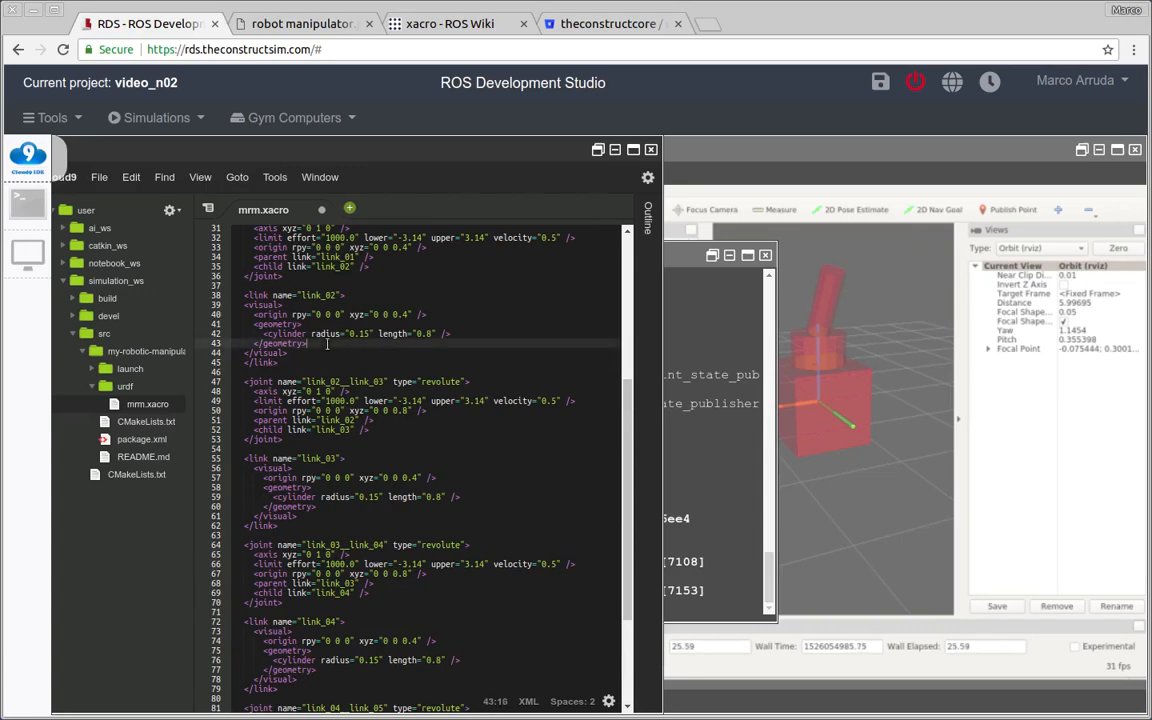
pyautogui.scroll(-3)
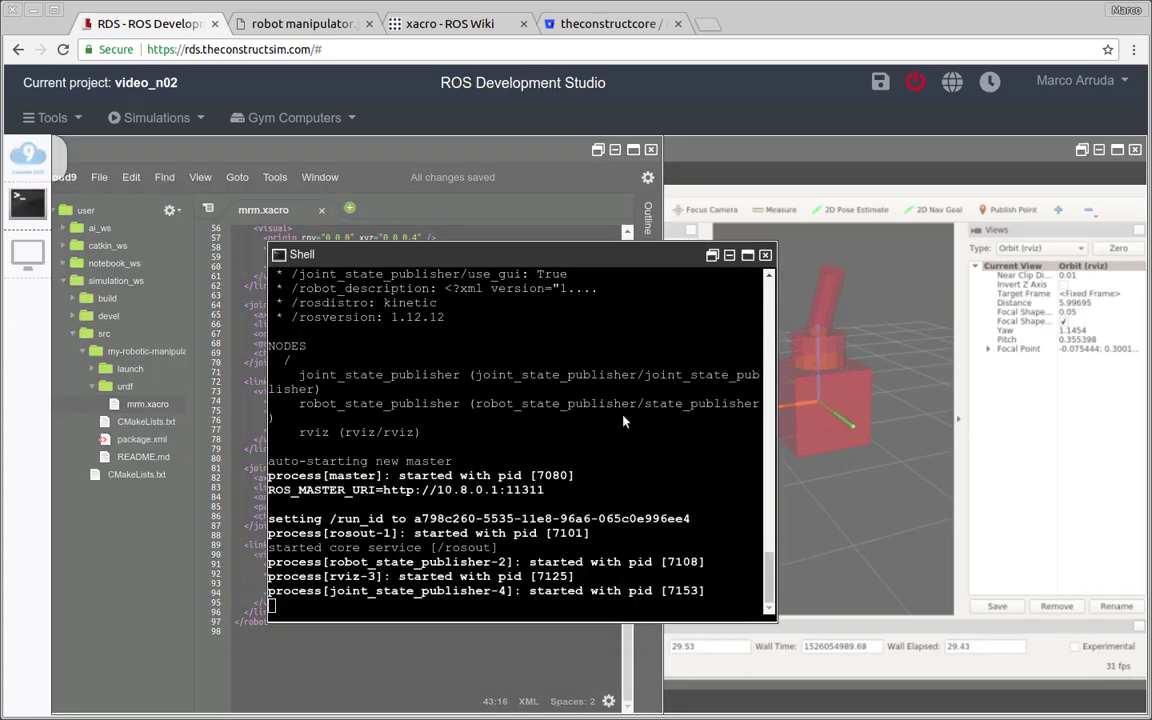
pyautogui.press('ctrl+c')
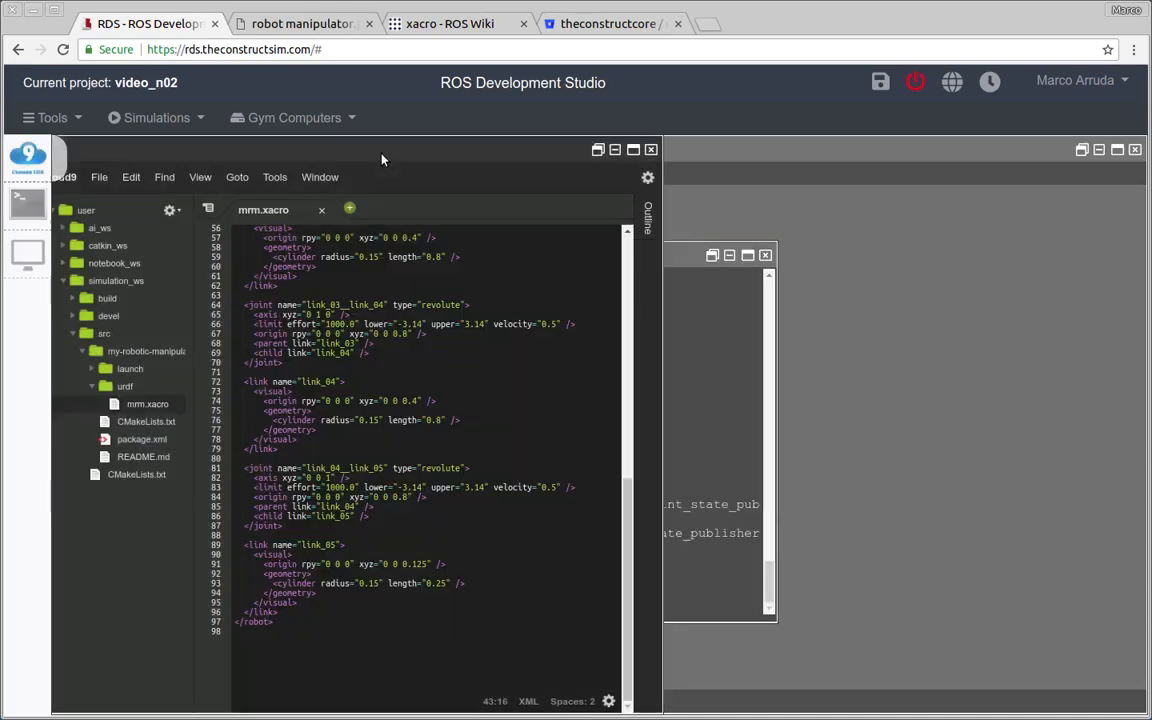
pyautogui.click(532, 414)
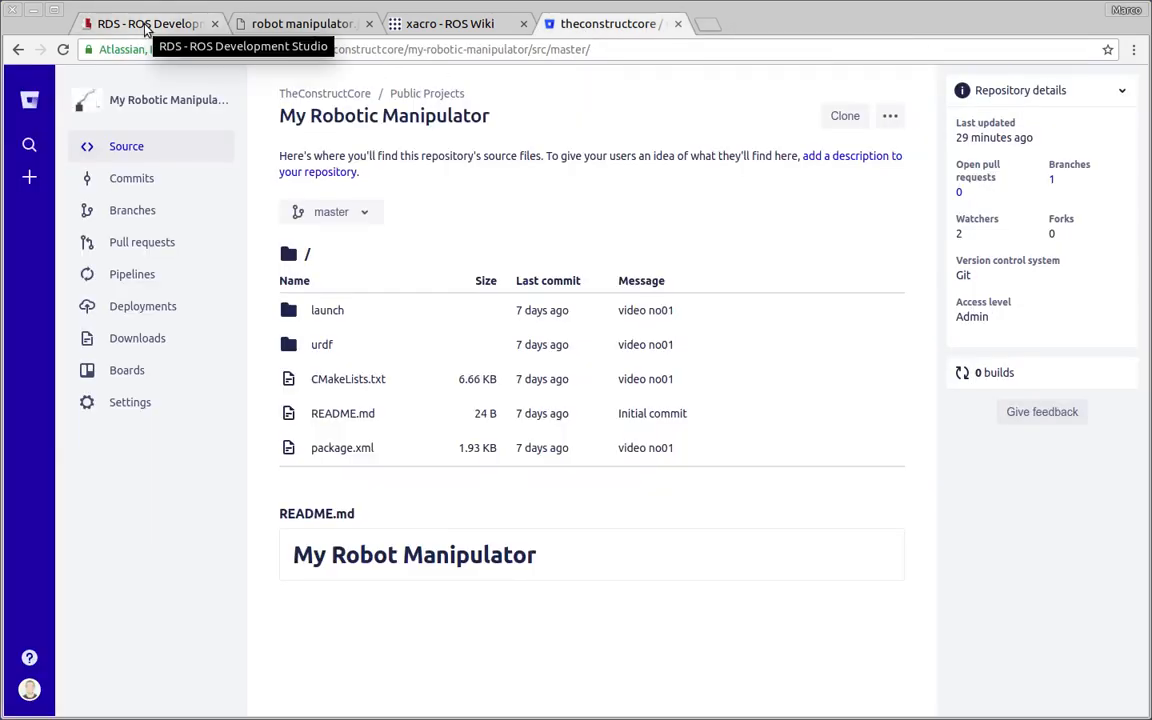
# Switch back to the RDS tab where RViz shows the five-link arm
pyautogui.click(144, 24)
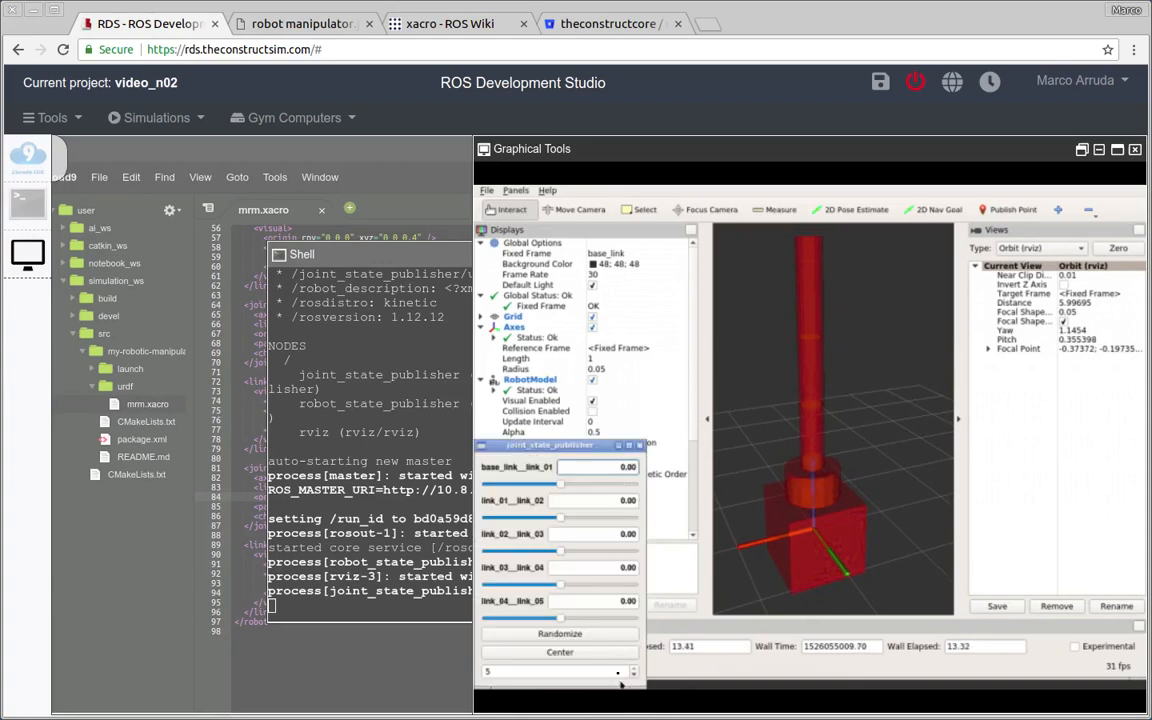
# Randomize all joints several times and drag the base_link_link_01 slider to pose the arm
pyautogui.click(560, 632)
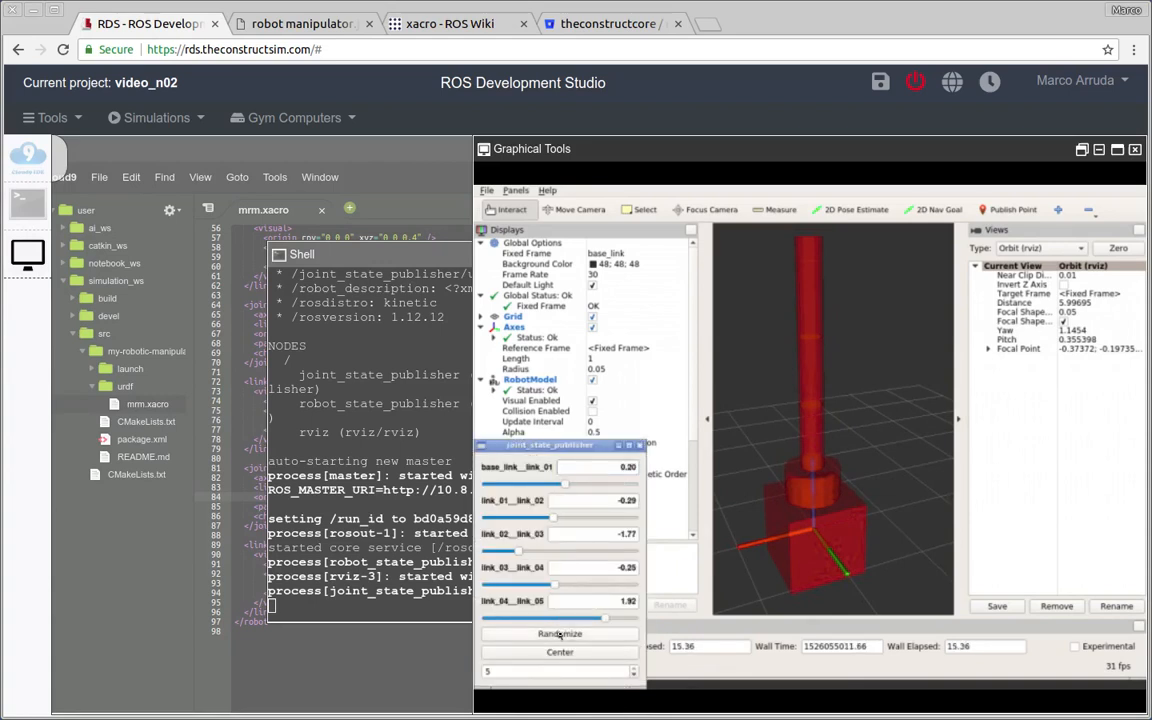
pyautogui.click(560, 632)
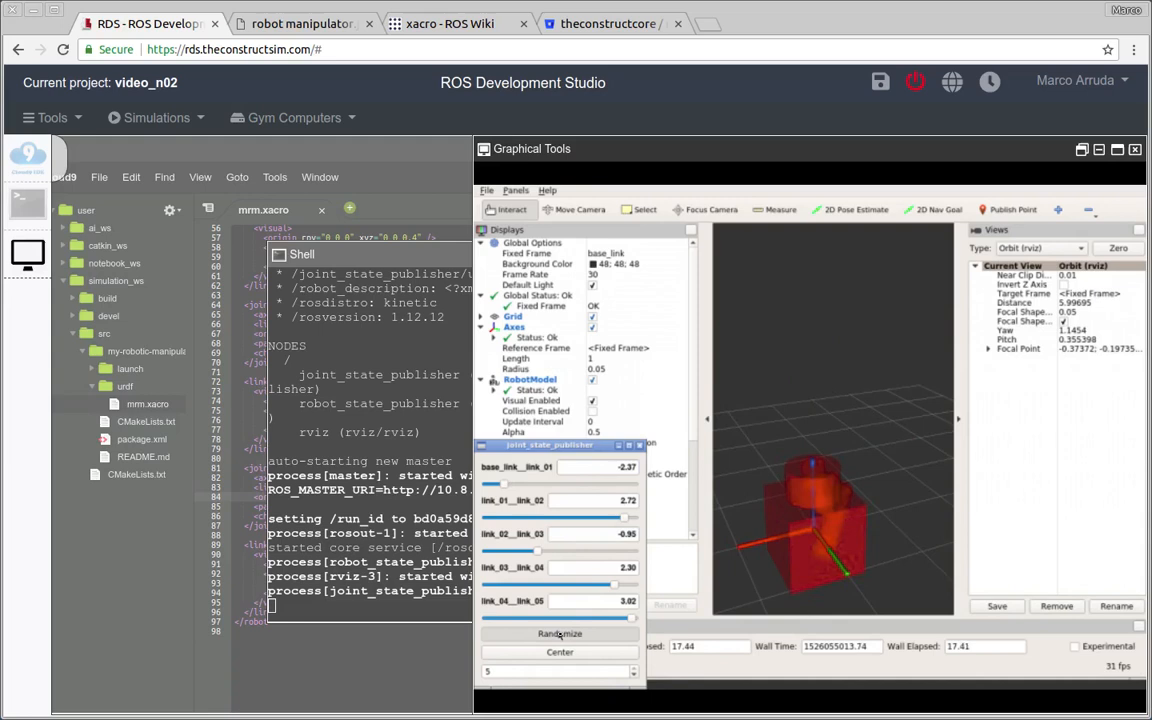
pyautogui.click(560, 632)
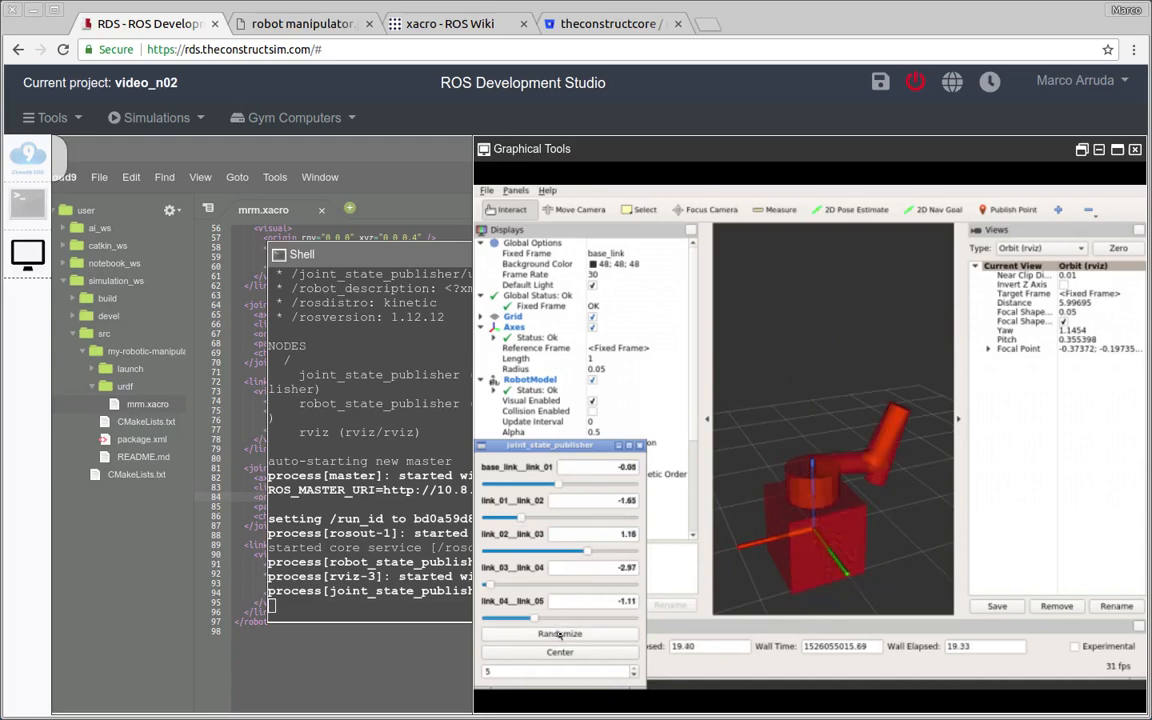
pyautogui.click(560, 632)
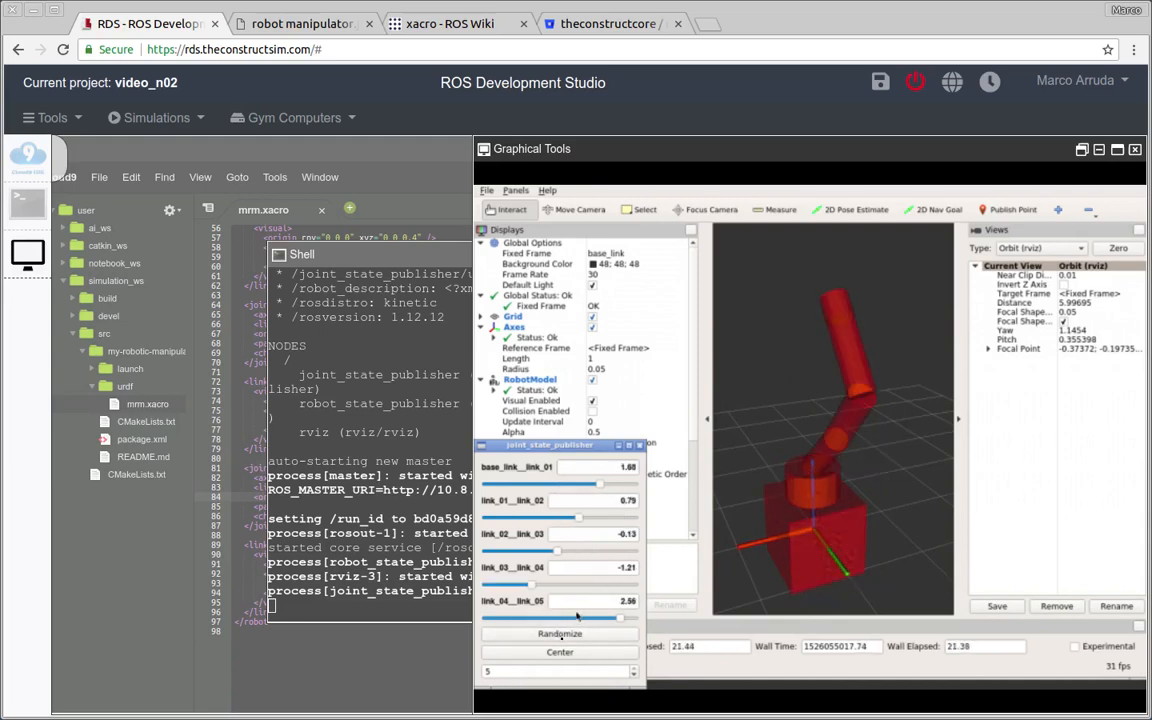
pyautogui.moveTo(600, 486); pyautogui.dragTo(576, 486)
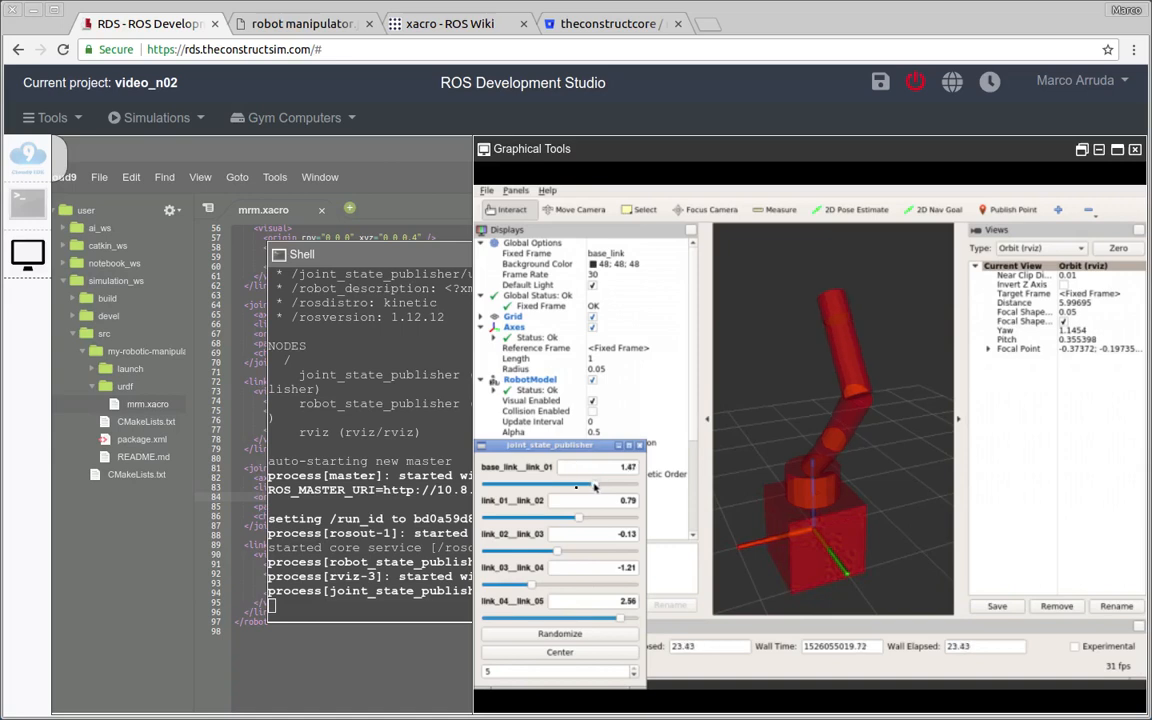
pyautogui.moveTo(596, 486); pyautogui.dragTo(492, 486)
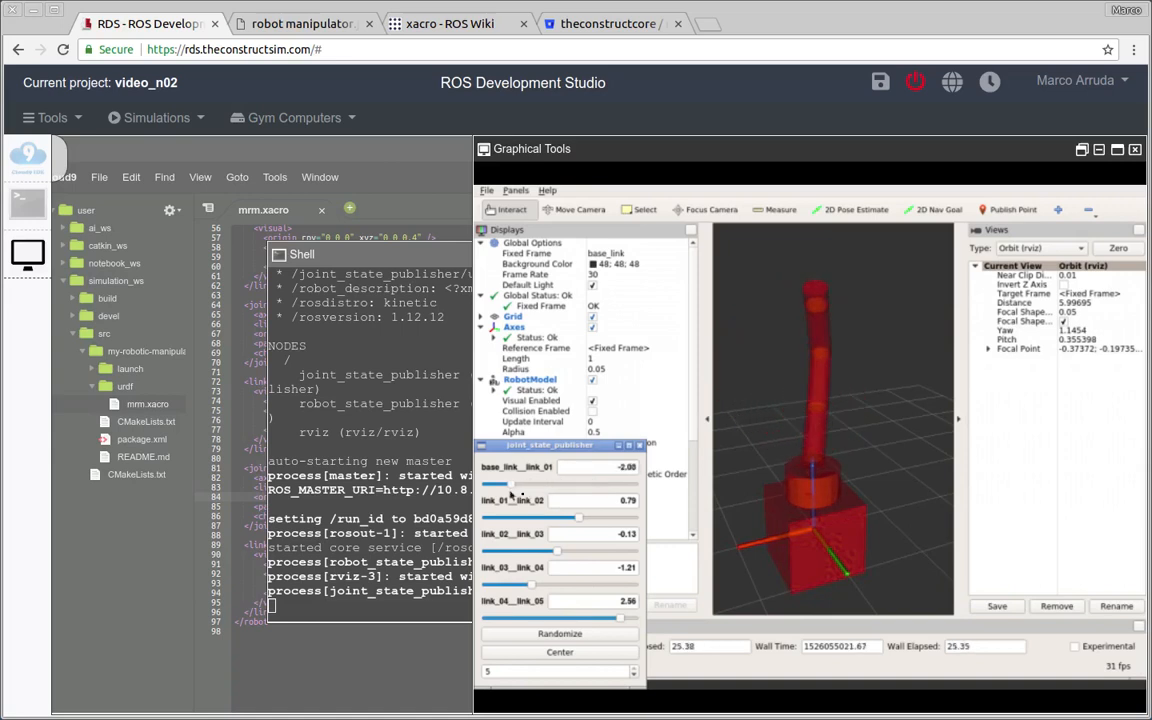
pyautogui.moveTo(496, 484); pyautogui.dragTo(596, 484)
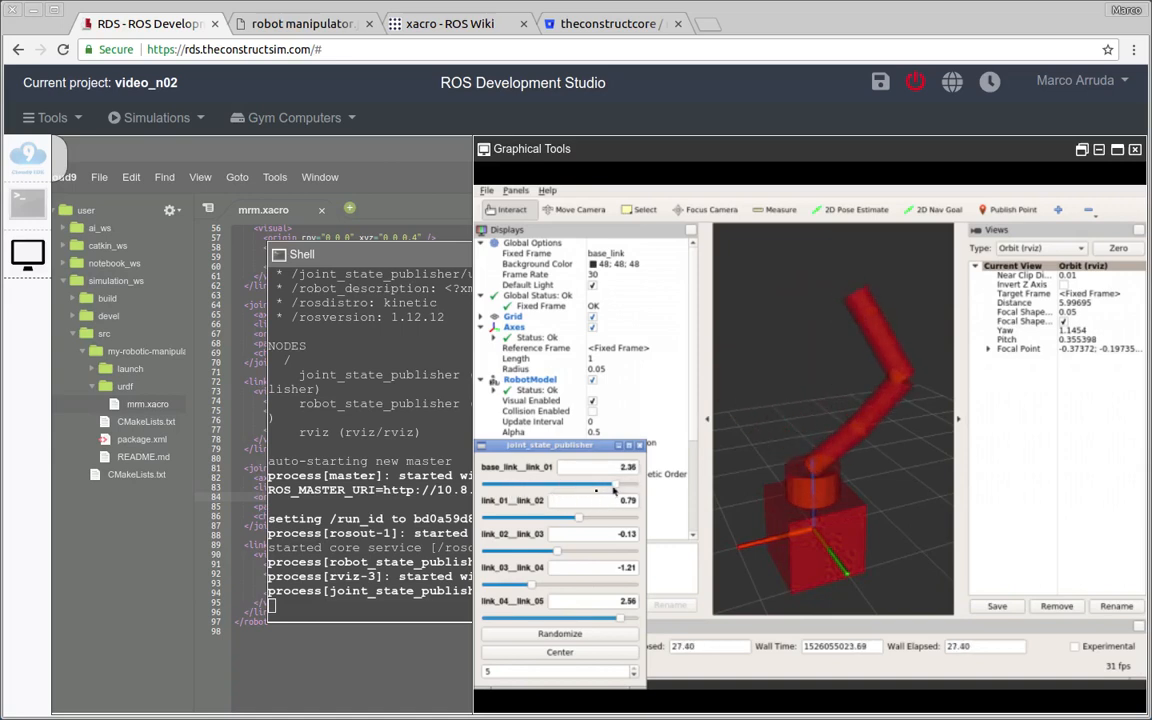
pyautogui.moveTo(598, 486); pyautogui.dragTo(556, 486)
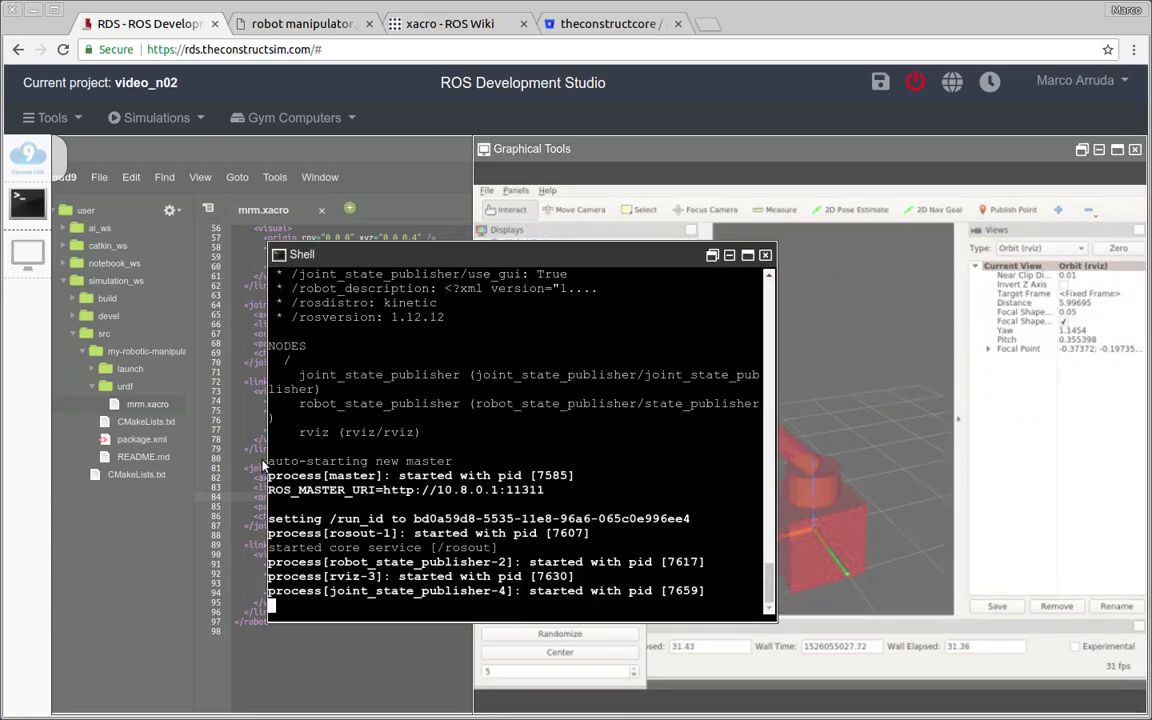
pyautogui.moveTo(230, 450)
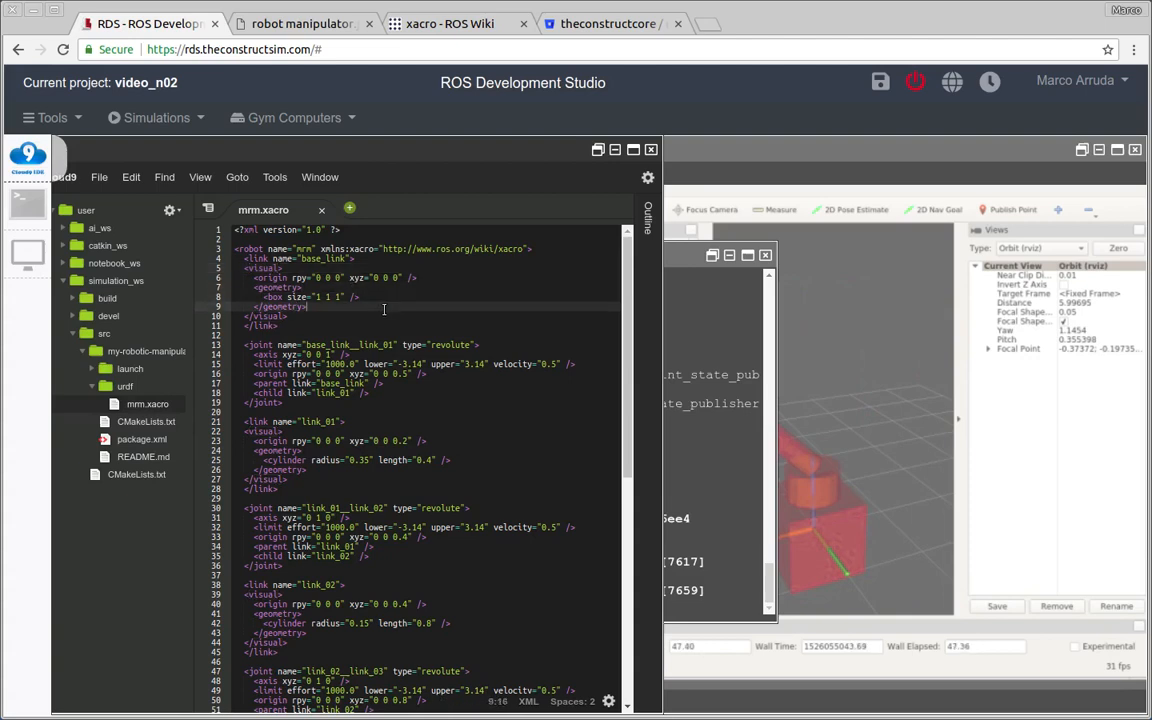
# Scroll through mrm.xacro's link and joint definitions up to link_04
pyautogui.scroll(-3)
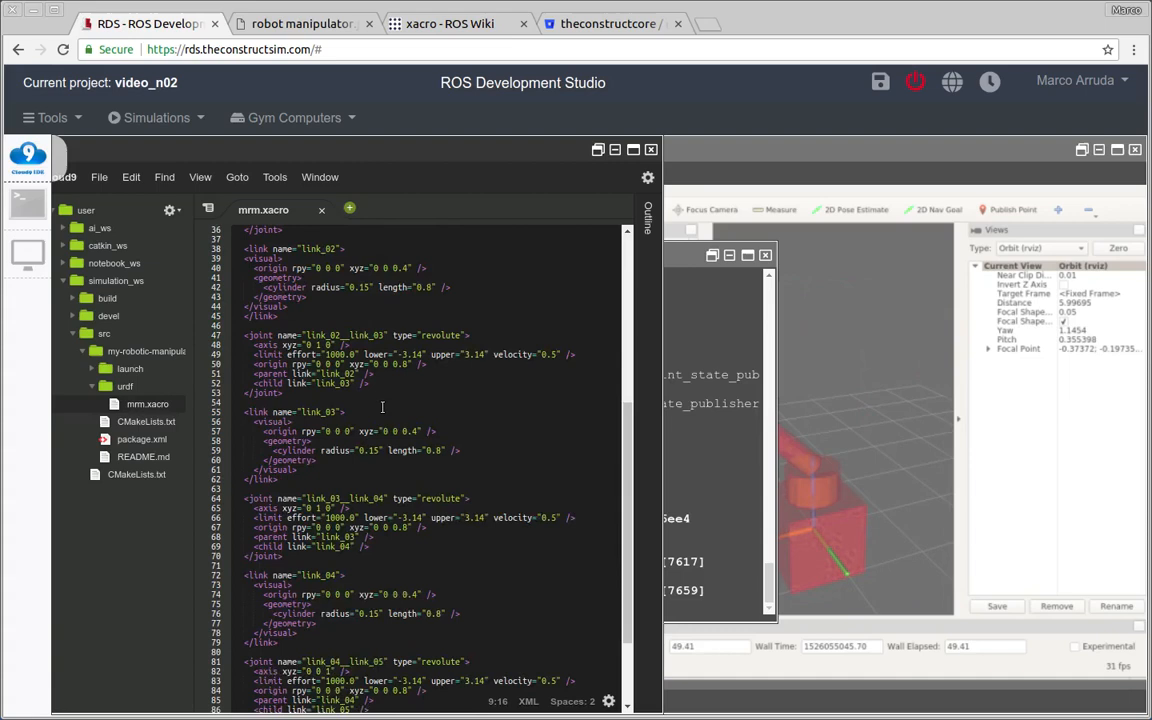
pyautogui.scroll(-3)
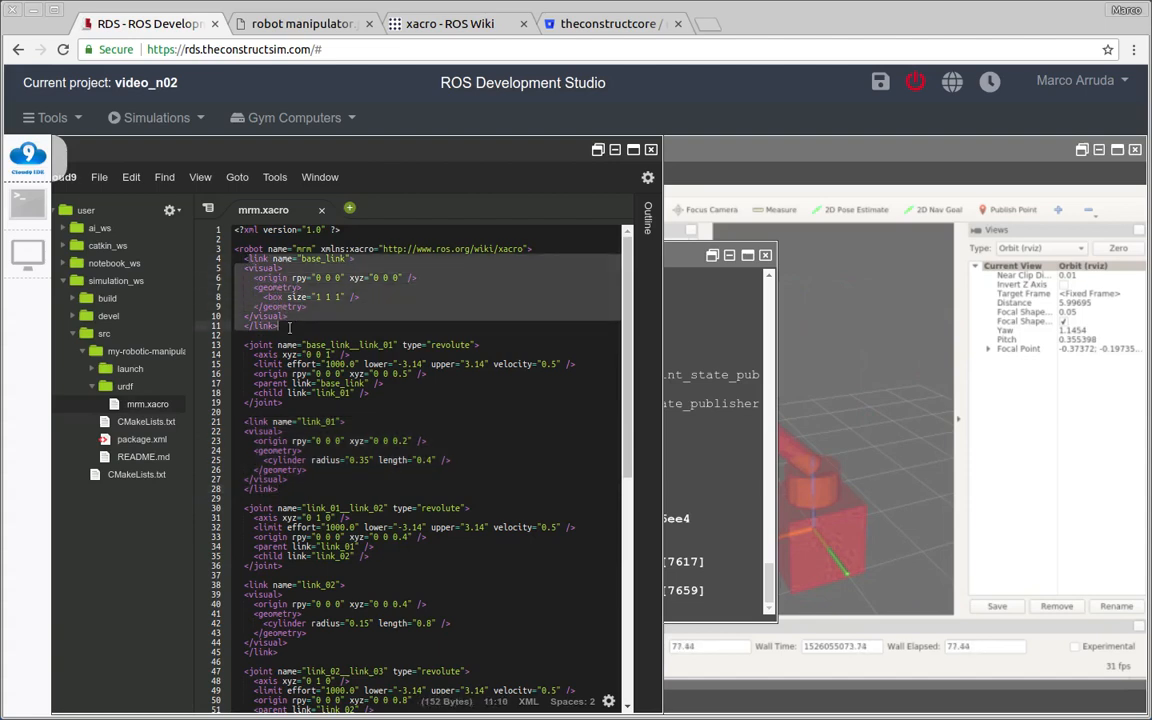
# Create links_joints.xacro in the urdf folder with m_joint, m_link_cylinder and m_link_box macros
pyautogui.rightClick(124, 386)
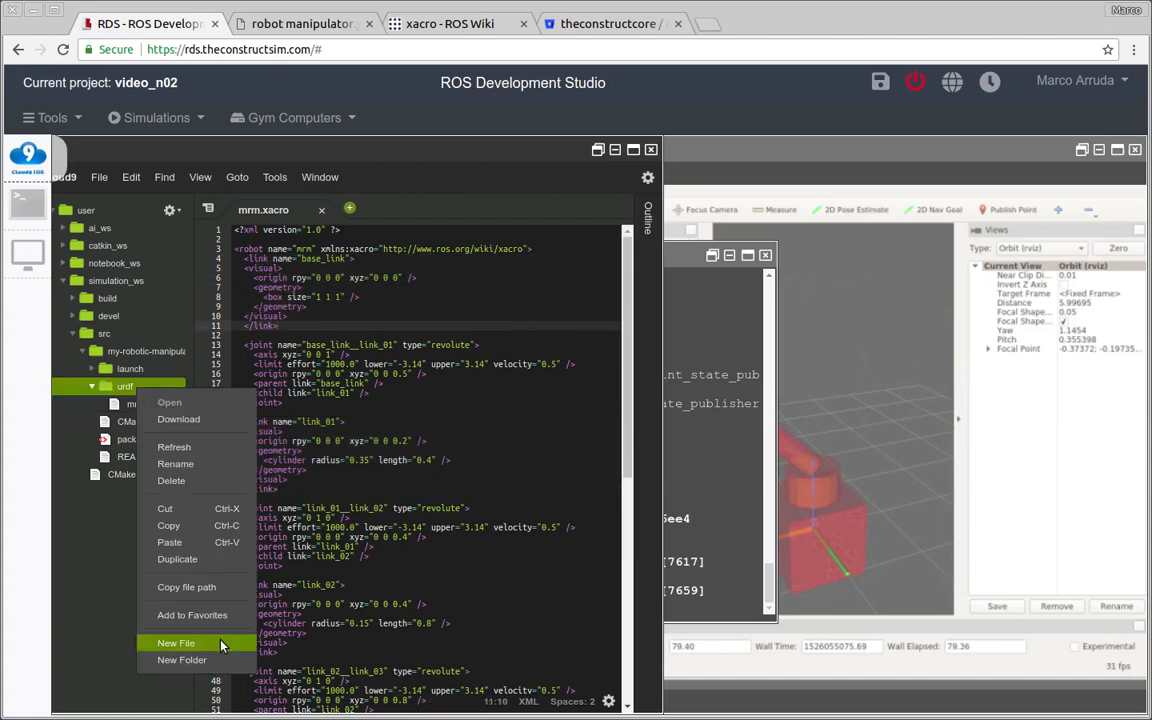
pyautogui.click(176, 644)
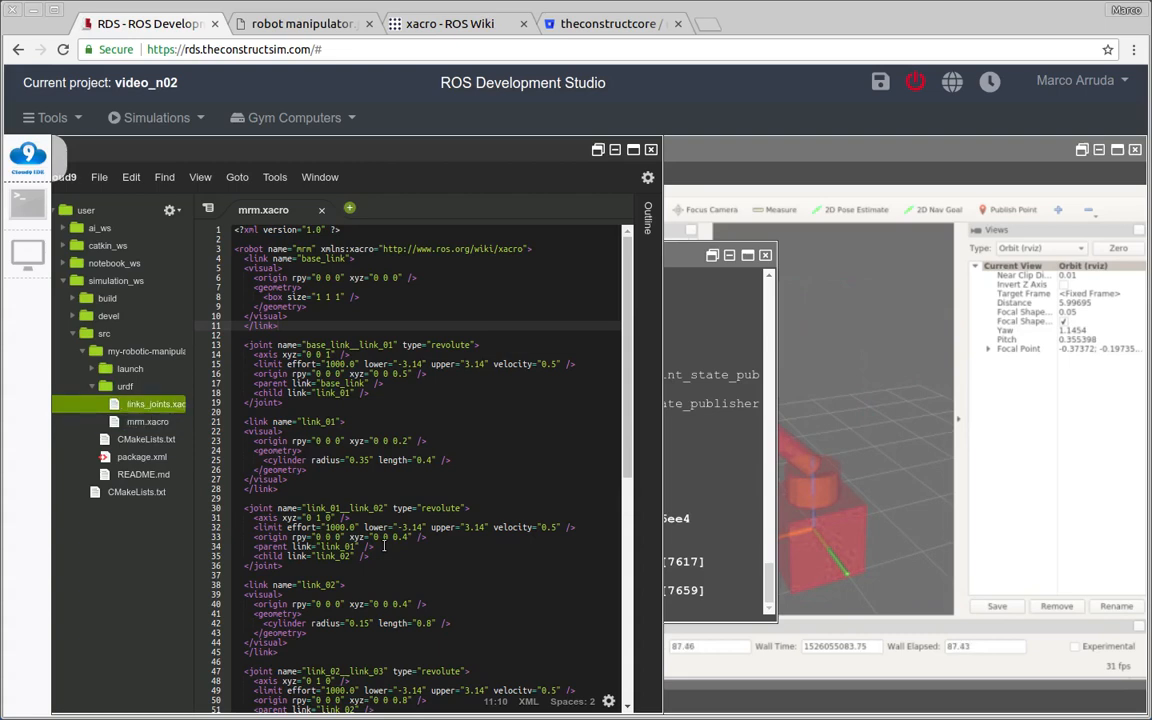
pyautogui.click(156, 404)
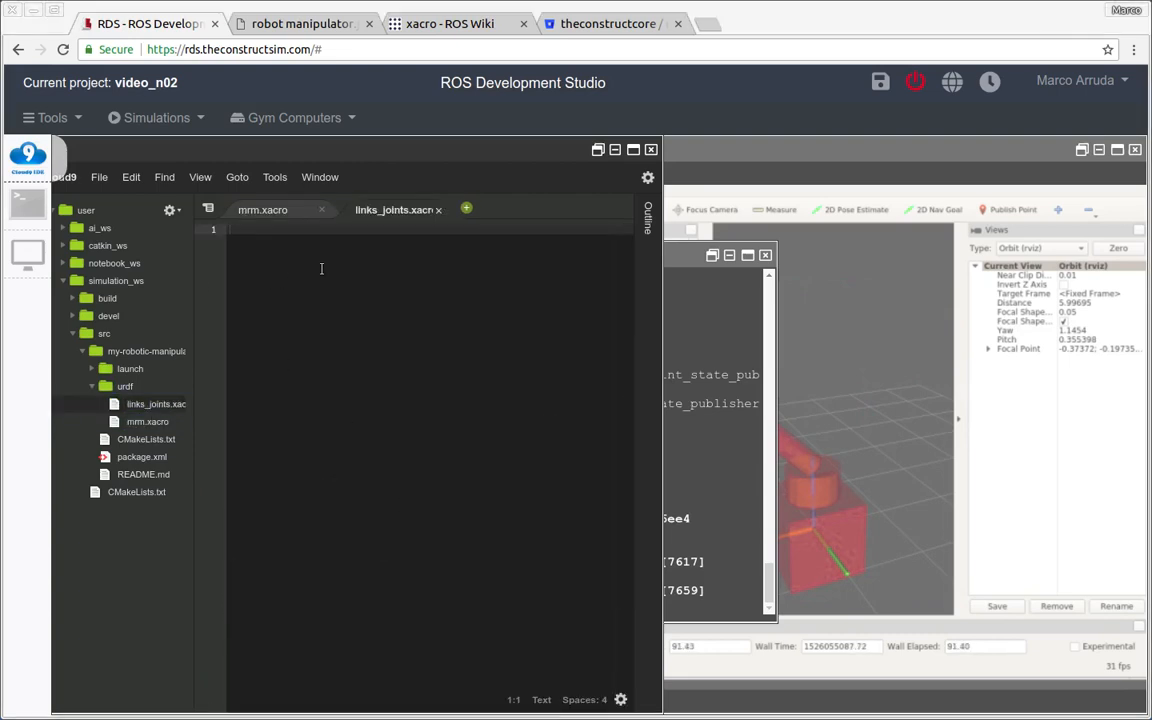
pyautogui.click(392, 210)
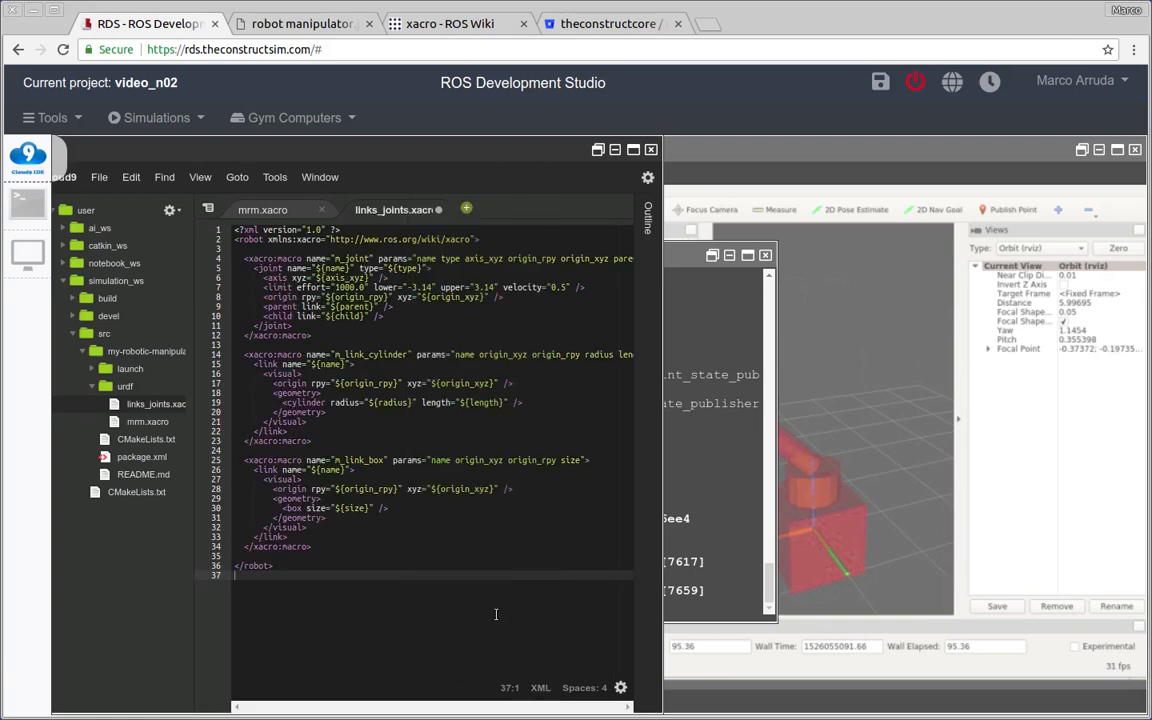
pyautogui.click(584, 688)
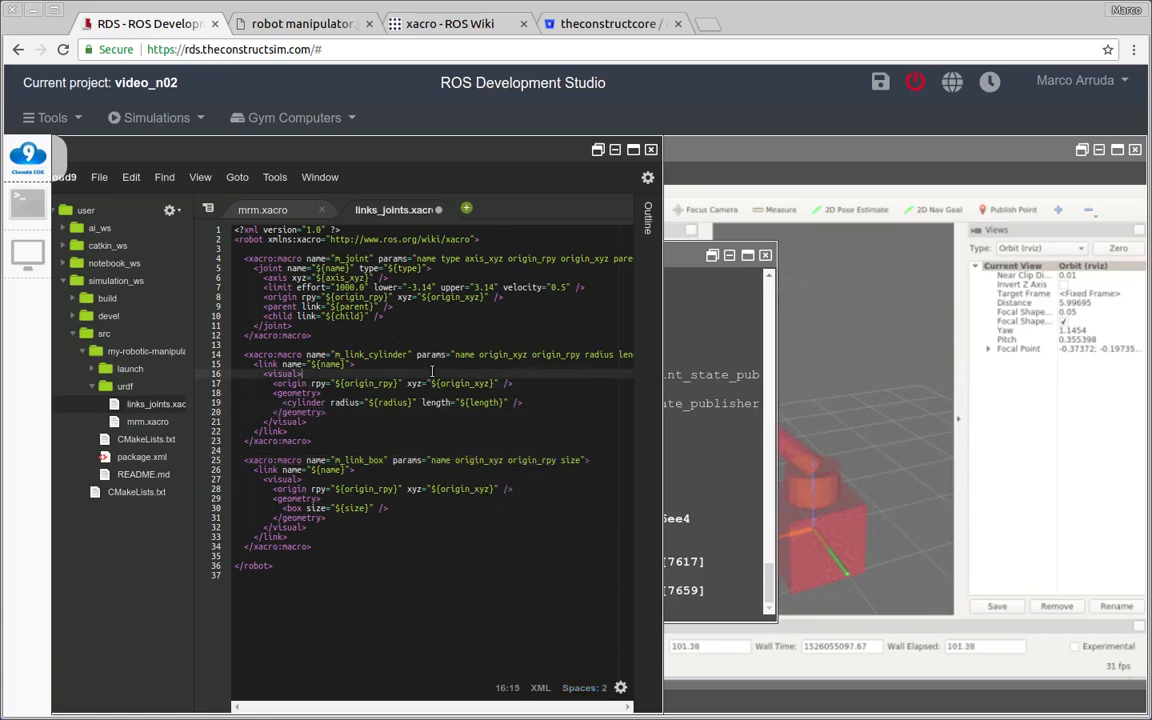
pyautogui.press('ctrl+s')
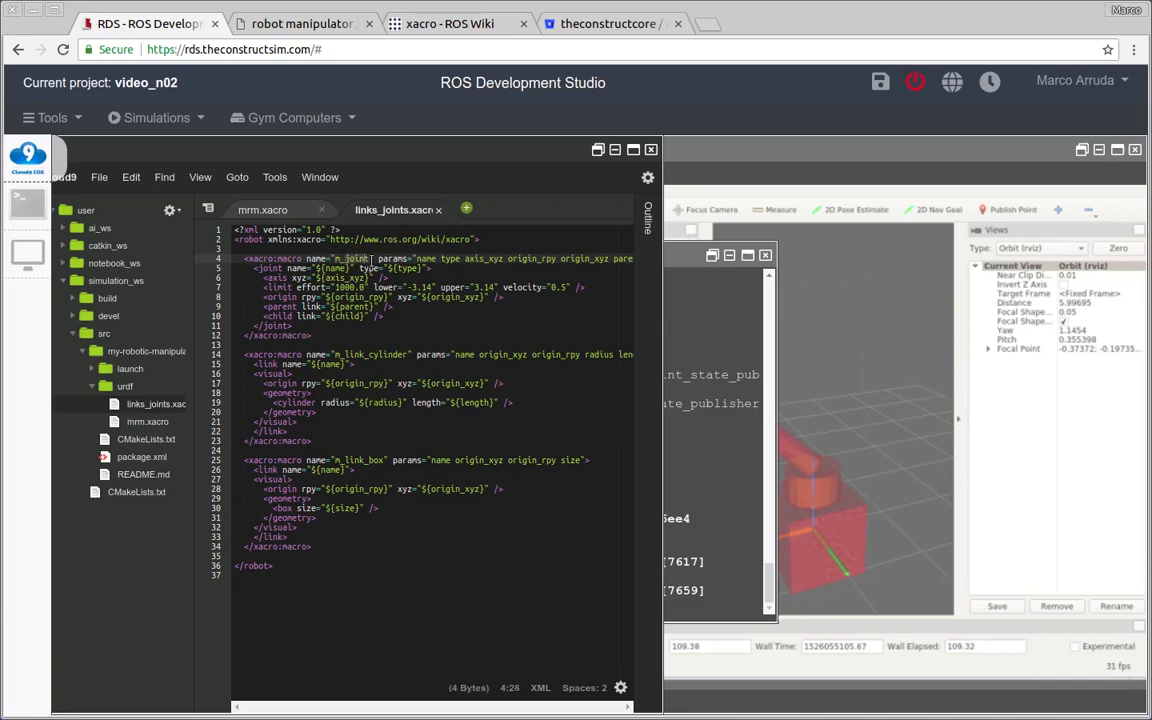
pyautogui.click(264, 210)
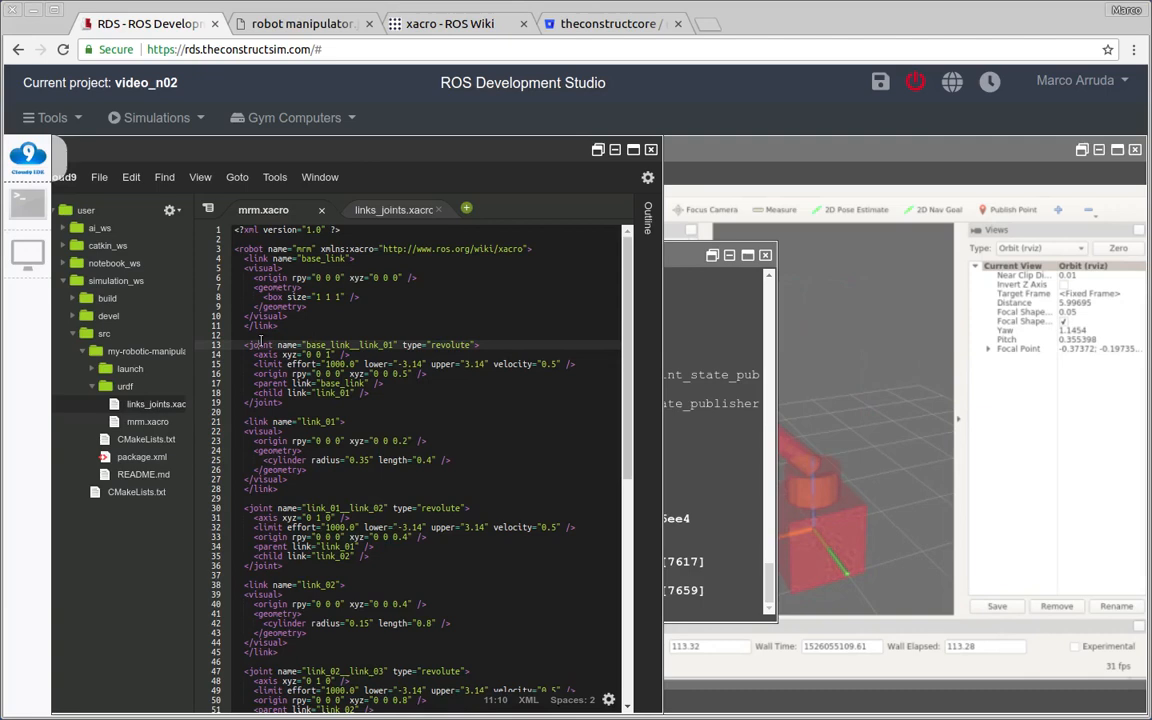
pyautogui.click(392, 210)
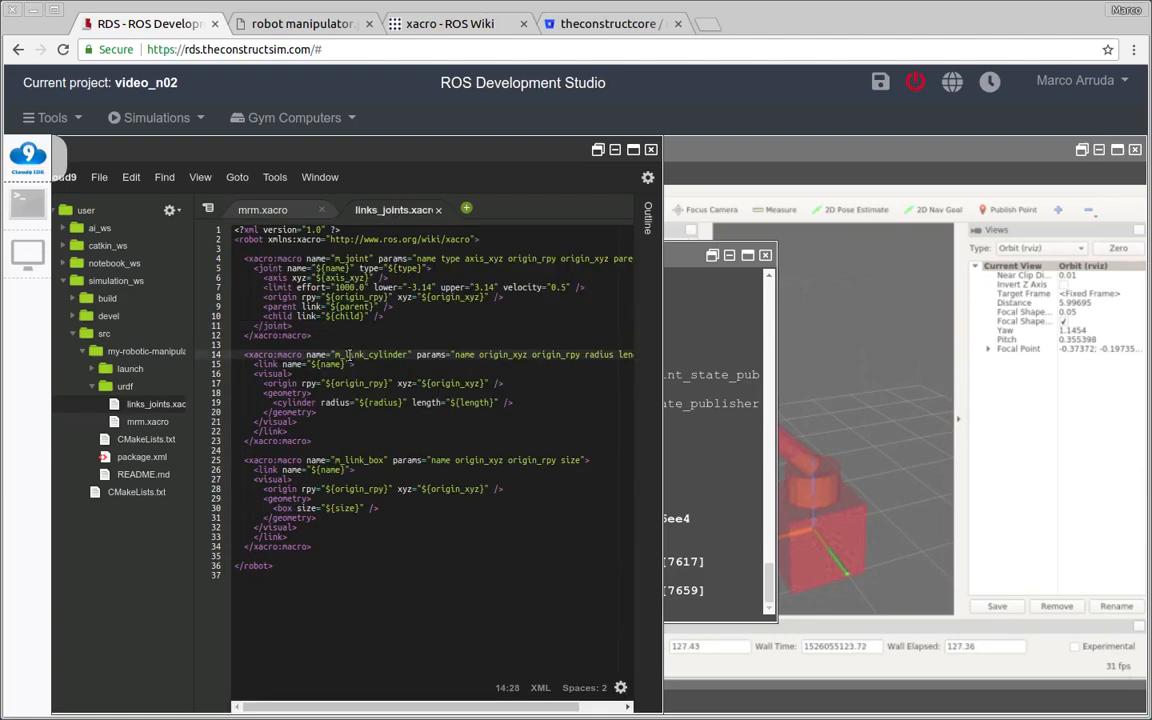
pyautogui.doubleClick(370, 354)
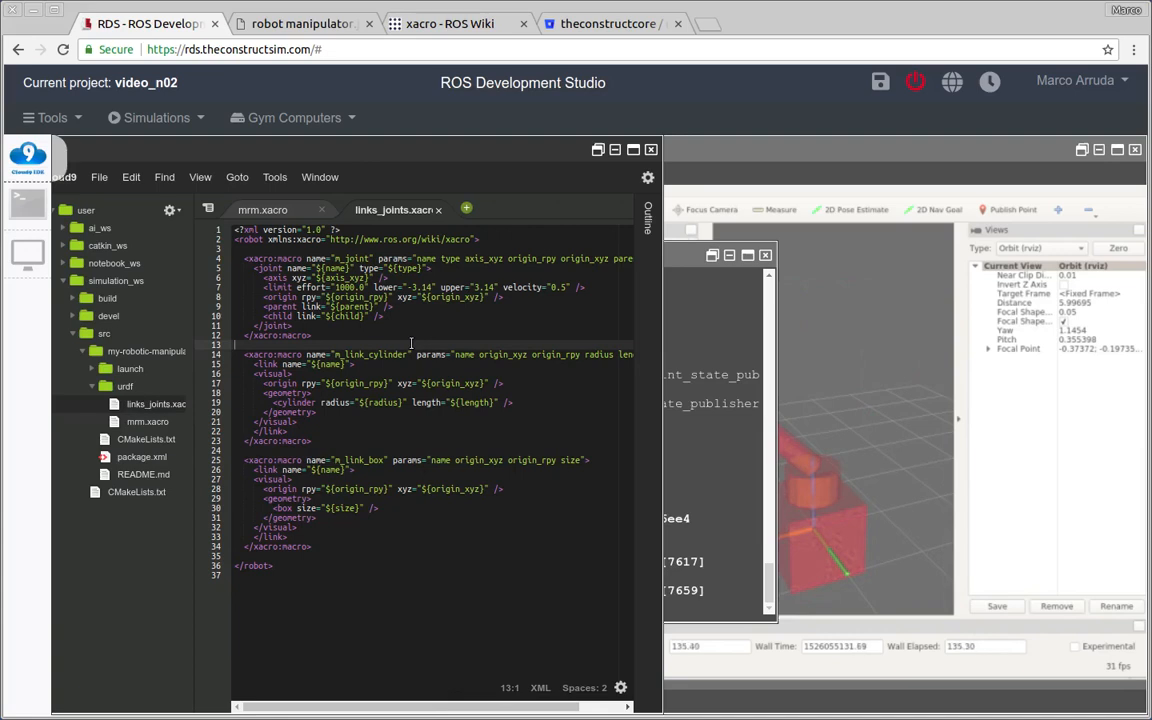
pyautogui.click(418, 258)
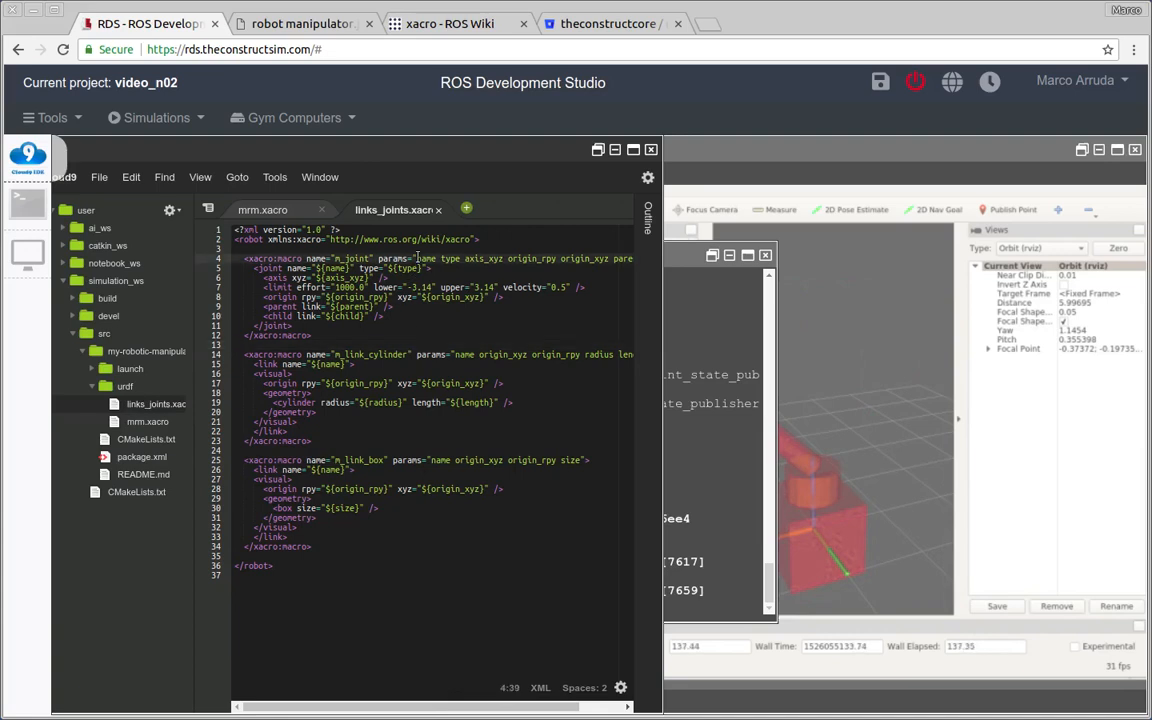
pyautogui.click(350, 258)
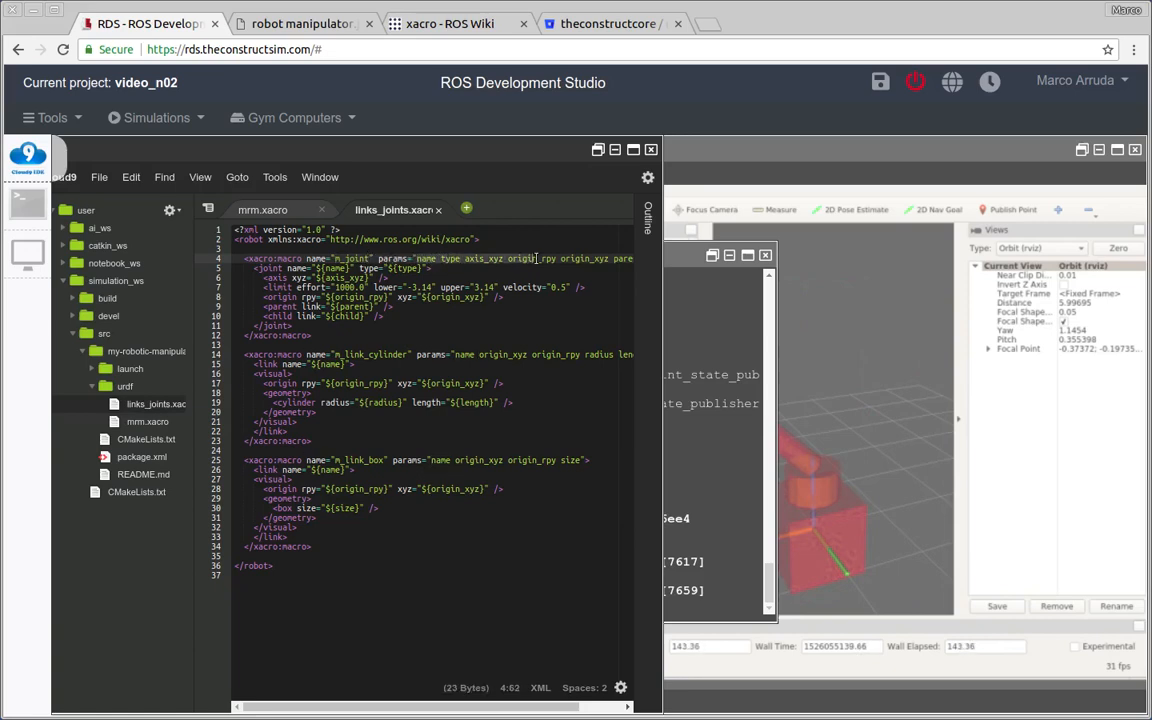
pyautogui.hscroll(3)
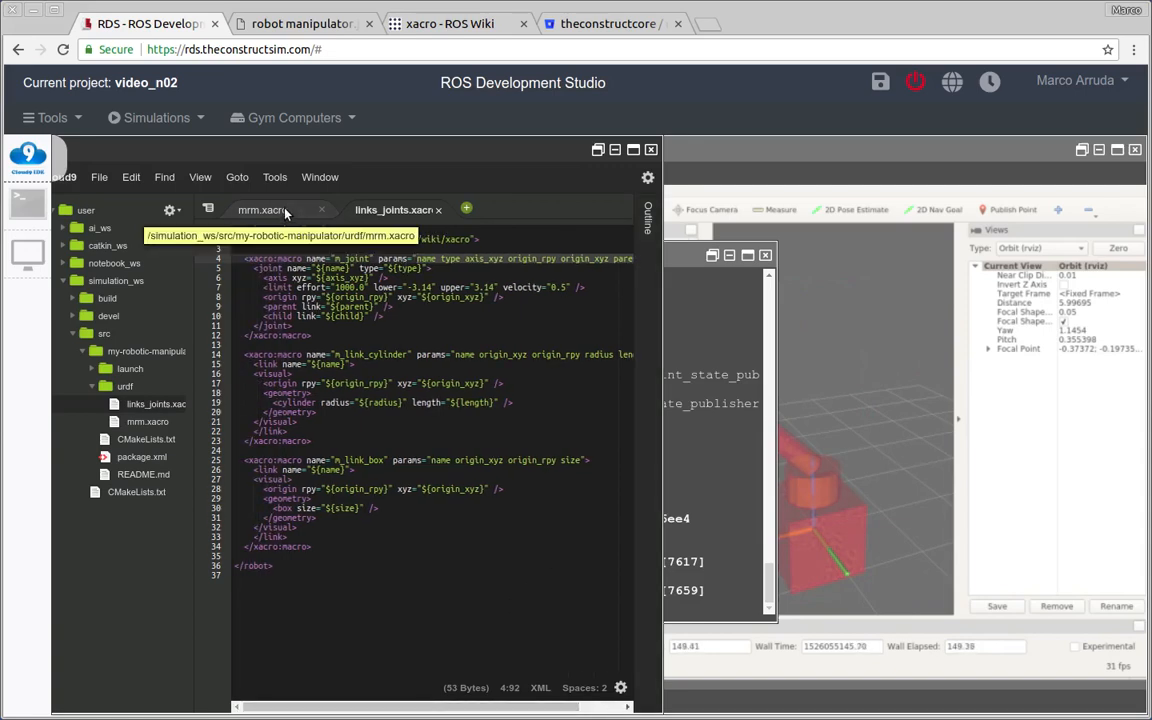
pyautogui.click(264, 210)
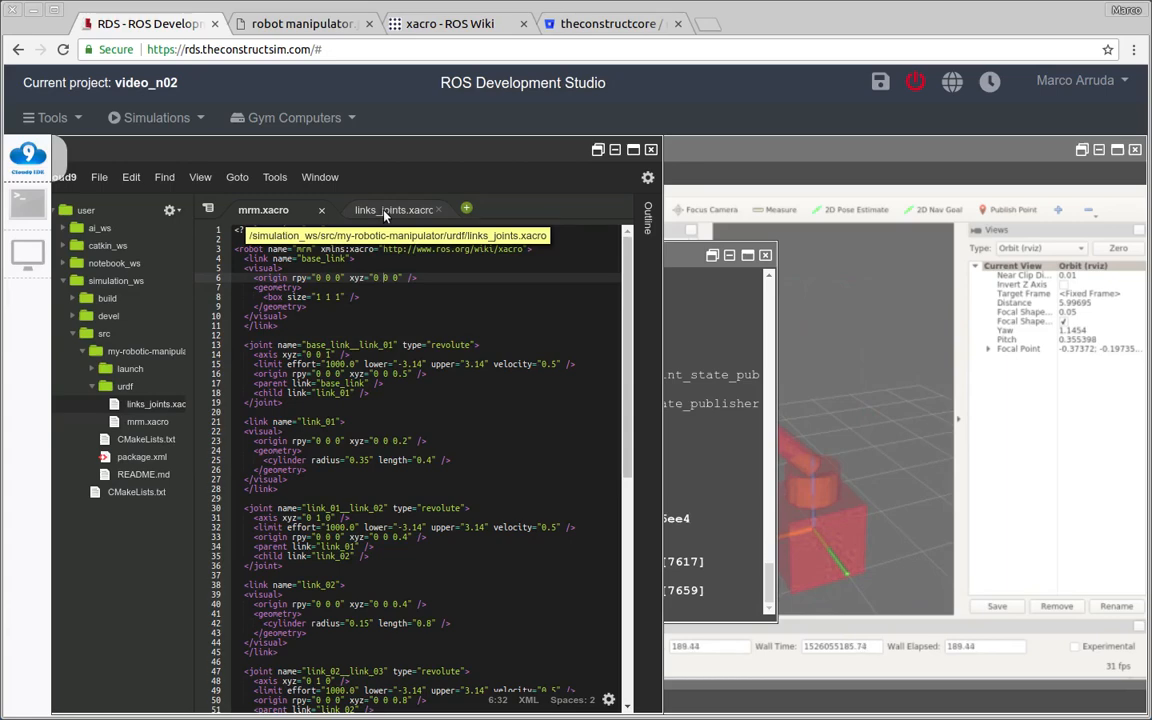
pyautogui.click(392, 210)
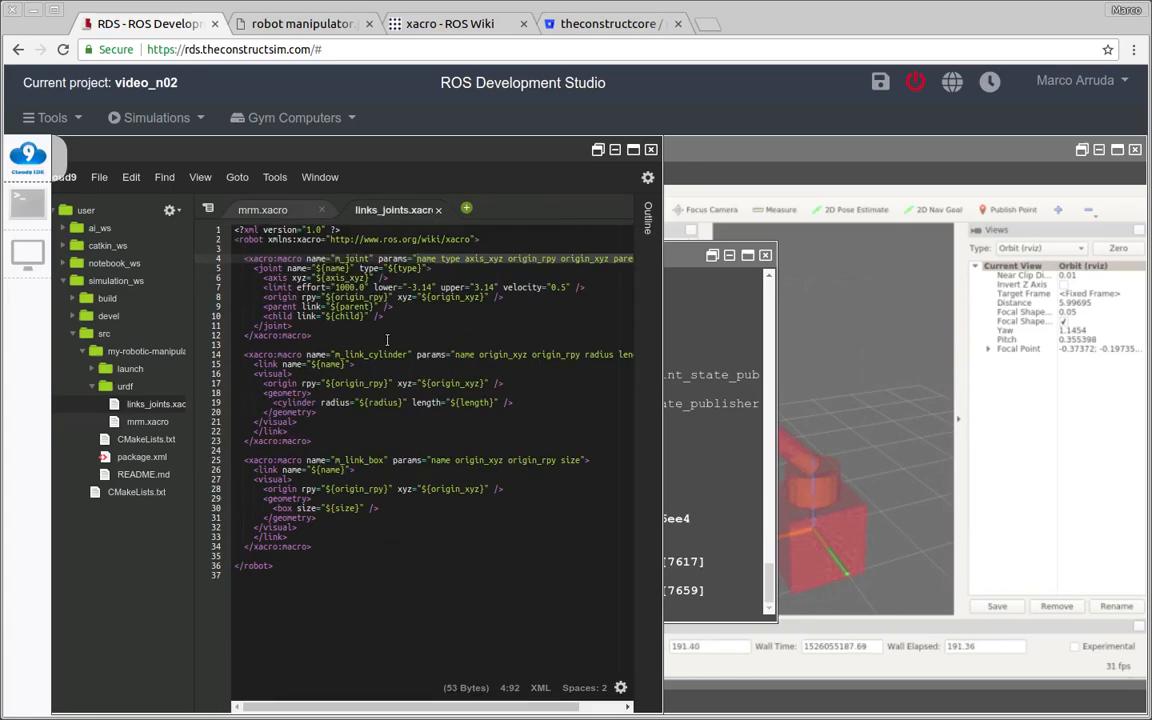
# In mrm.xacro add a xacro:include for links_joints.xacro and define base_link via m_link_box
pyautogui.click(264, 210)
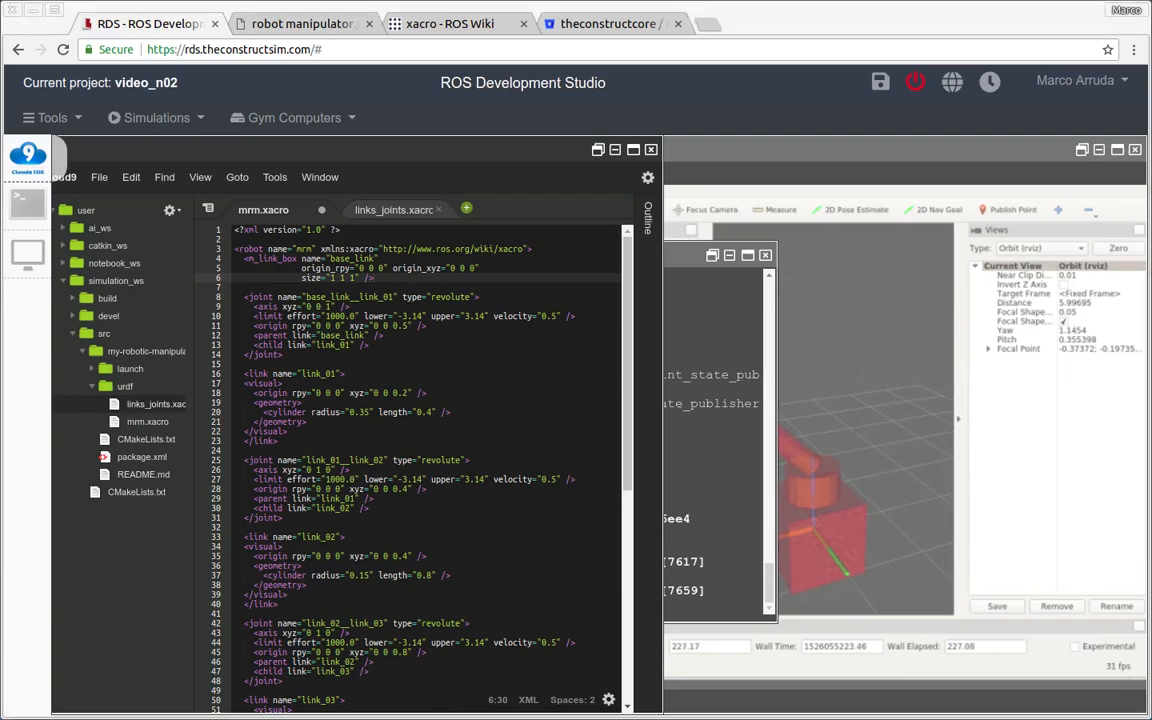
pyautogui.moveTo(384, 232)
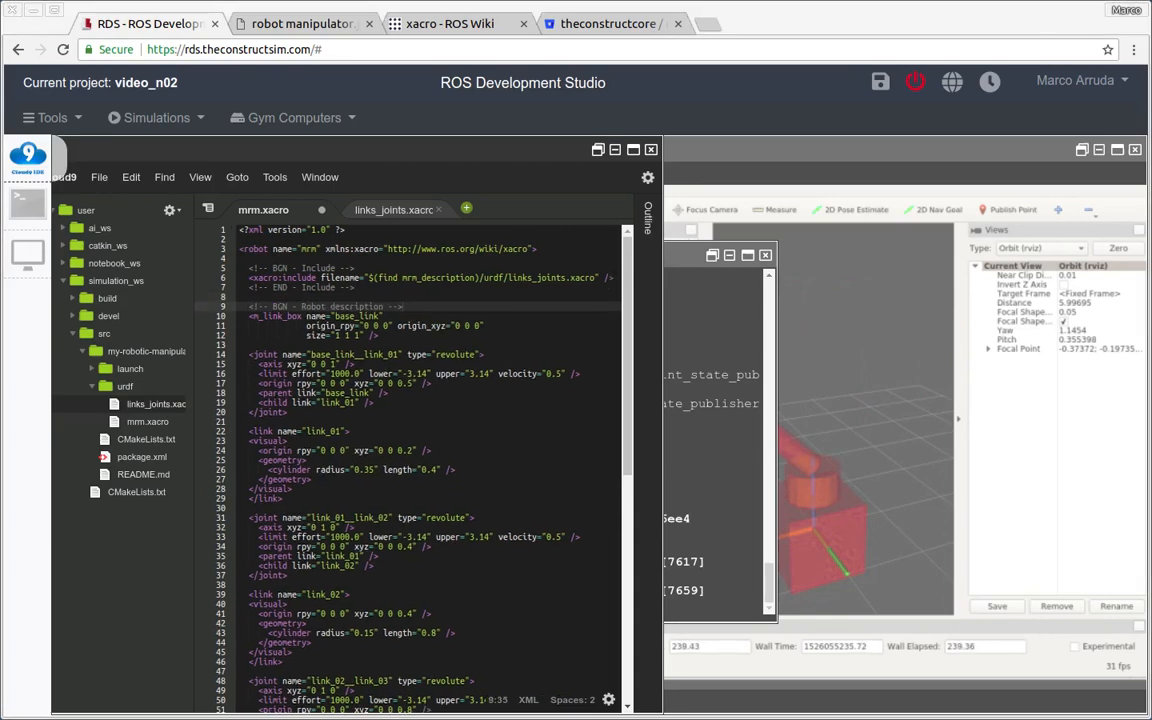
pyautogui.scroll(-3)
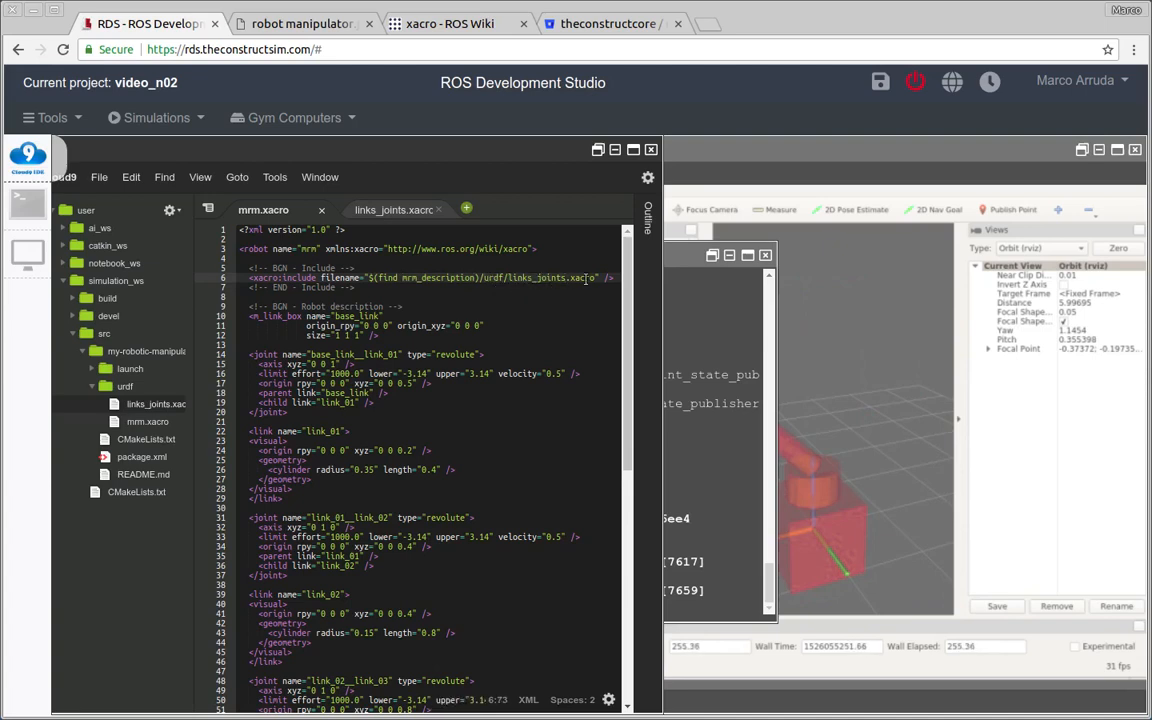
pyautogui.moveTo(156, 404)
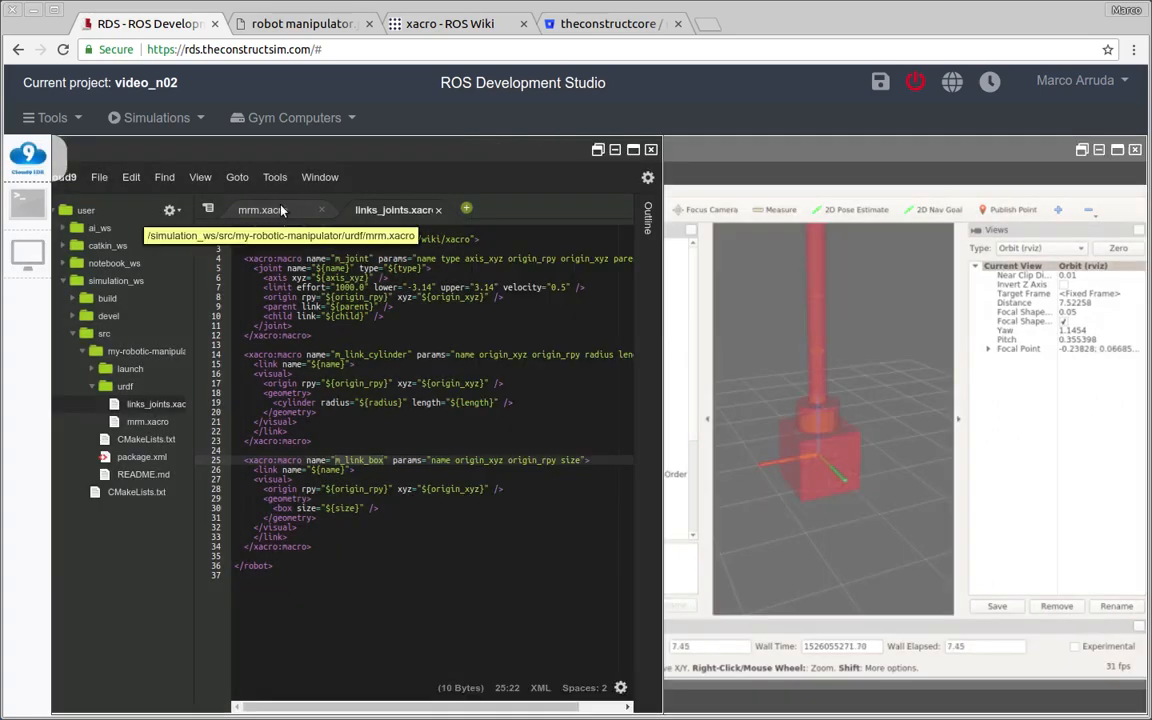
pyautogui.click(264, 210)
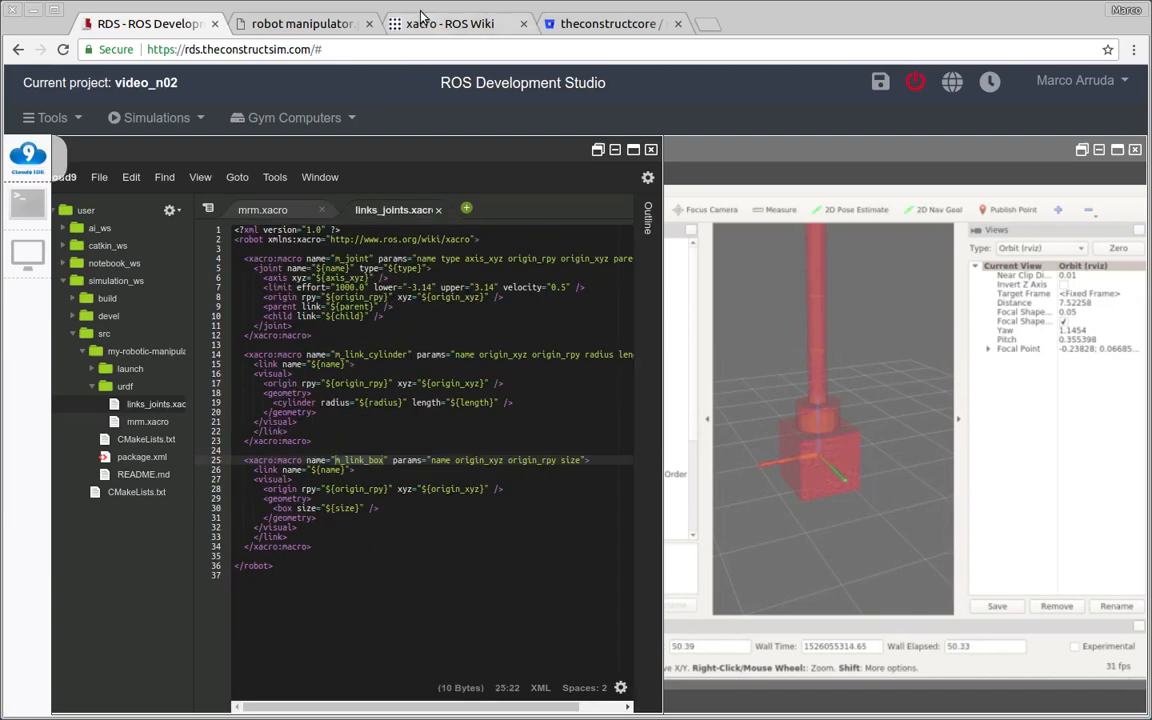
pyautogui.moveTo(448, 24)
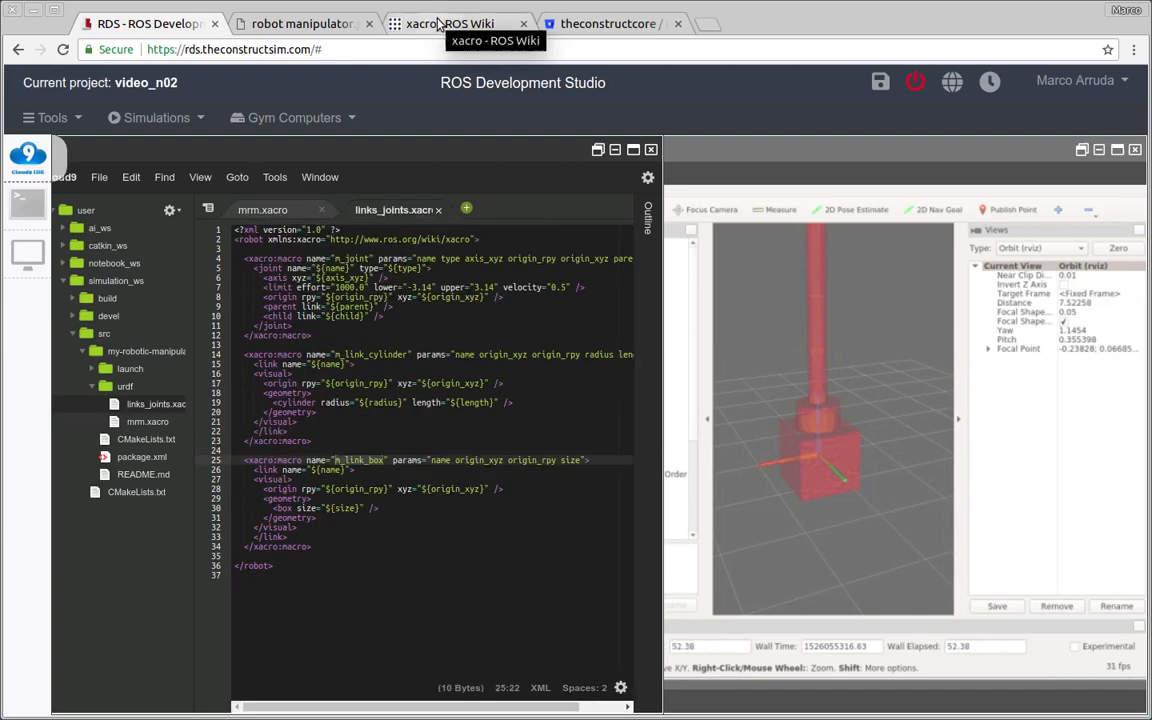
# Scroll the xacro ROS Wiki page down to the Property and Property Blocks section
pyautogui.click(448, 24)
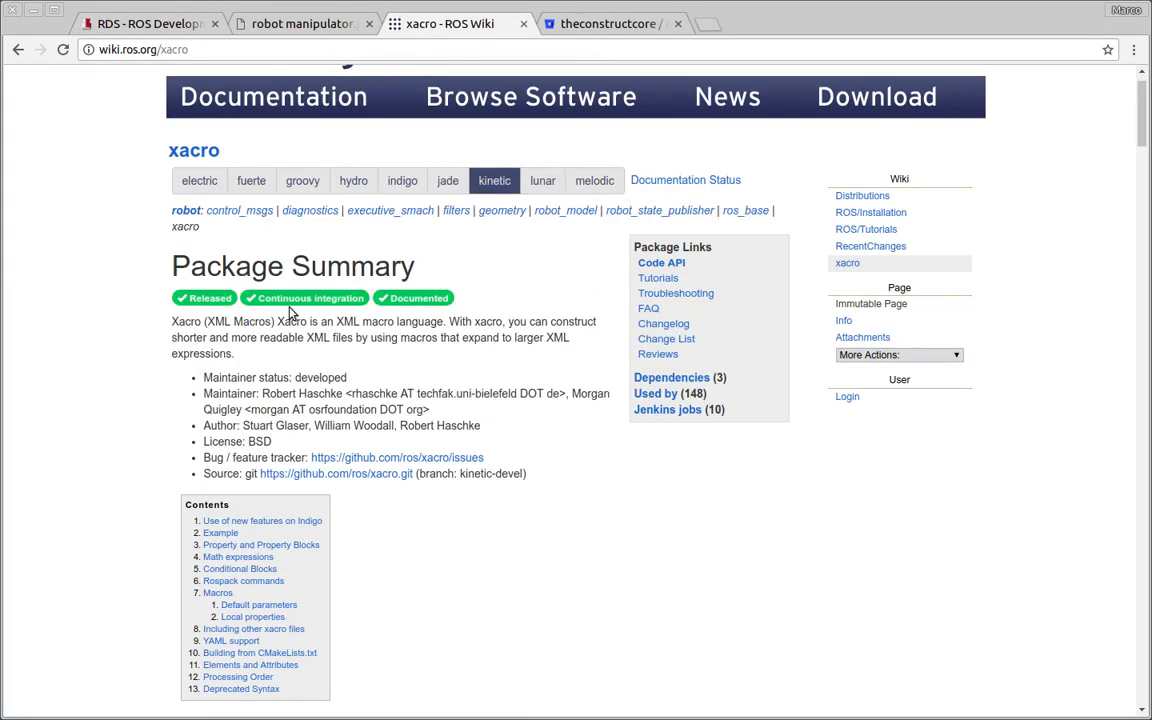
pyautogui.scroll(-3)
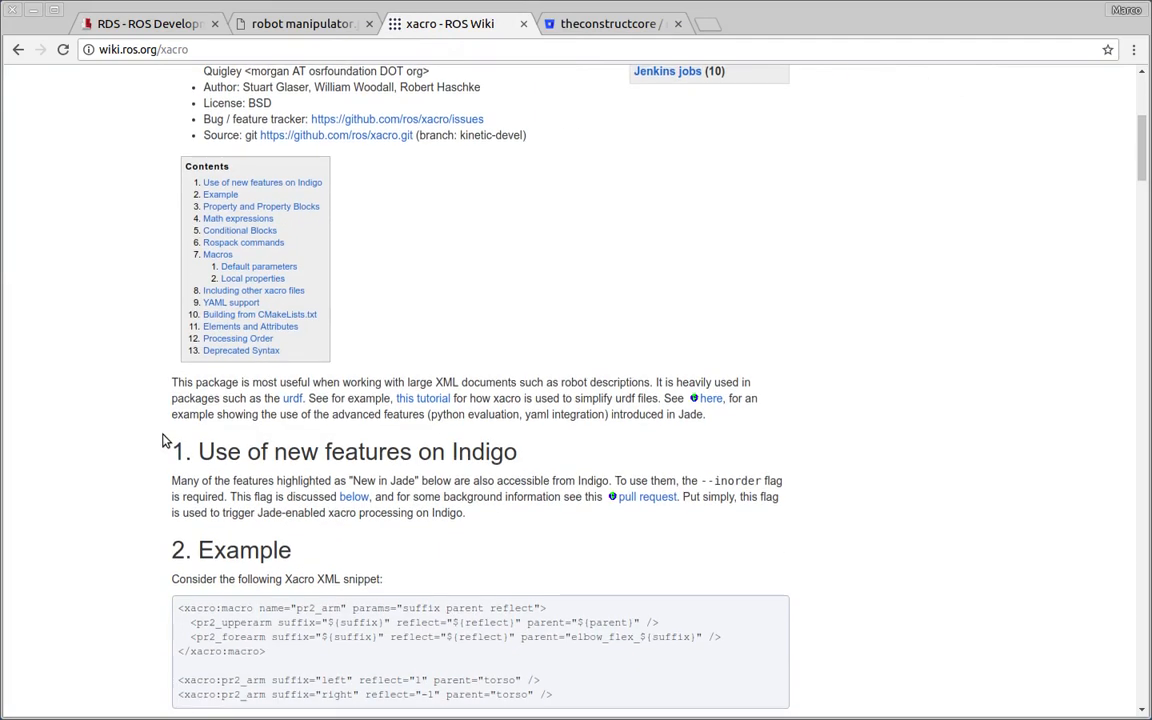
pyautogui.scroll(-3)
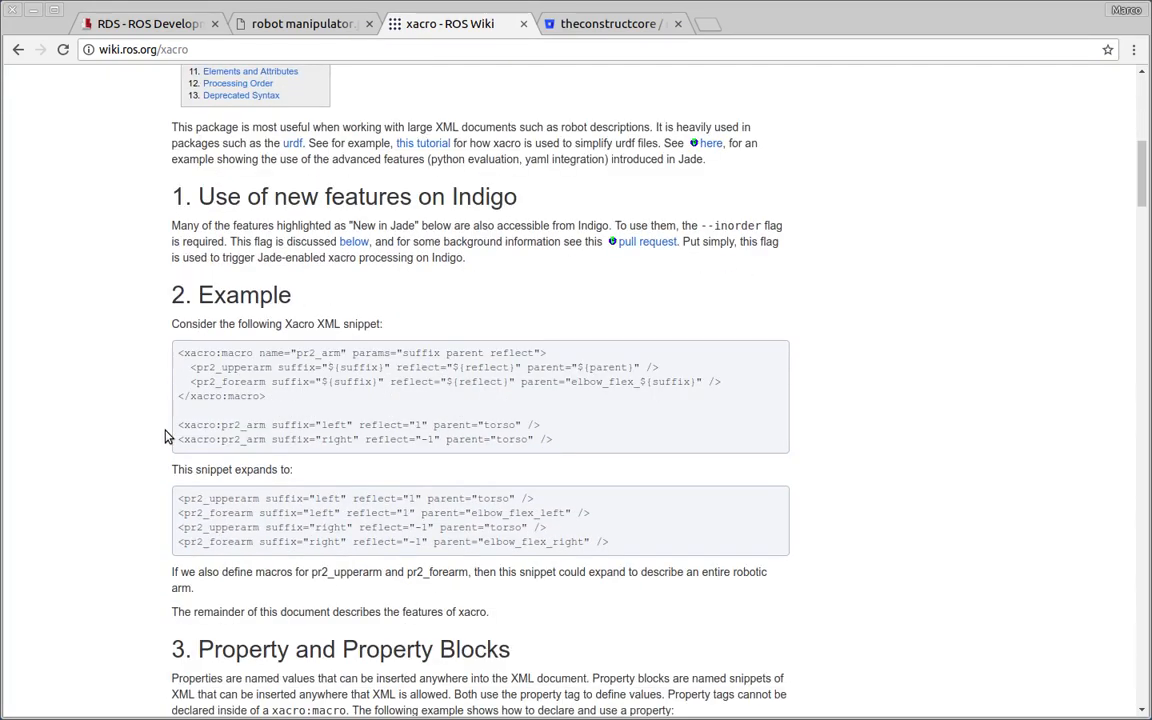
pyautogui.scroll(-3)
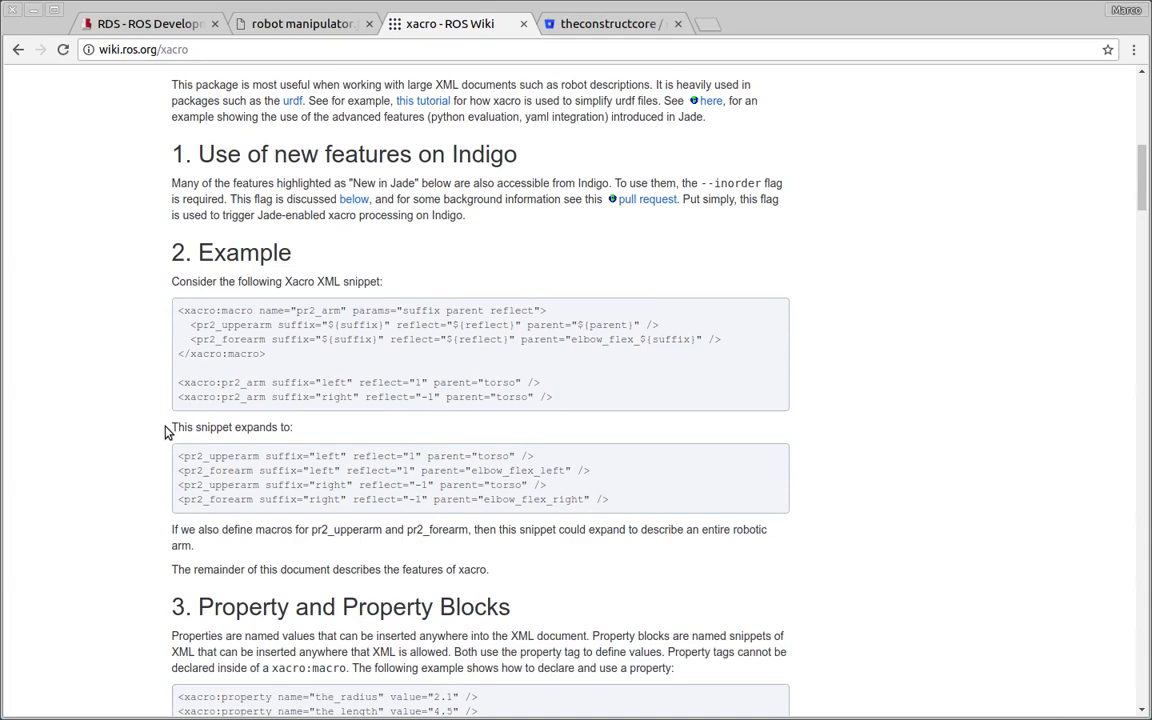
pyautogui.scroll(-3)
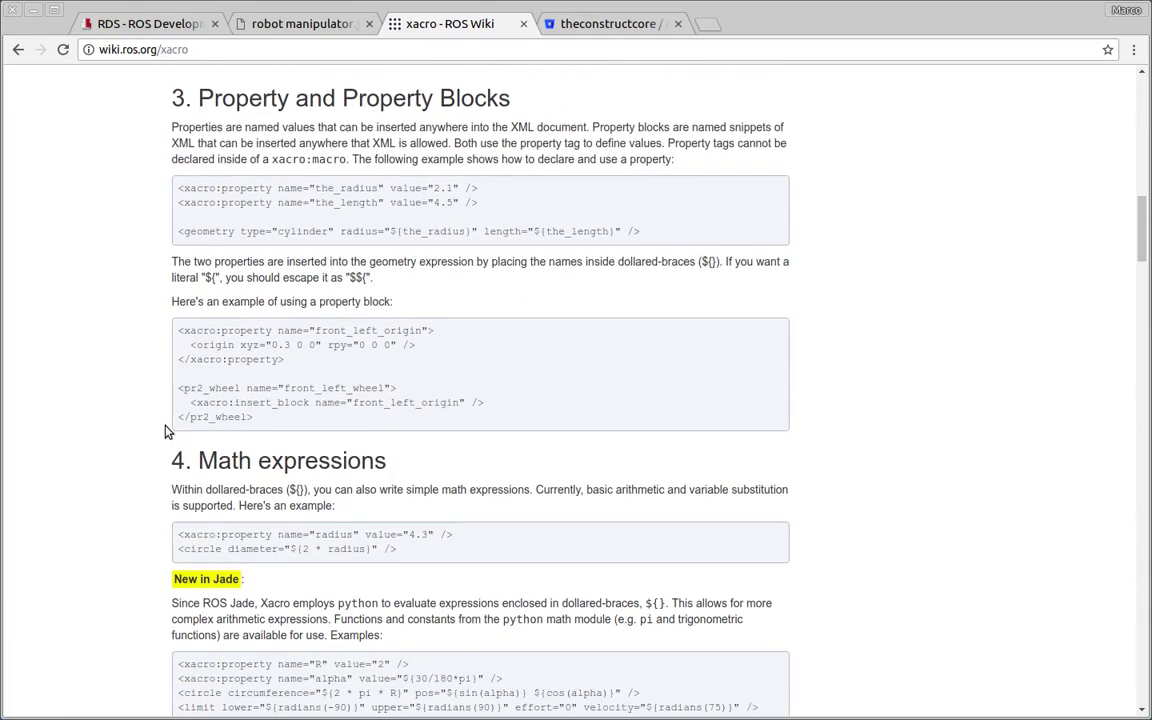
pyautogui.click(144, 24)
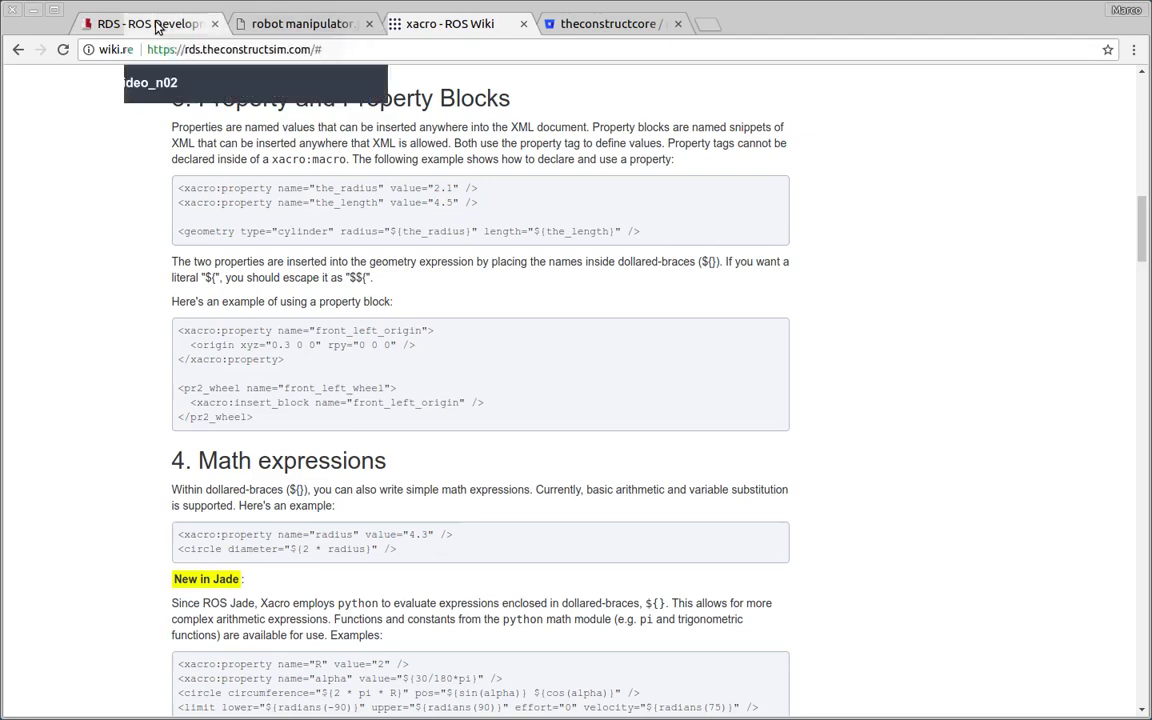
# Replace each joint and link in mrm.xacro with xacro:m_joint and xacro:m_link_cylinder calls through link_05
pyautogui.click(144, 24)
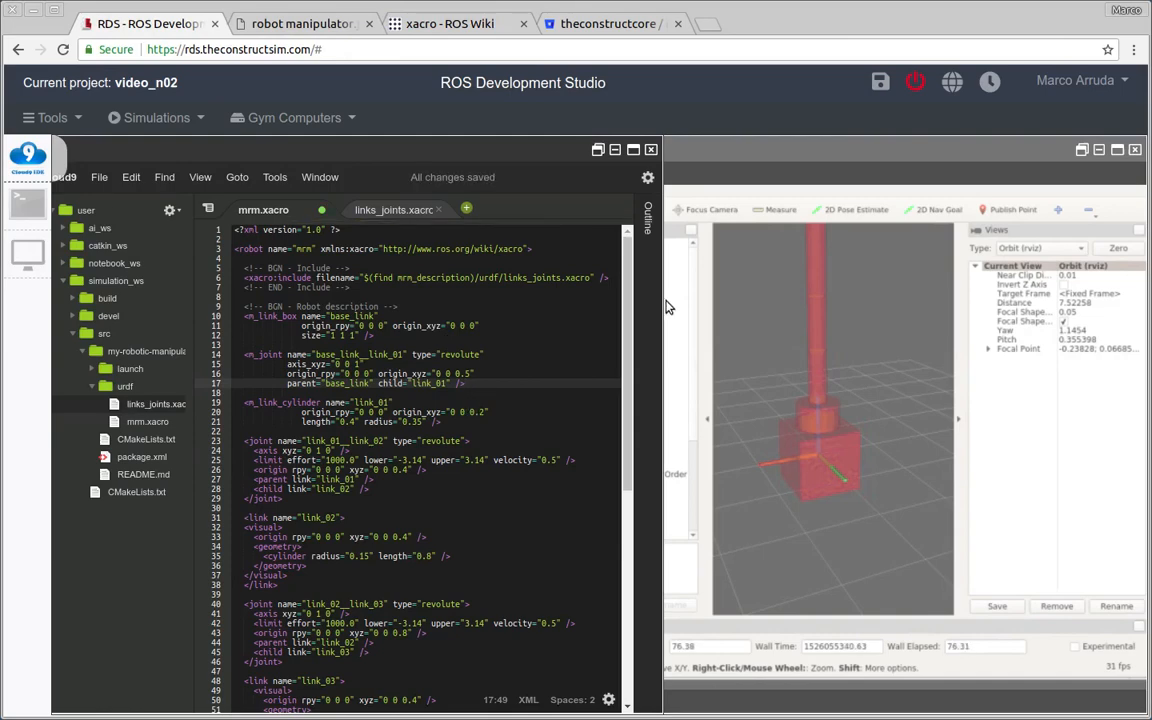
pyautogui.click(28, 204)
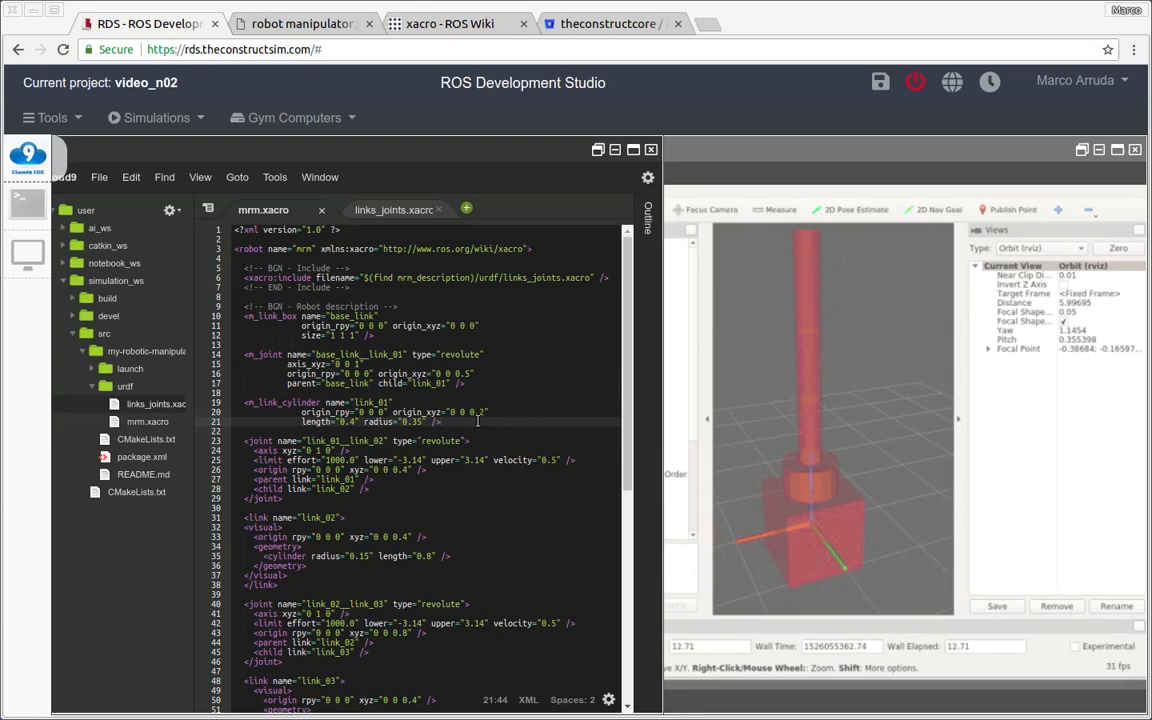
pyautogui.scroll(-3)
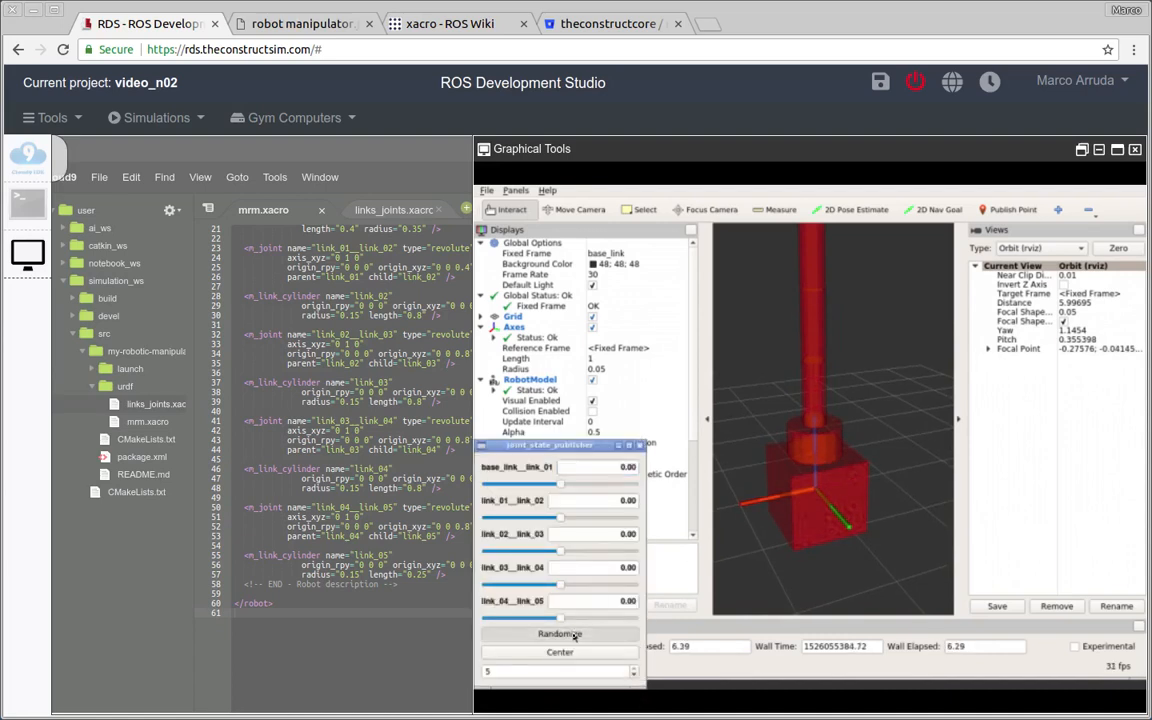
# Run the display launch file so RViz renders the macro-built arm with joint_state_publisher sliders
pyautogui.click(560, 632)
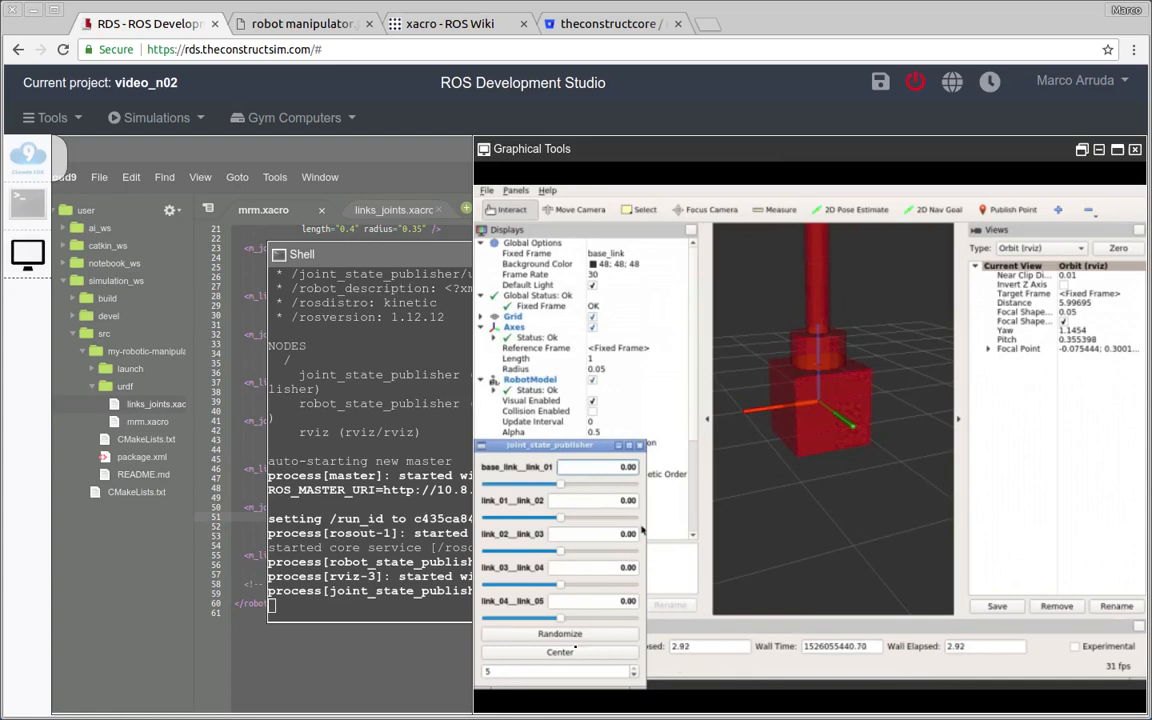
# Randomize the joint positions twice and zoom the RViz view in on the arm
pyautogui.click(560, 632)
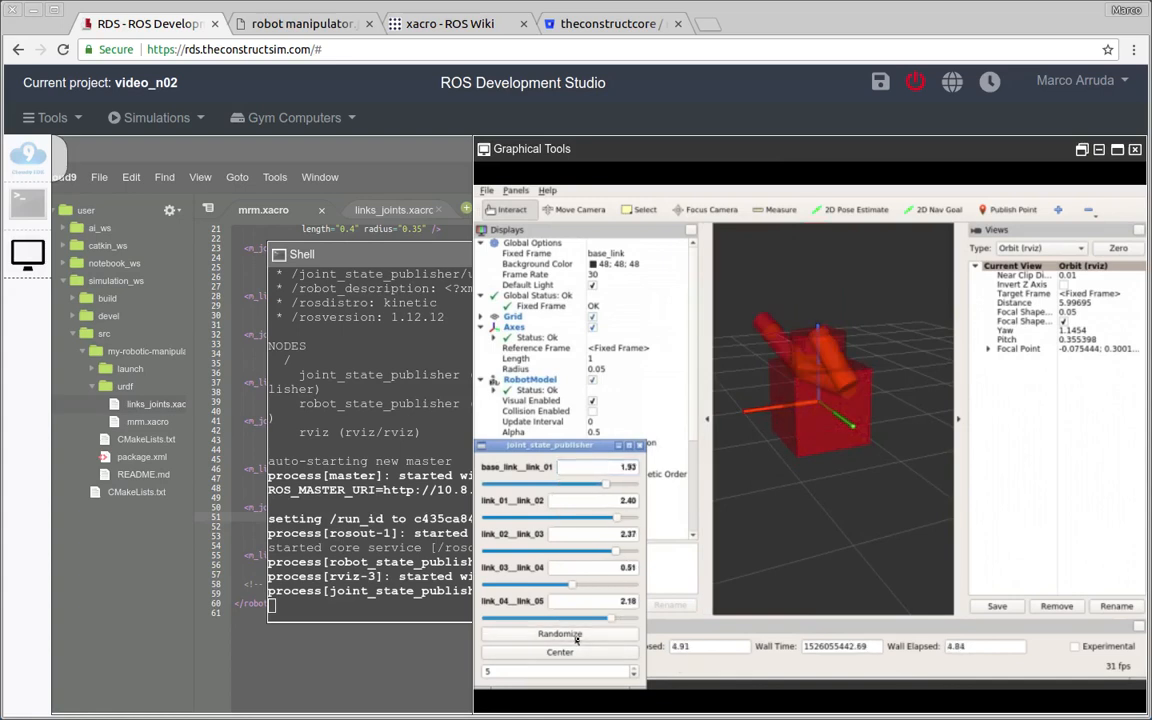
pyautogui.click(560, 632)
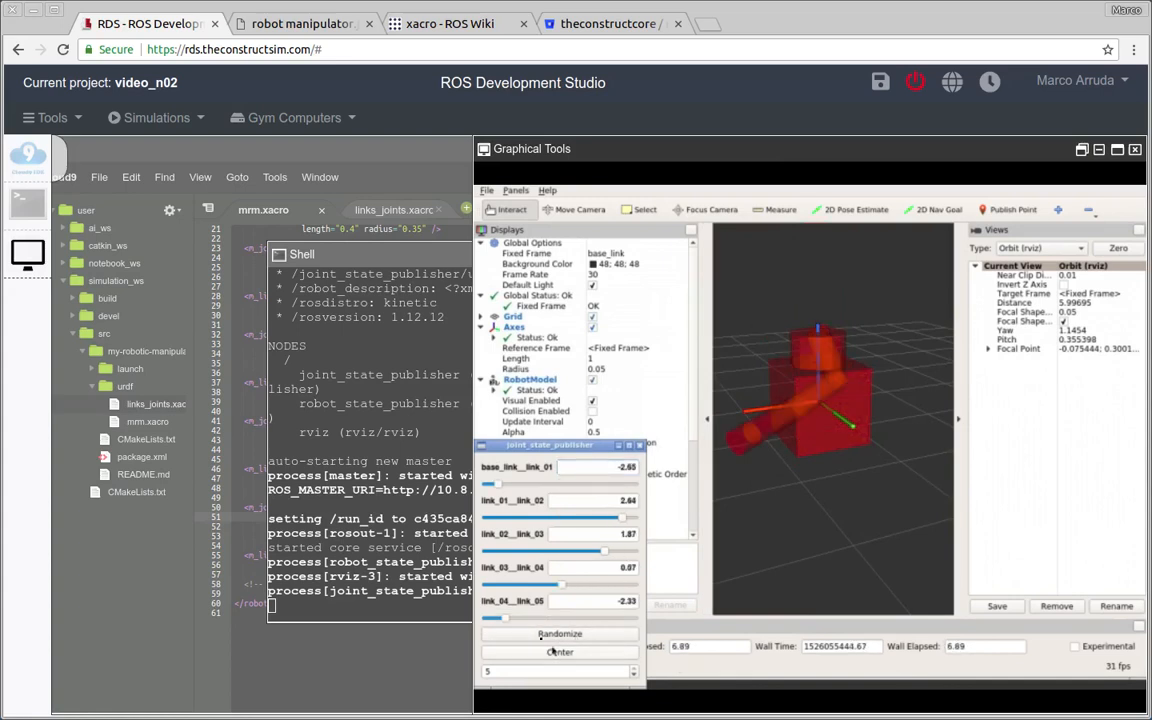
pyautogui.moveTo(498, 616); pyautogui.dragTo(510, 616)
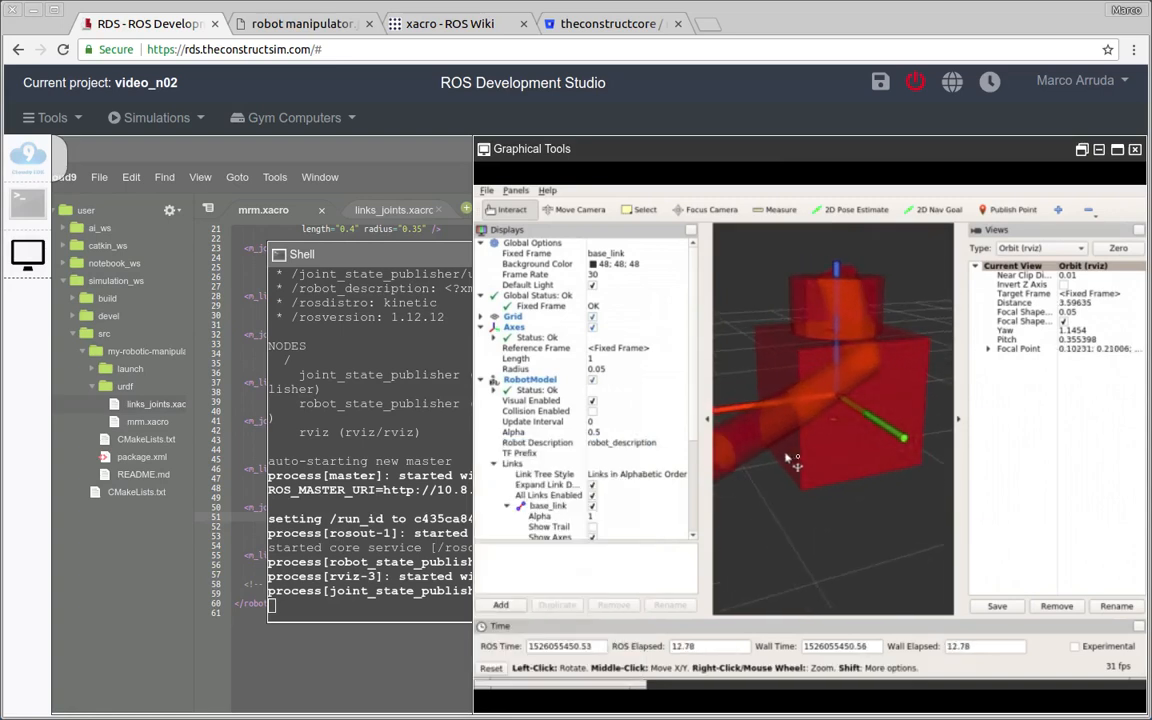
pyautogui.moveTo(800, 460); pyautogui.dragTo(798, 486)
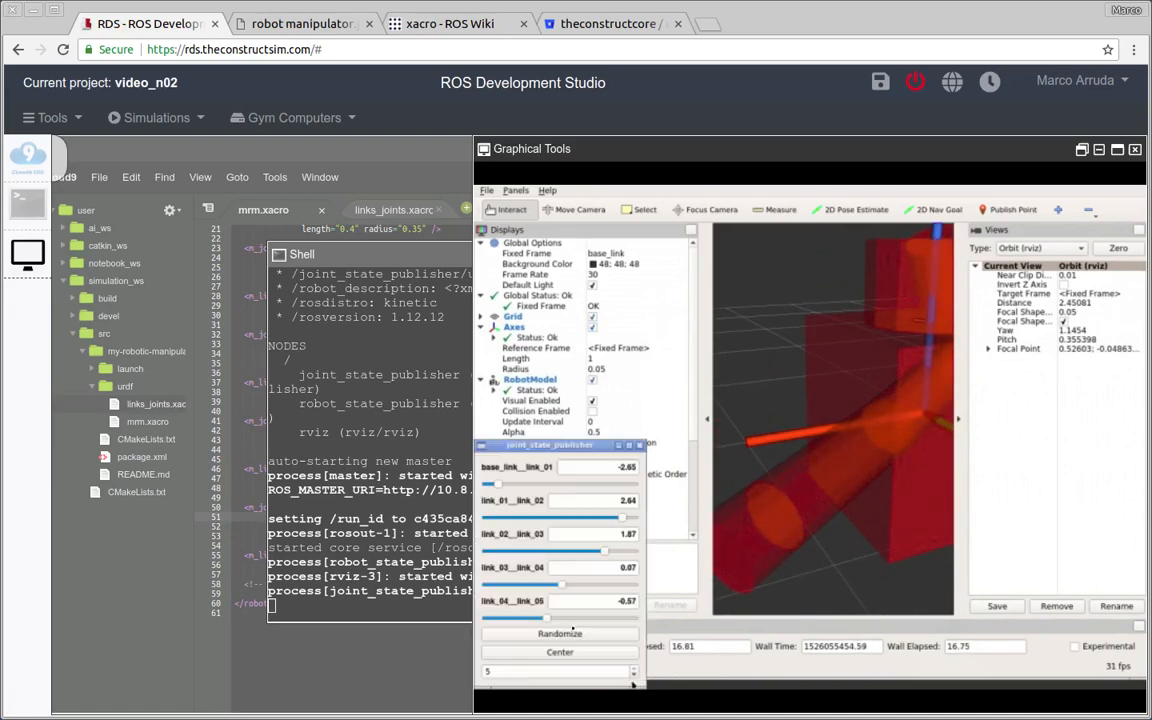
# Swing the last joint slider back and forth to confirm it rotates, then return to mrm.xacro
pyautogui.moveTo(520, 616); pyautogui.dragTo(600, 616)
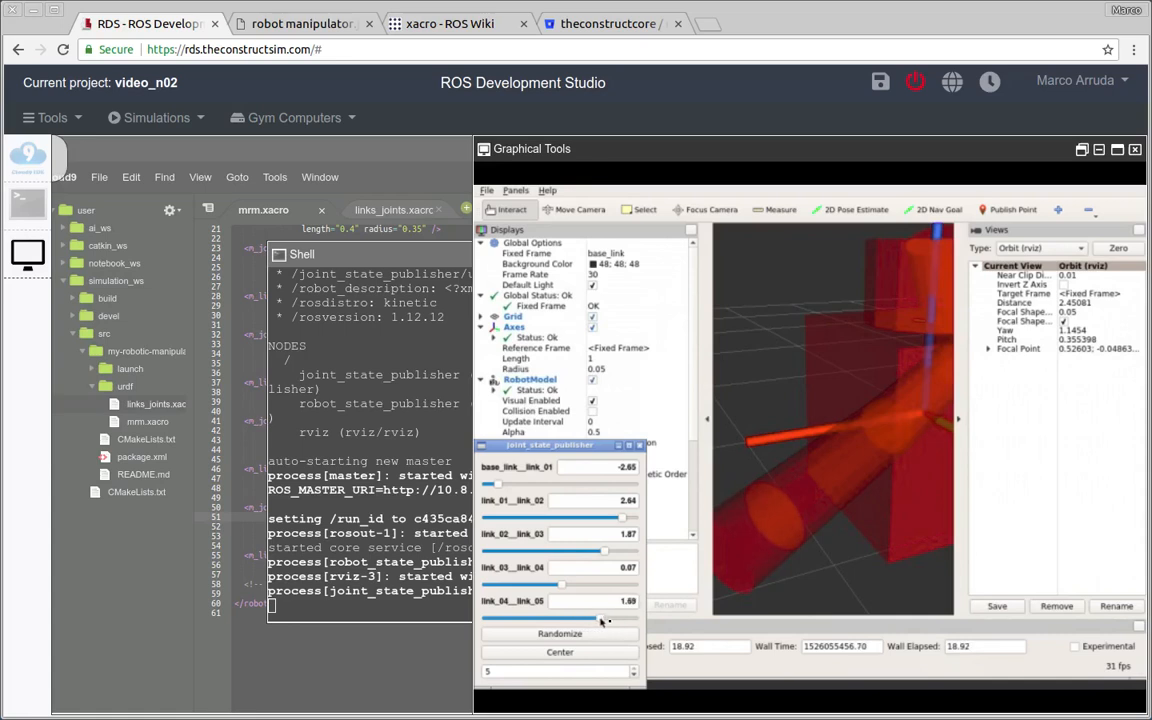
pyautogui.moveTo(600, 616); pyautogui.dragTo(576, 616)
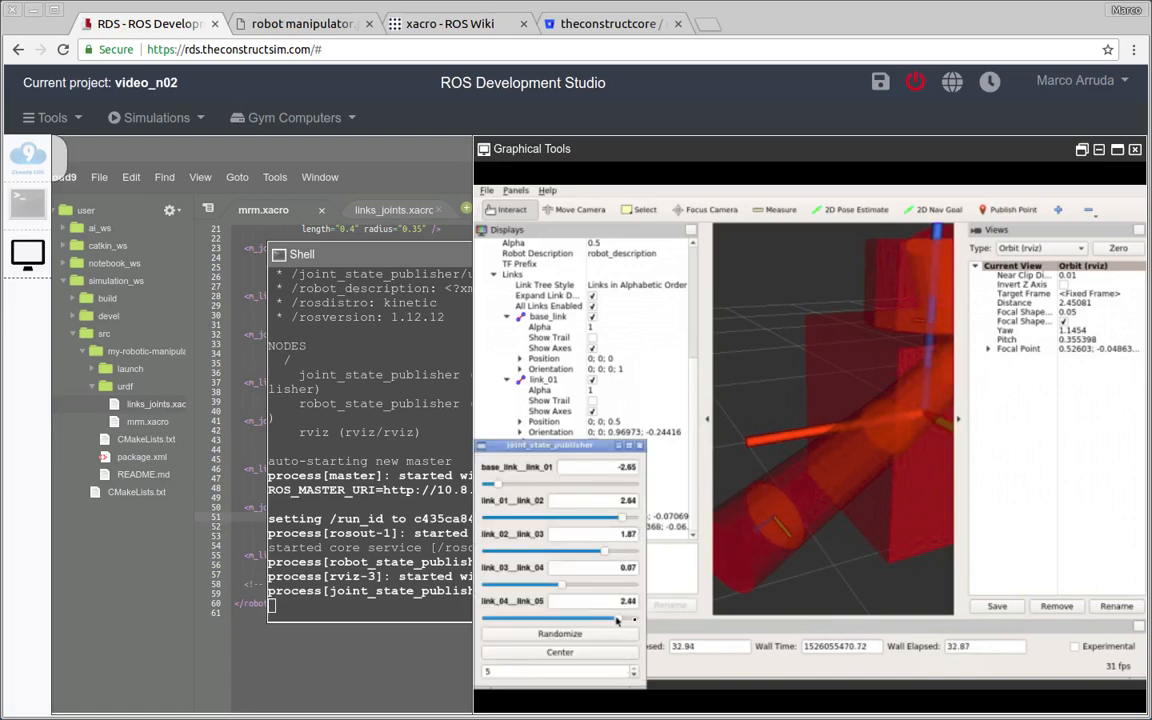
pyautogui.moveTo(616, 618); pyautogui.dragTo(552, 618)
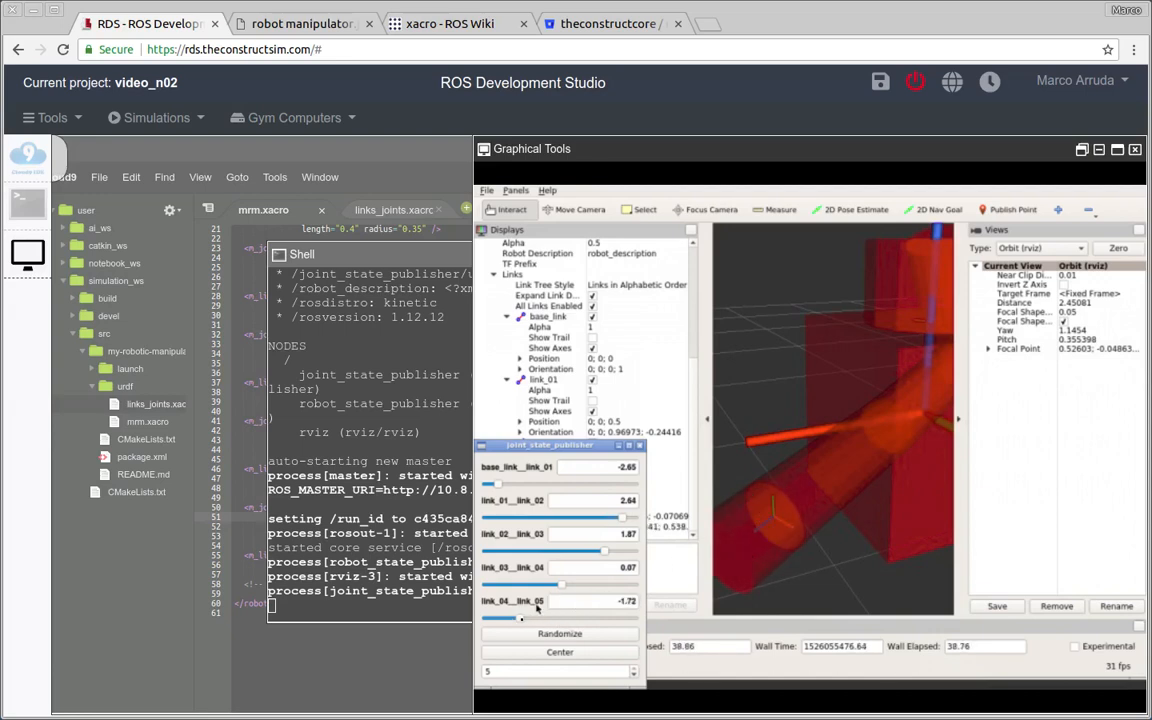
pyautogui.moveTo(520, 618); pyautogui.dragTo(604, 618)
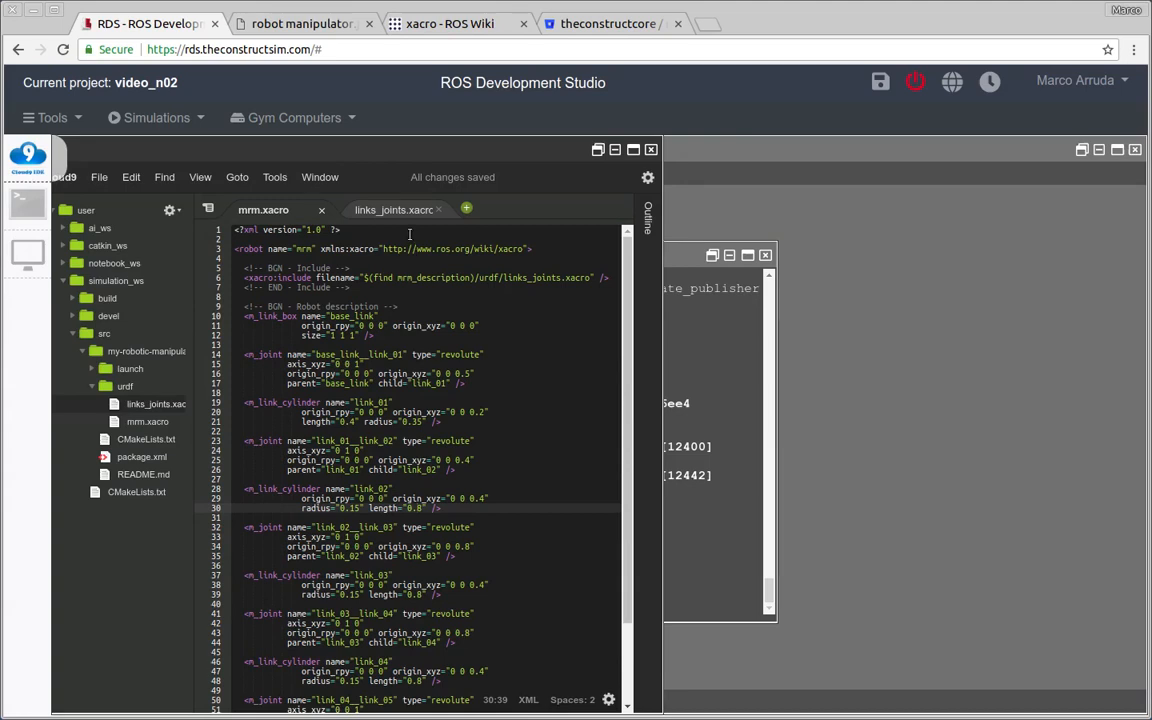
pyautogui.scroll(-3)
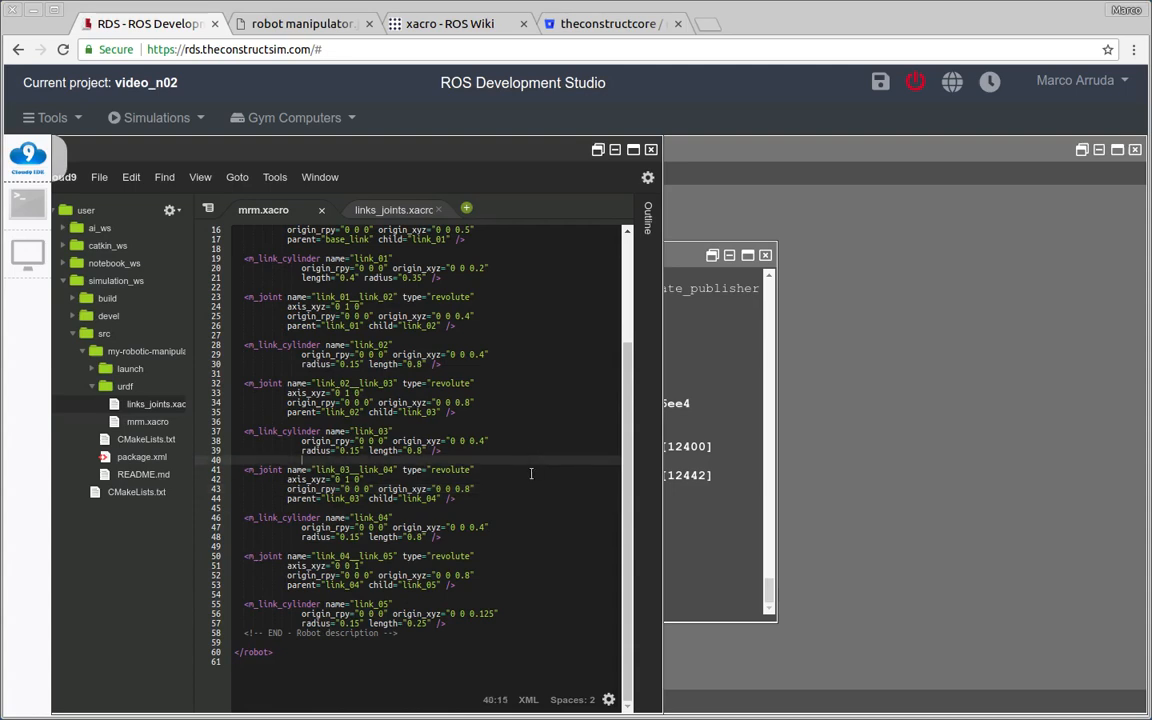
# Scroll mrm.xacro to its end and bring up the urdf folder's file actions
pyautogui.click(540, 496)
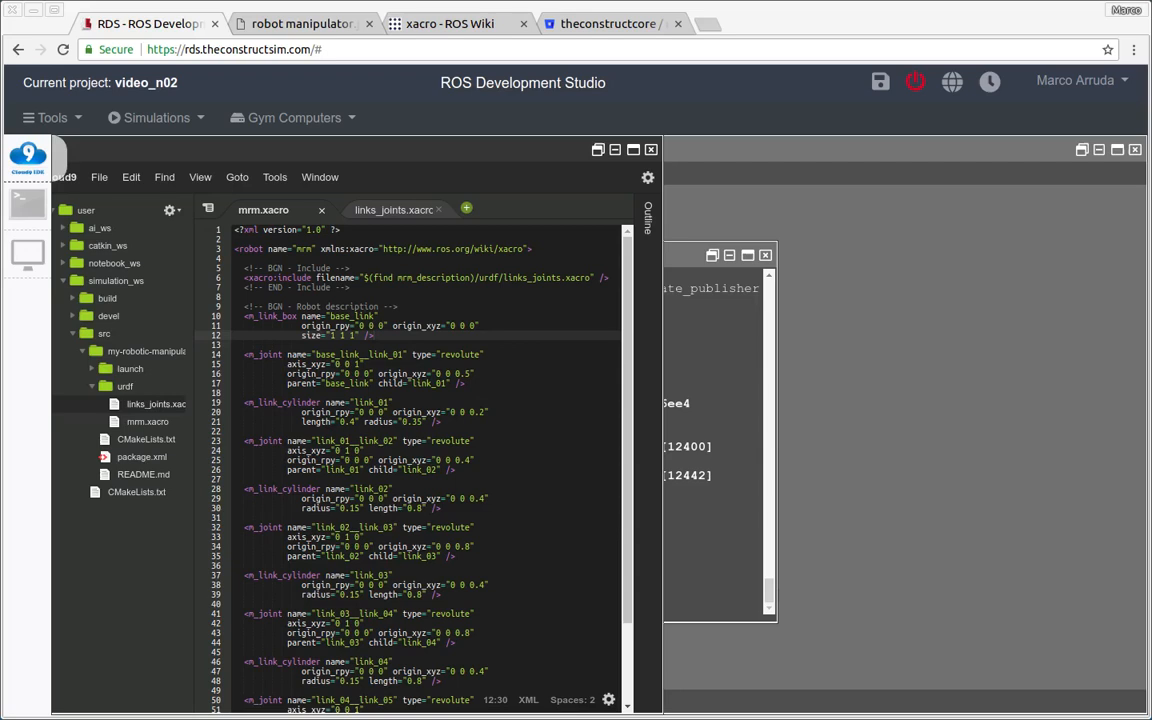
pyautogui.rightClick(124, 386)
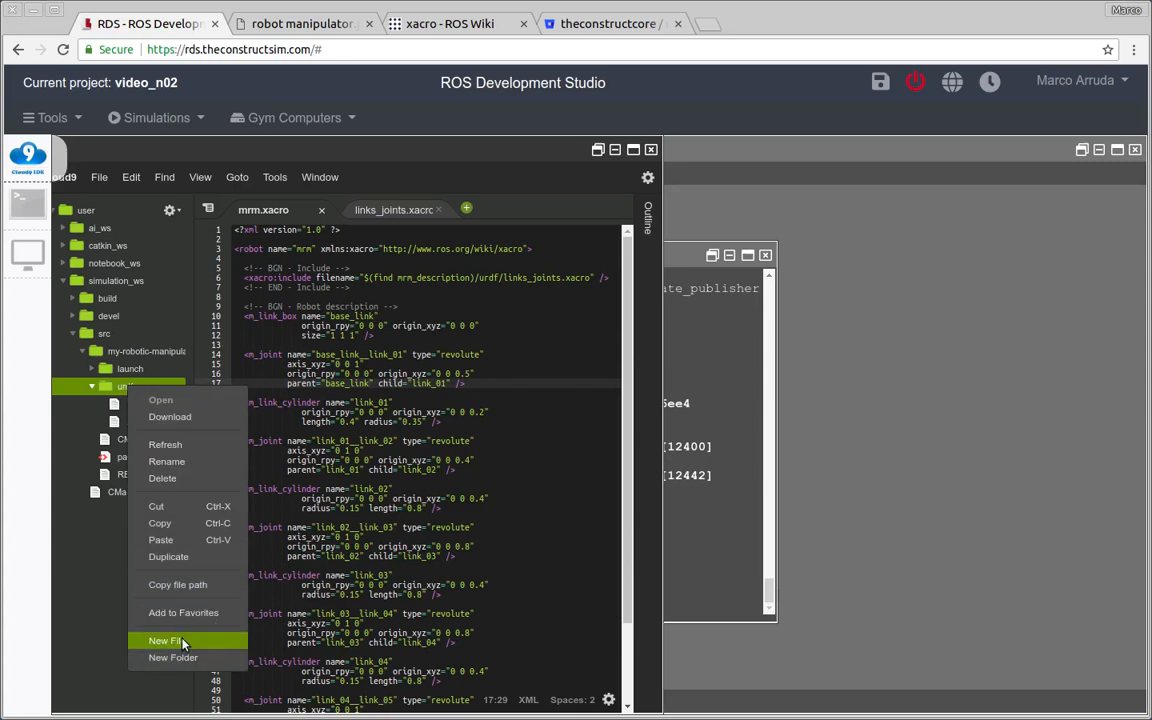
# Create robot_parameters.xacro with xacro:property entries l00–l05 naming base_link and link_01 to link_05
pyautogui.click(168, 640)
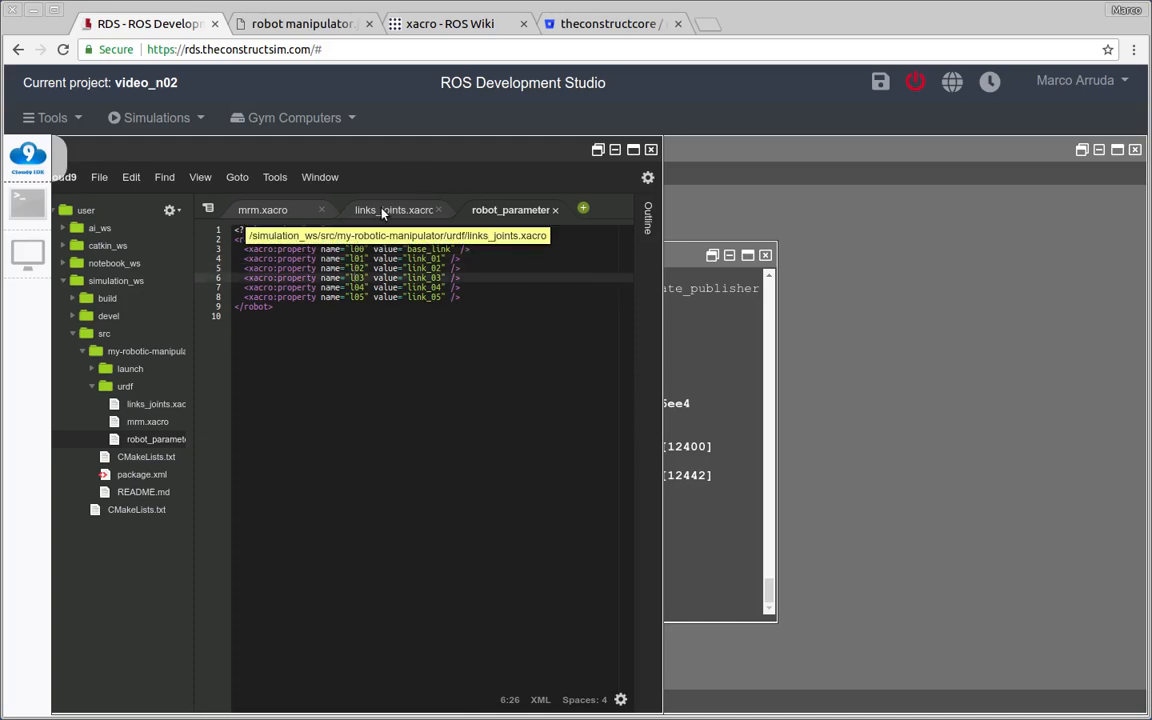
pyautogui.click(394, 210)
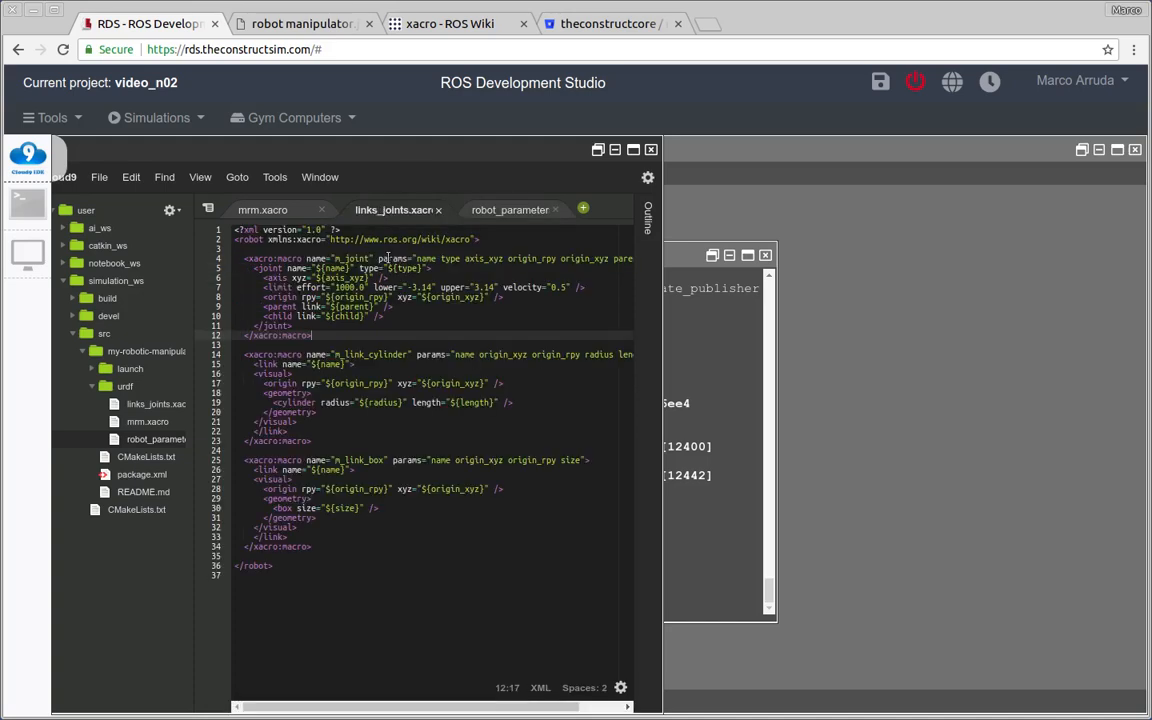
# Add a xacro:include for robot_parameters.xacro in mrm.xacro and replace base_link and first-joint names with ${l00} and ${l01}
pyautogui.click(264, 210)
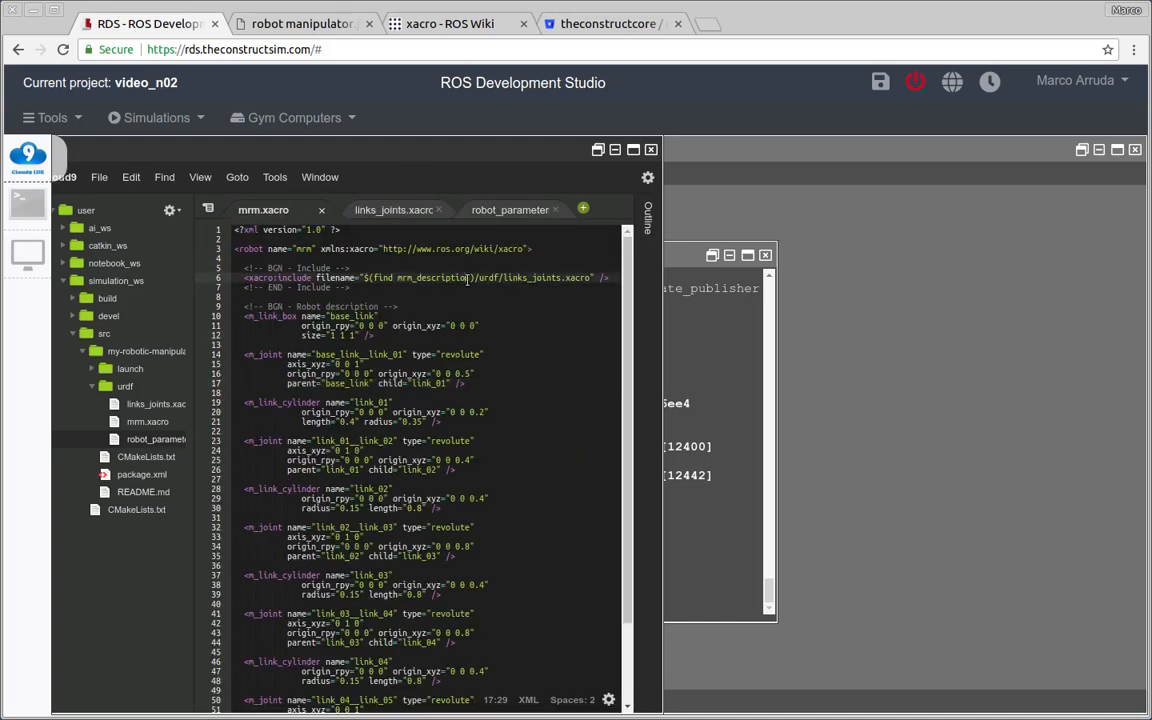
pyautogui.write('<xacro:include filename="$(find mrm_description)/urdf/links_joints.xacro" />')
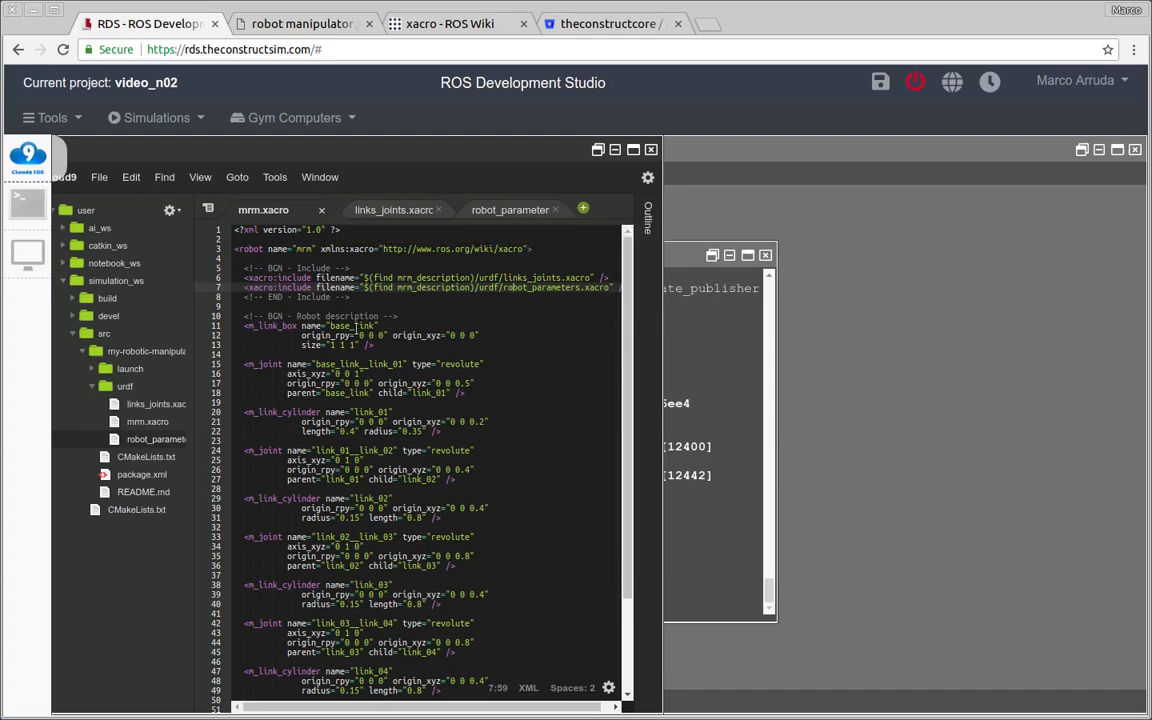
pyautogui.doubleClick(356, 324)
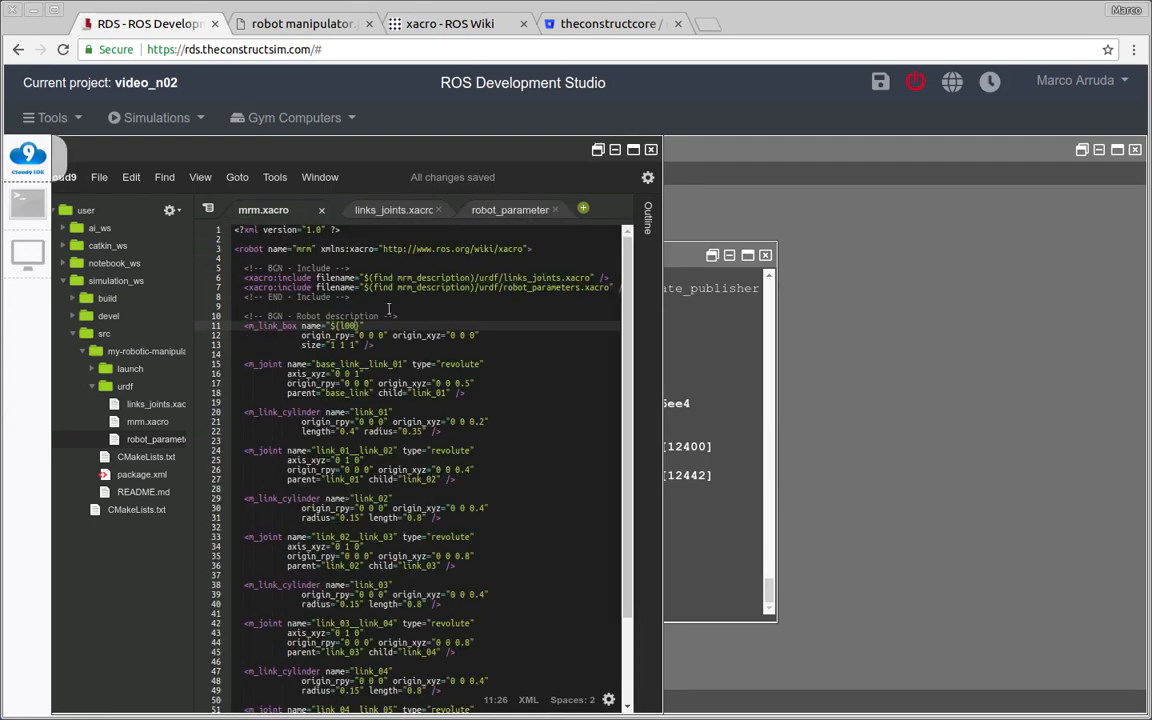
pyautogui.doubleClick(356, 364)
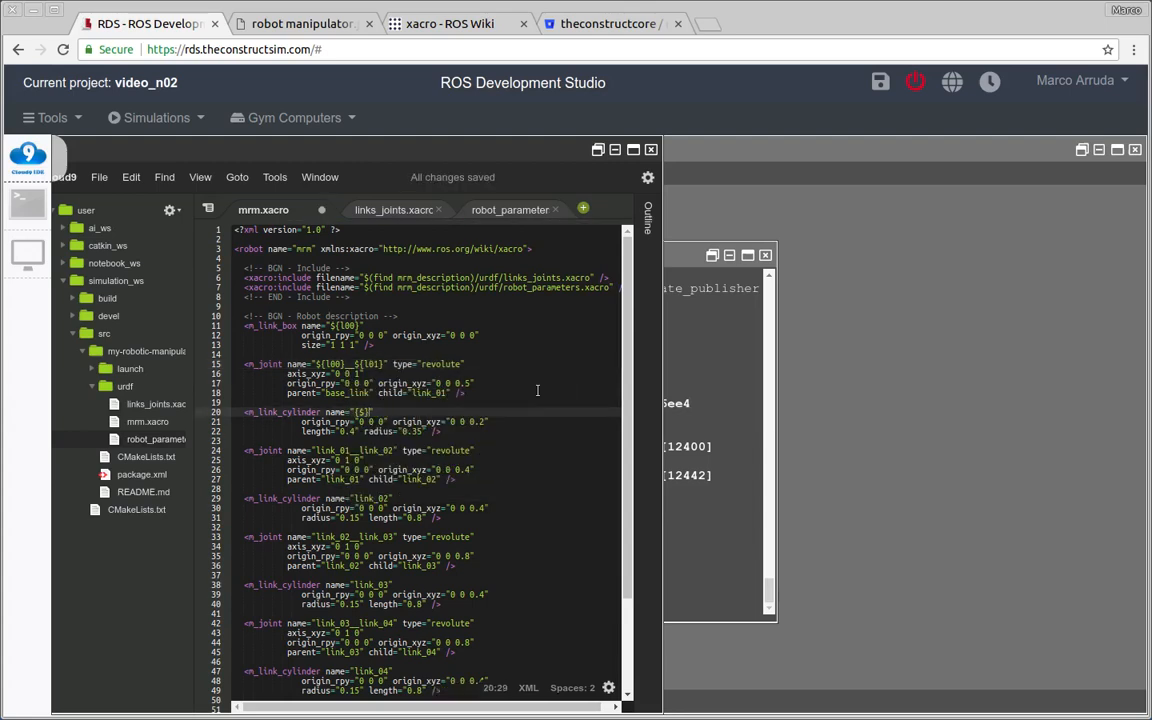
pyautogui.write('l01')
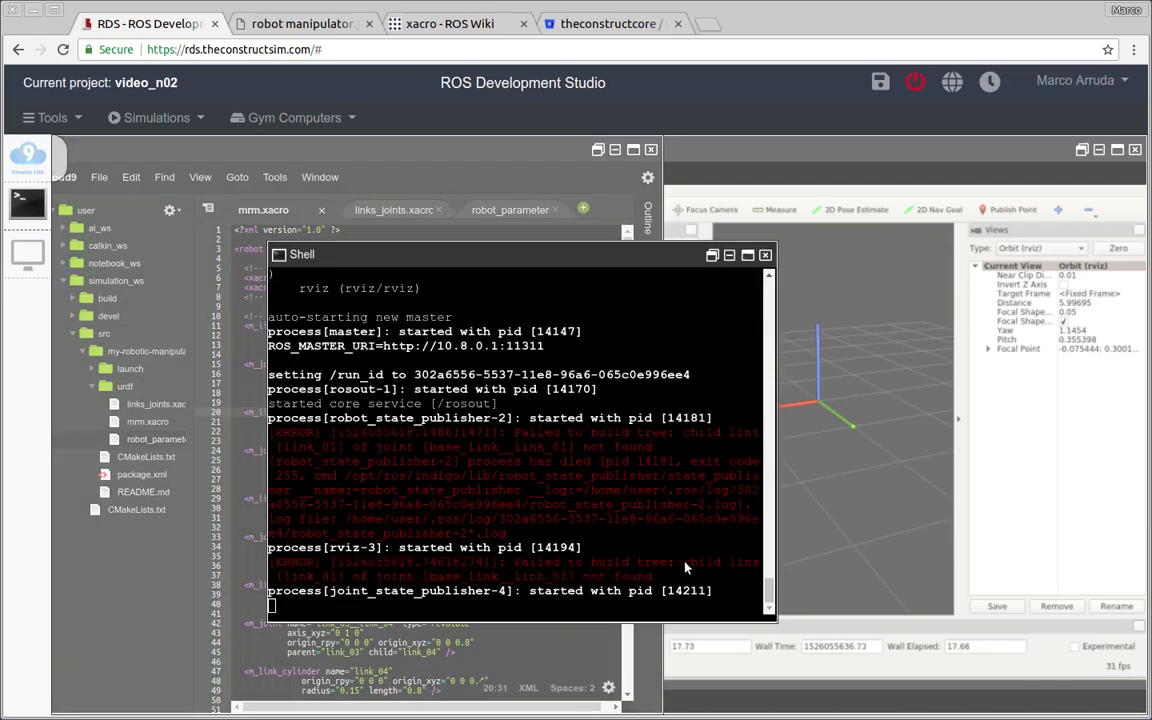
pyautogui.moveTo(348, 578)
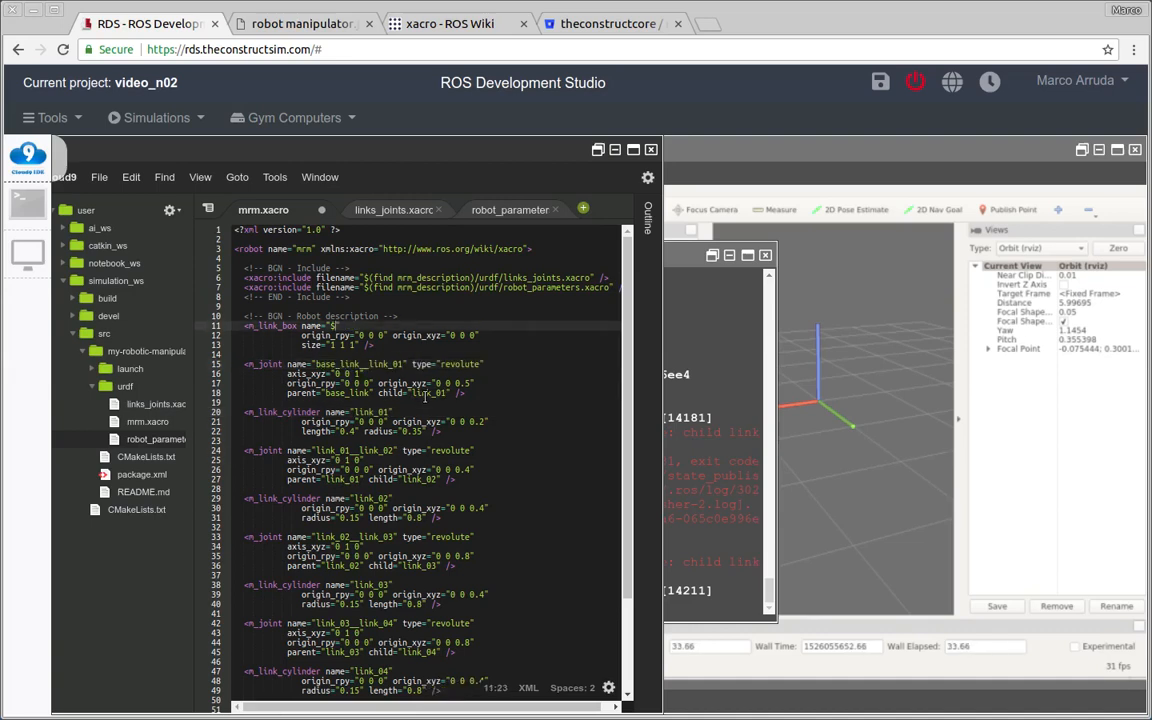
# Set the first link_cylinder name in mrm.xacro to ${l01} and save the file
pyautogui.click(510, 210)
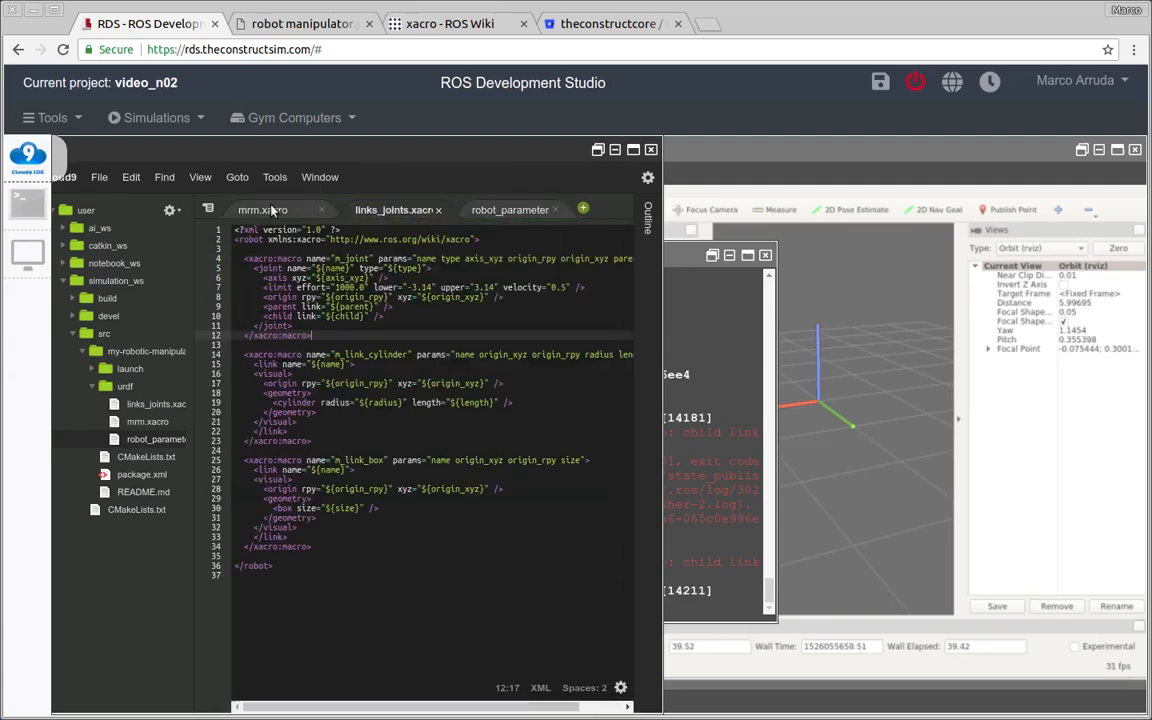
pyautogui.click(264, 210)
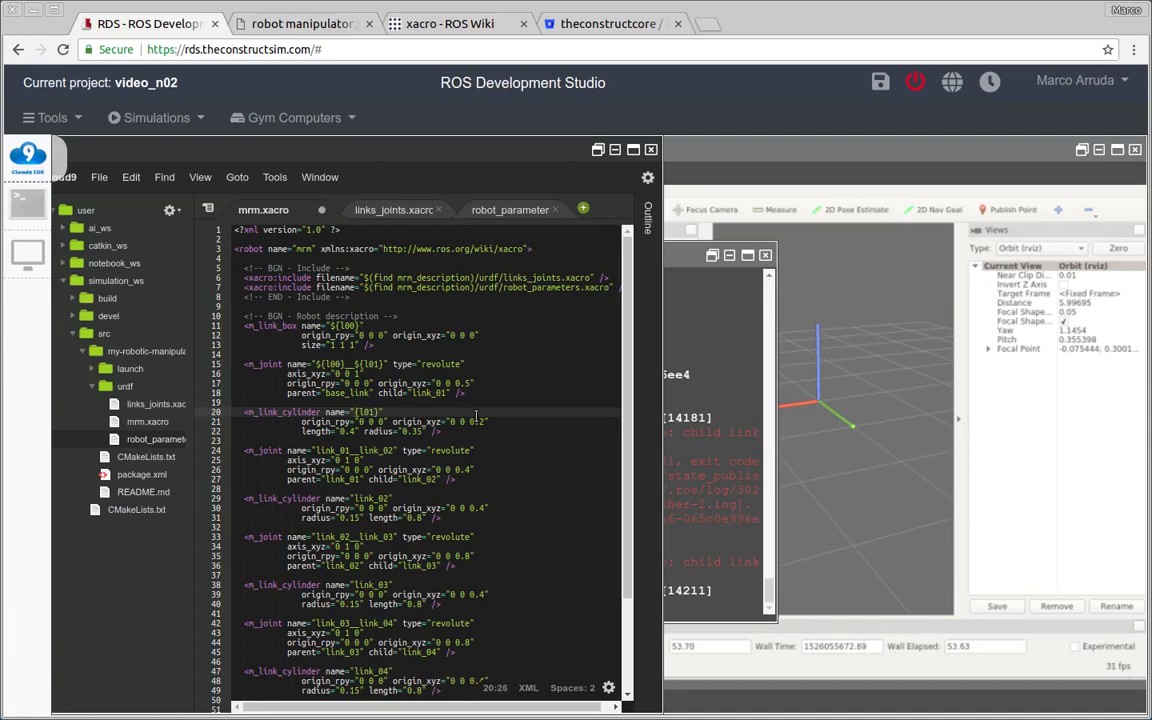
pyautogui.press('ctrl+s')
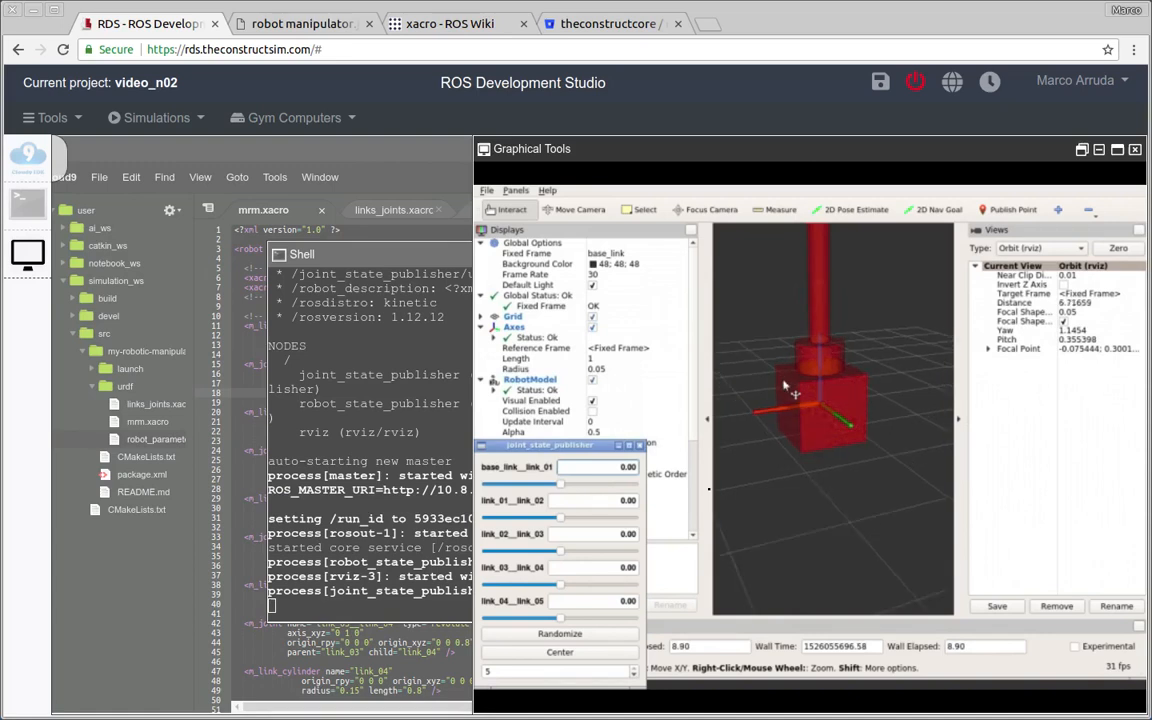
# Randomize the joint positions several times to confirm the arm still moves in RViz
pyautogui.click(560, 632)
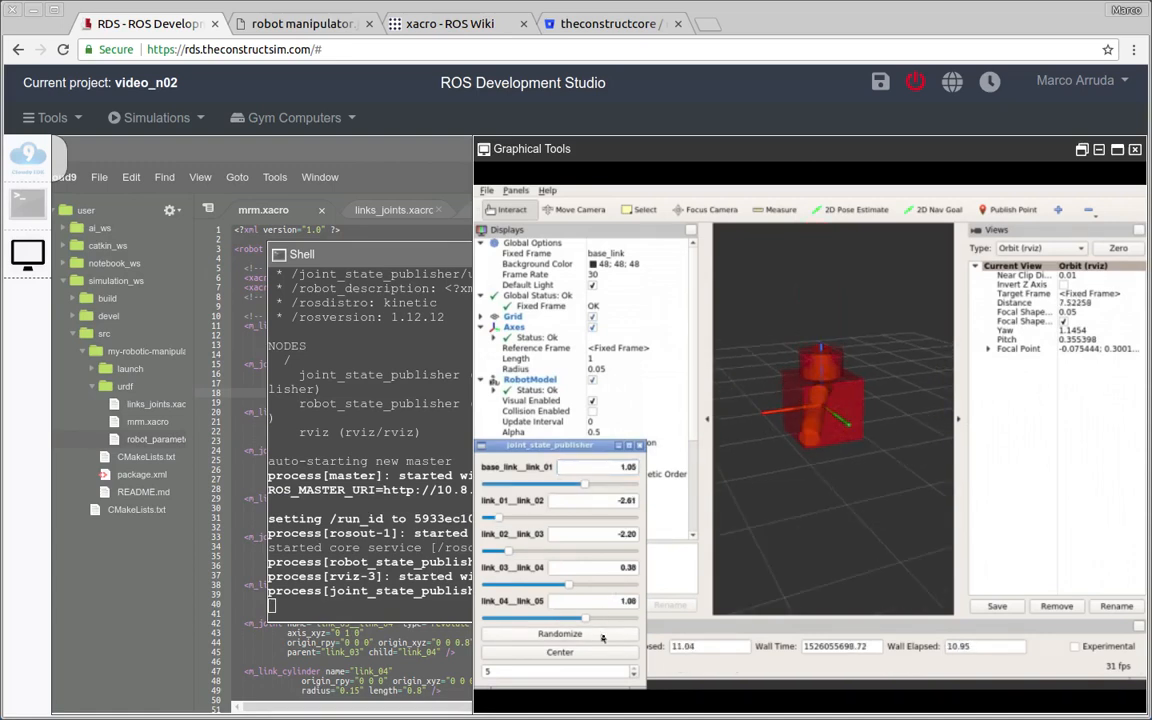
pyautogui.click(560, 632)
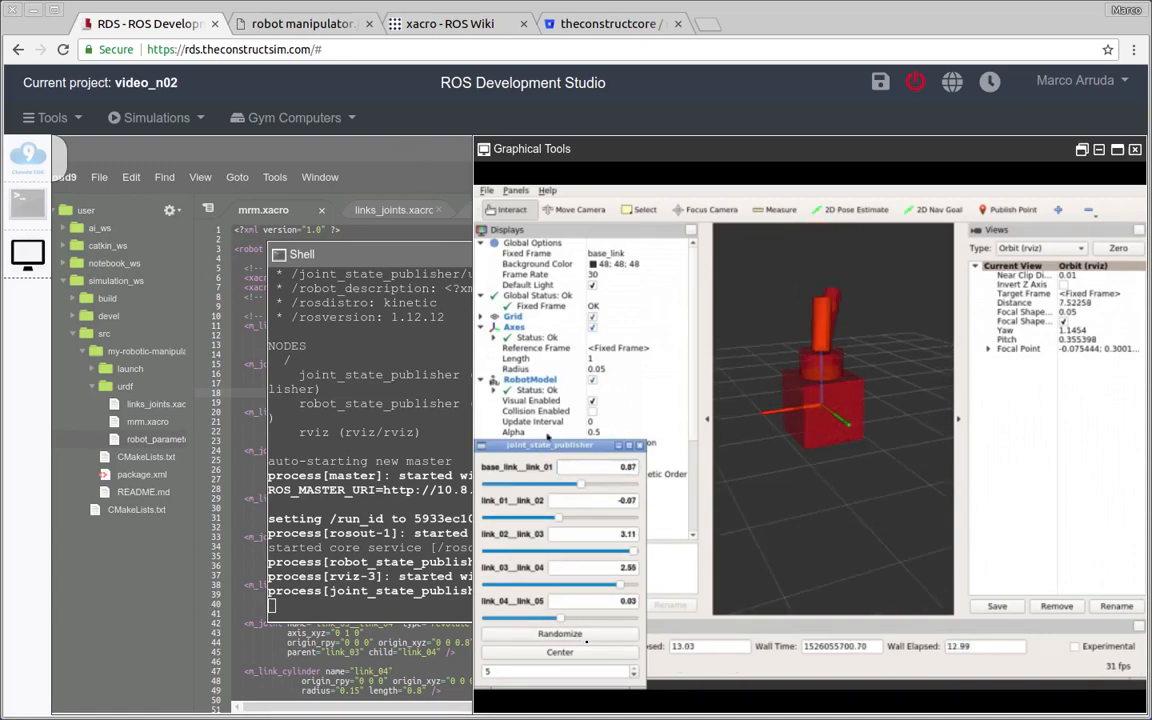
pyautogui.click(560, 632)
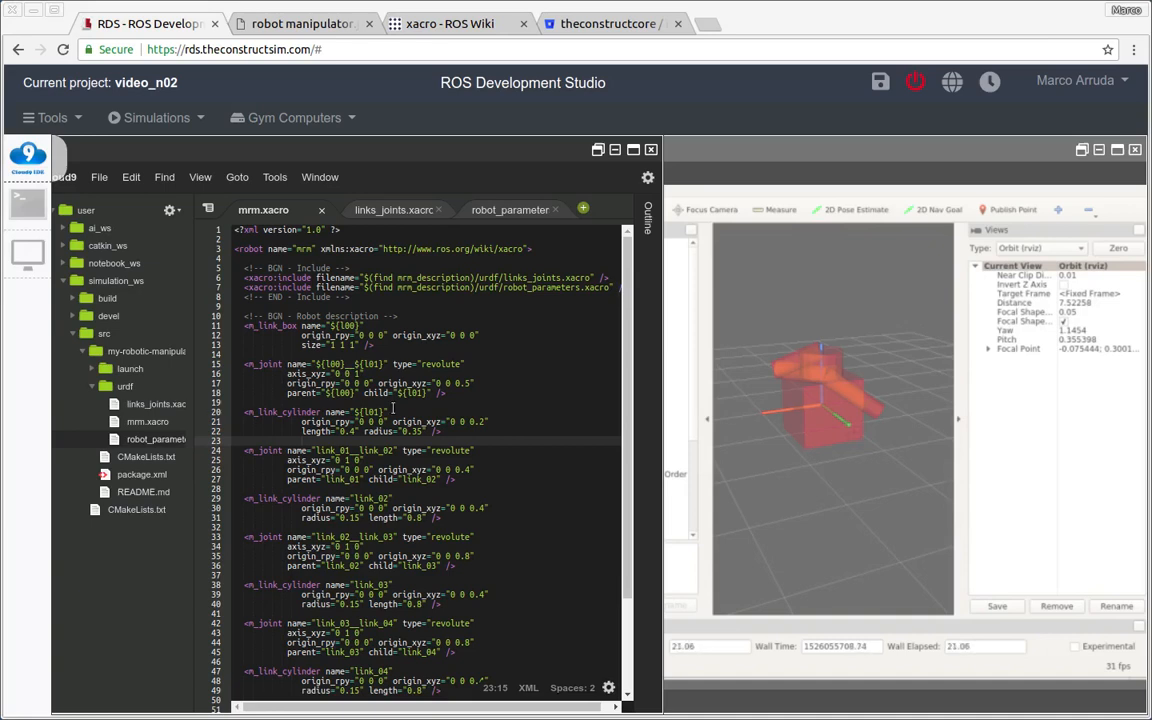
# Replace the link_01 and link_02 names in mrm.xacro with the ${l01} and ${l02} properties
pyautogui.scroll(-3)
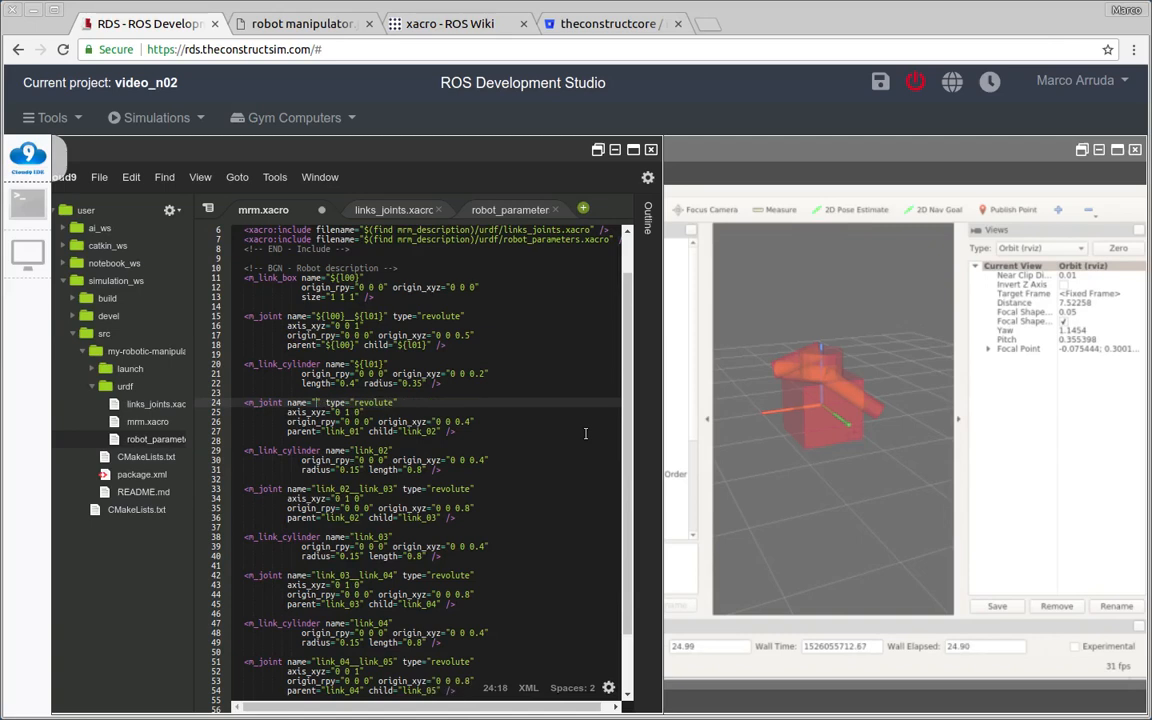
pyautogui.write('${l01}')
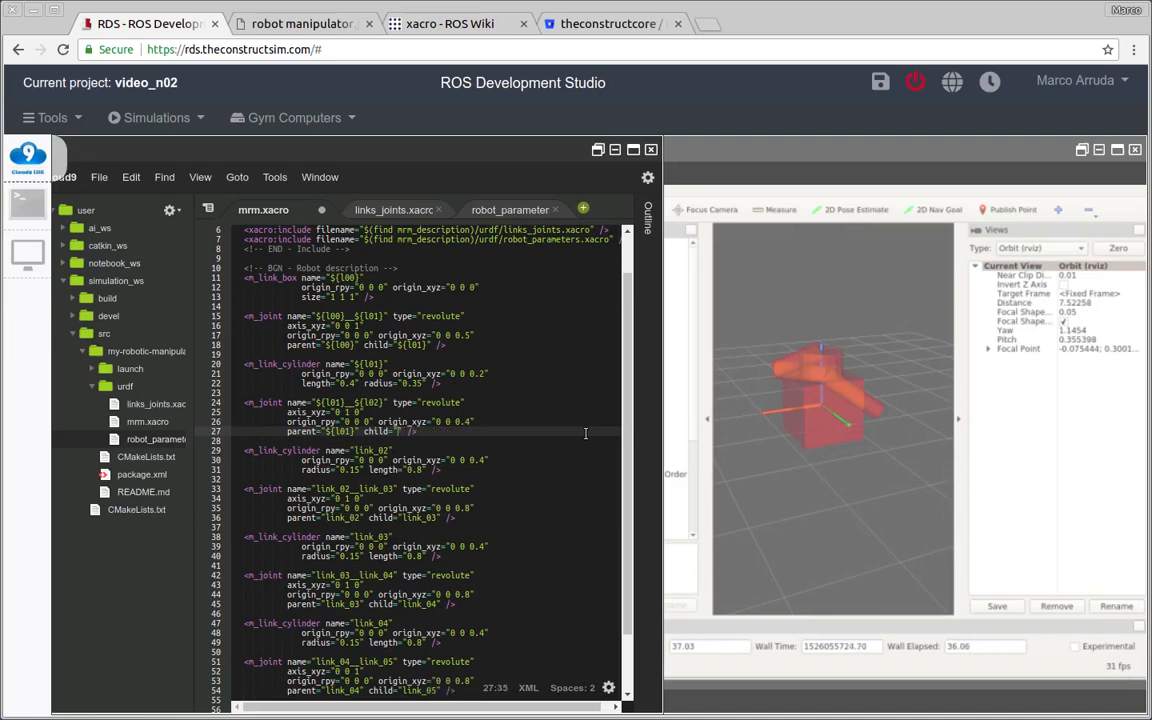
pyautogui.write('${l02}')
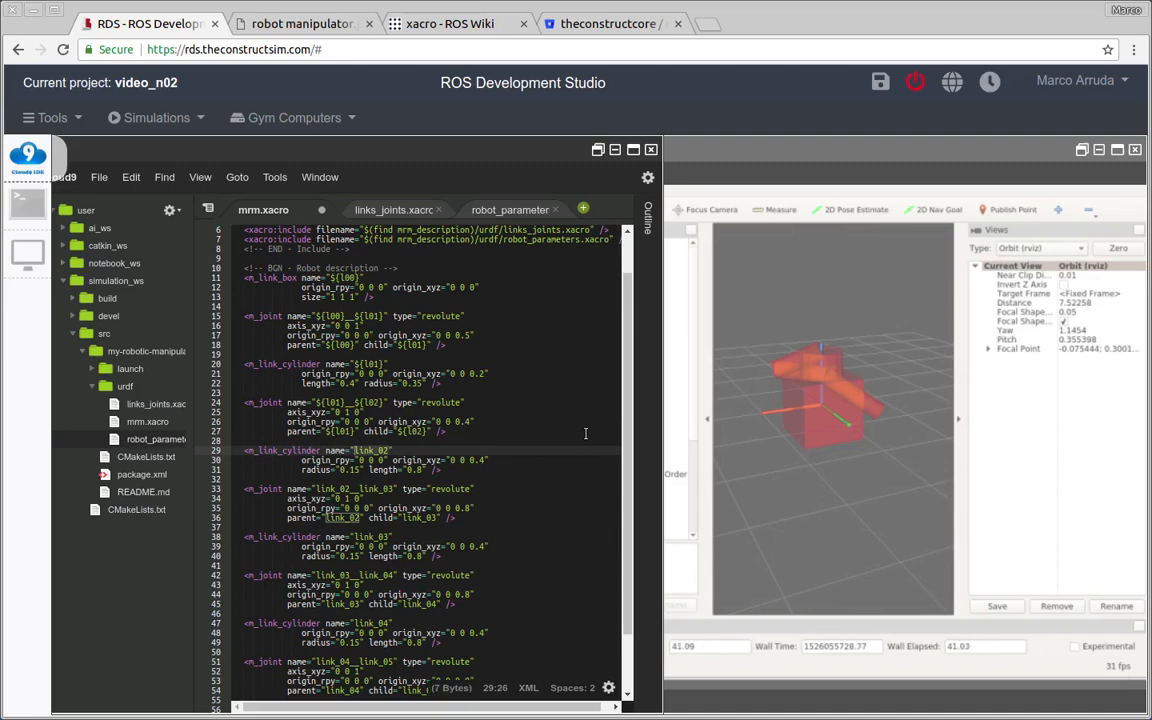
pyautogui.write('l02')
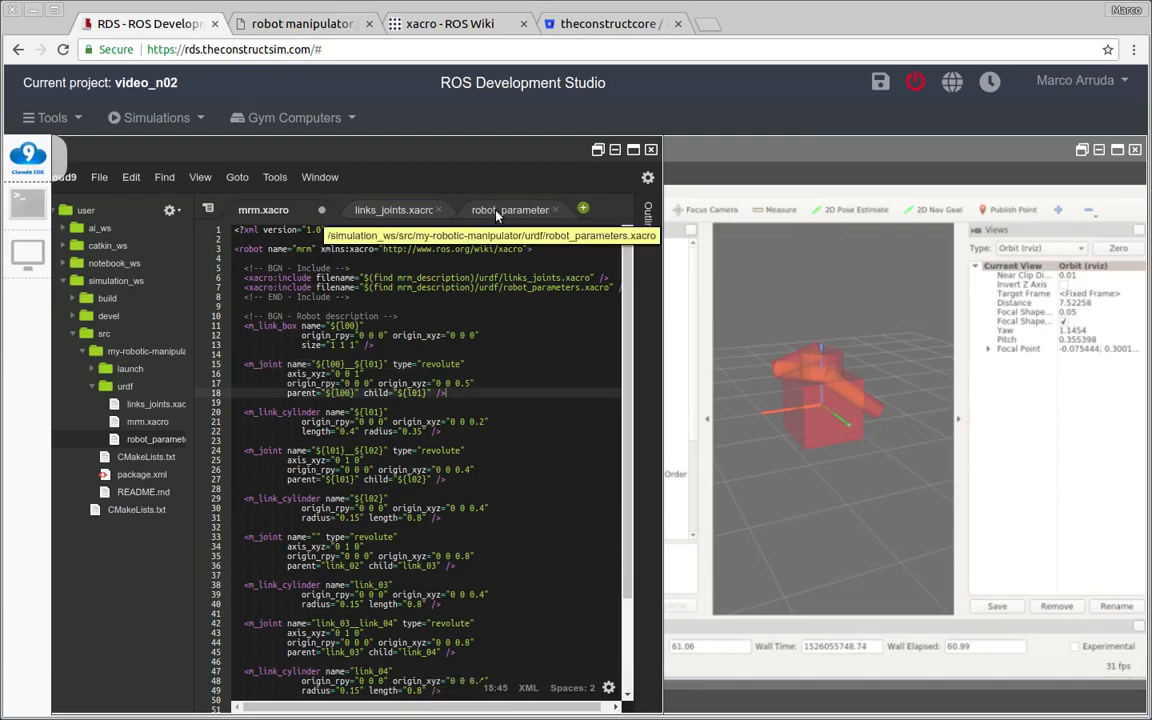
# Switch to robot_parameters.xacro and check the property names defined there
pyautogui.click(512, 210)
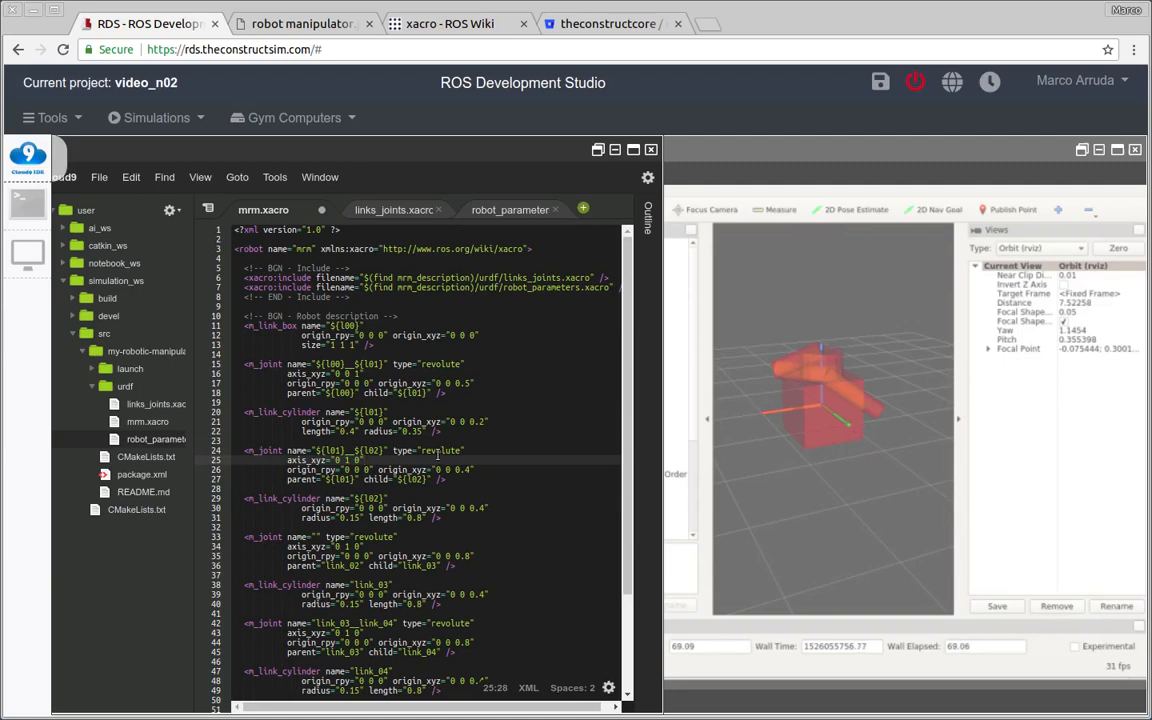
pyautogui.scroll(-3)
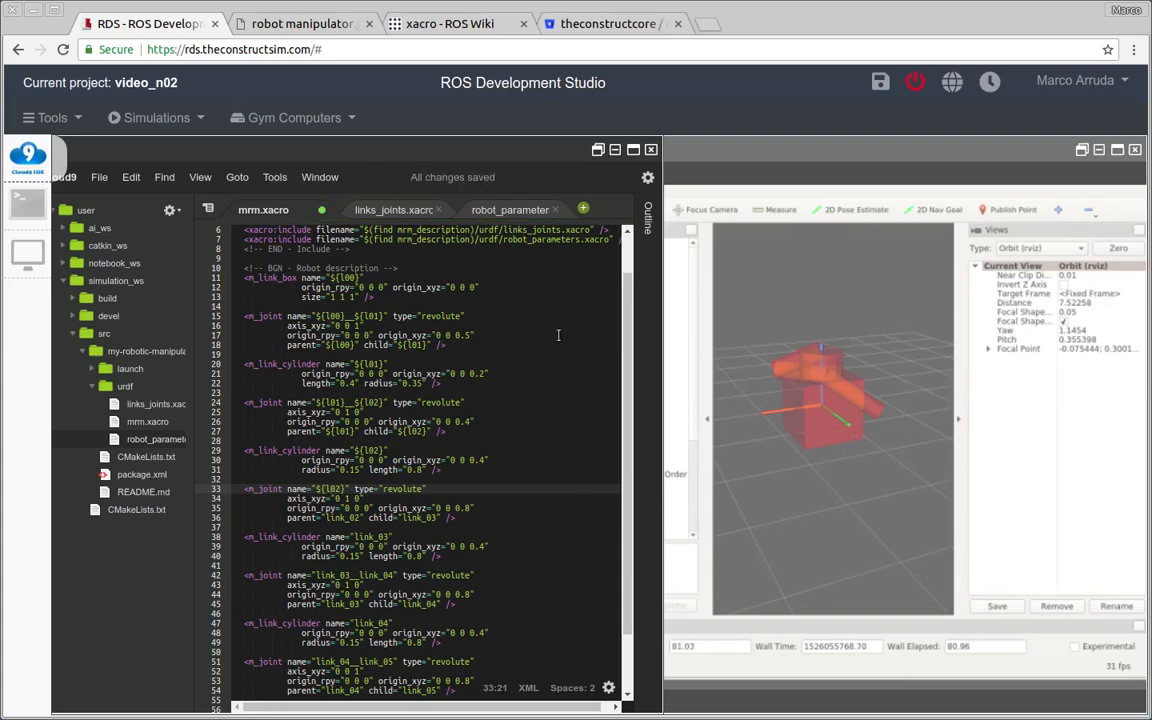
pyautogui.click(510, 210)
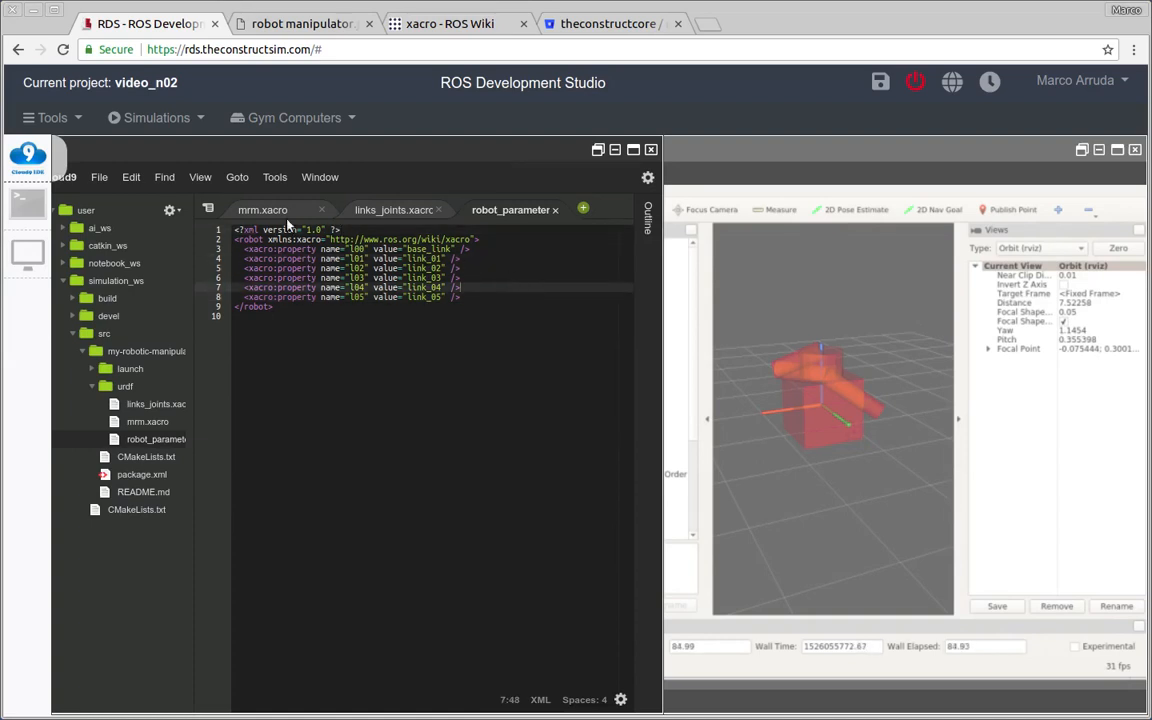
pyautogui.moveTo(264, 210)
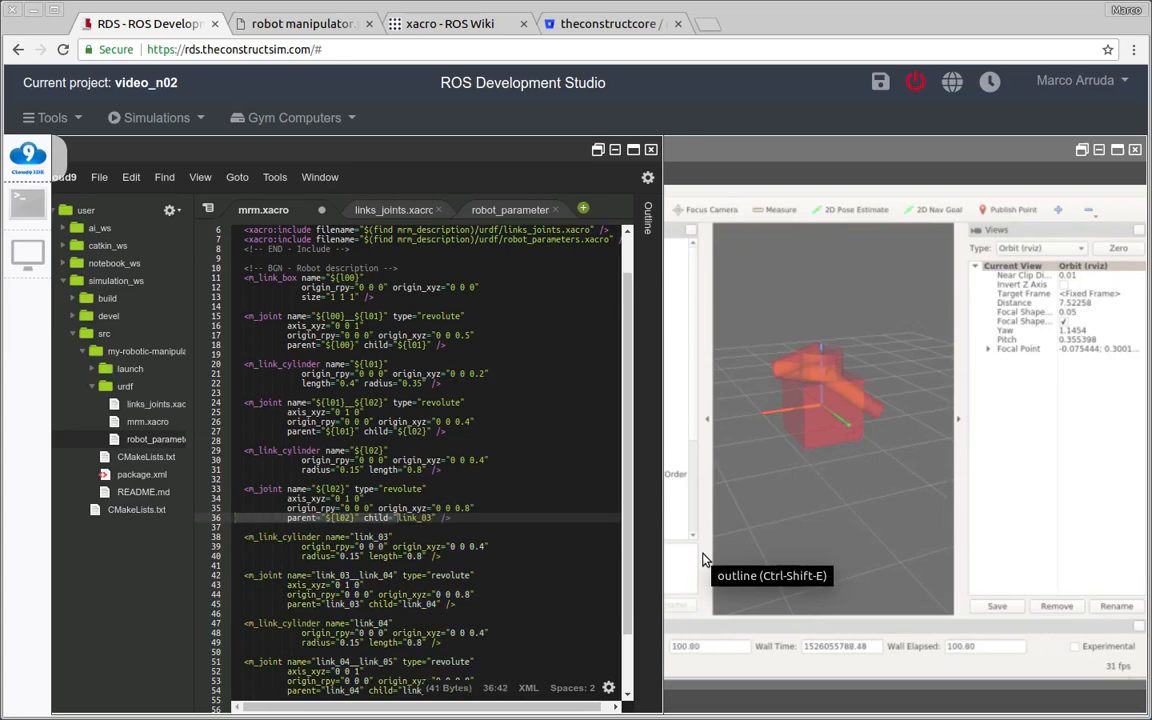
# Replace the remaining link 03-05 names in mrm.xacro with properties and return to robot_parameters.xacro
pyautogui.doubleClick(372, 536)
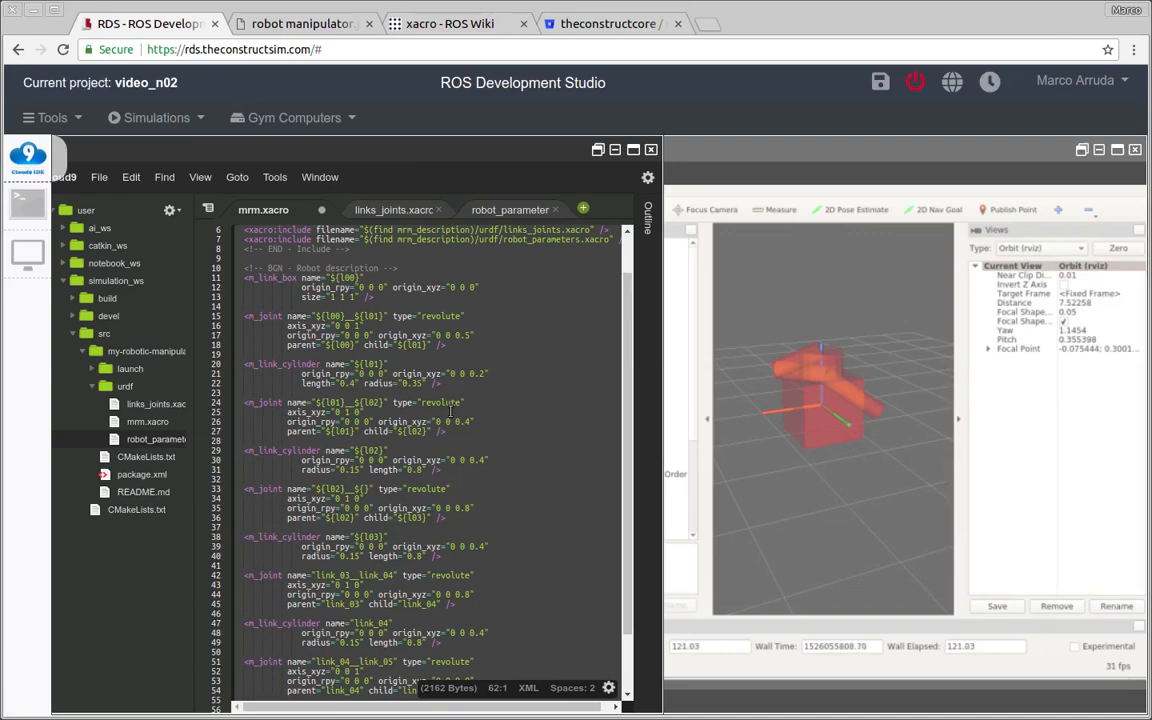
pyautogui.scroll(-3)
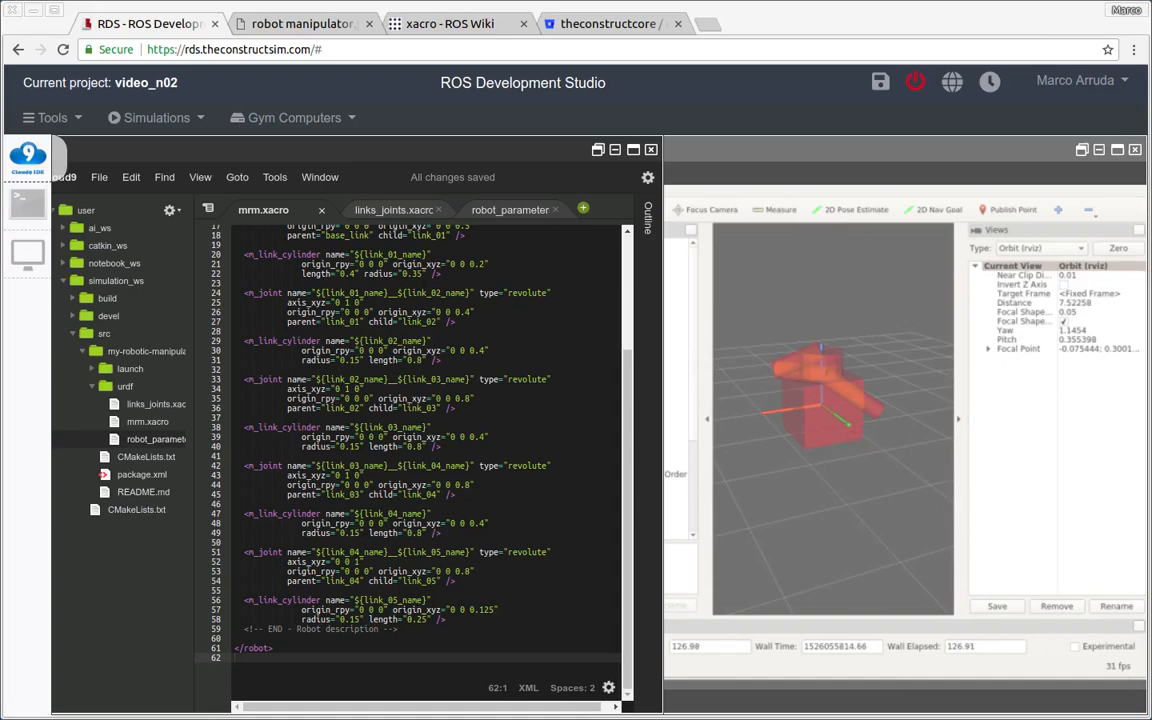
pyautogui.click(510, 210)
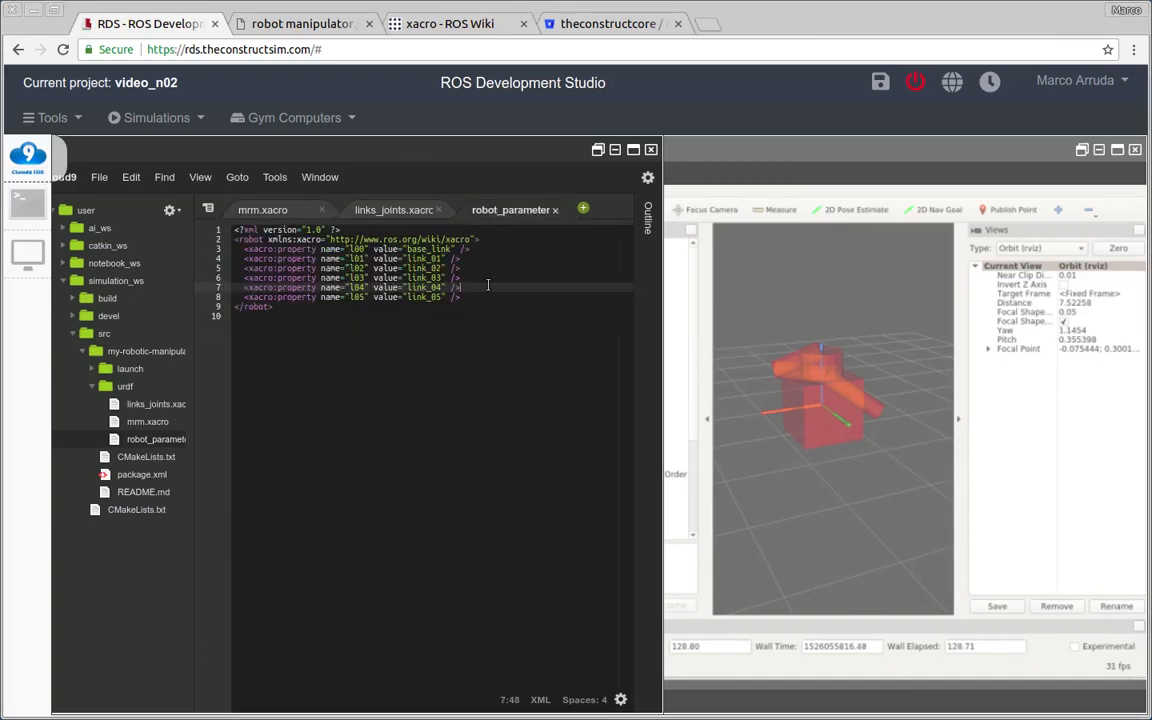